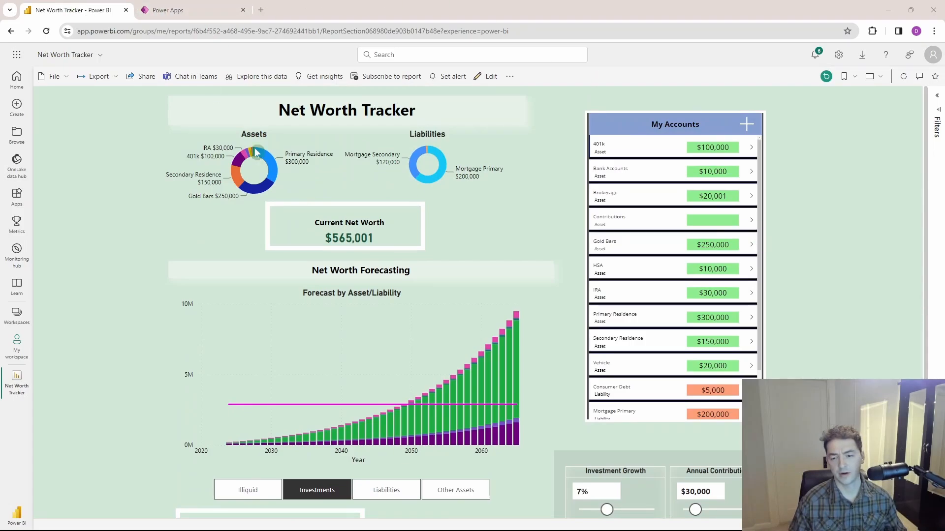
mouse_move(528, 353)
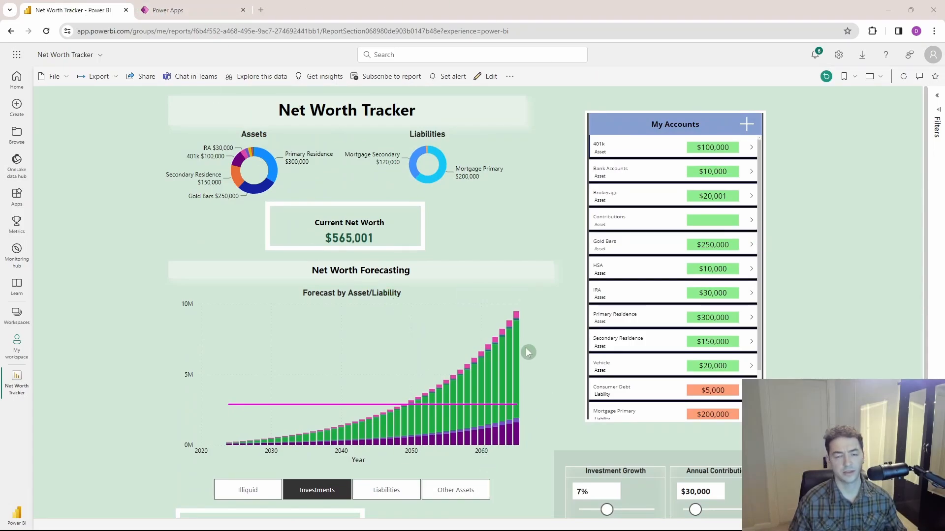
mouse_move(473, 242)
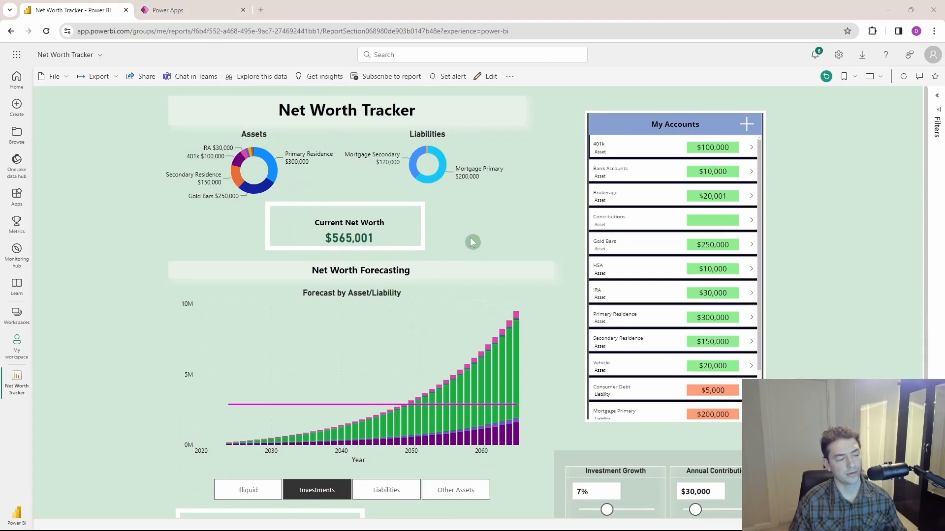
mouse_move(530, 242)
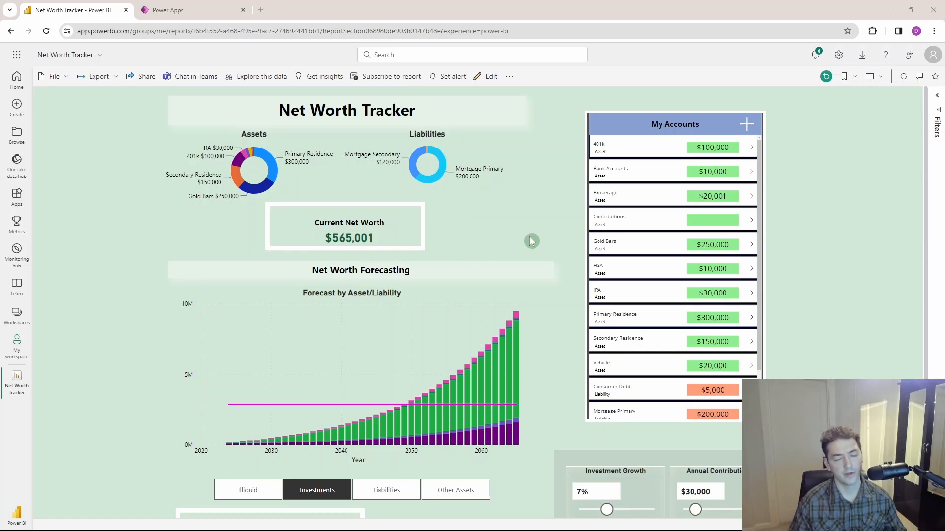
- Scroll the report and raise the Investment Growth slider from 7% to 8%
scroll("down", 3)
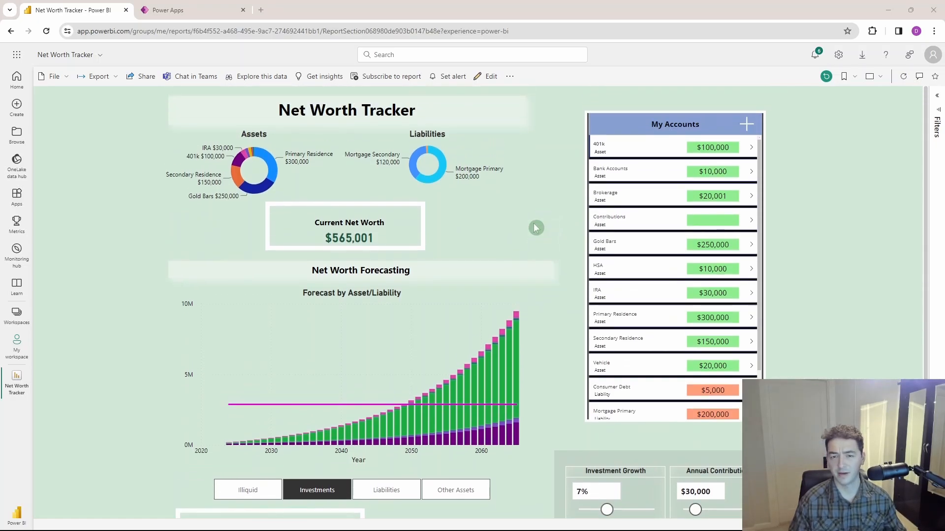
scroll("down", 3)
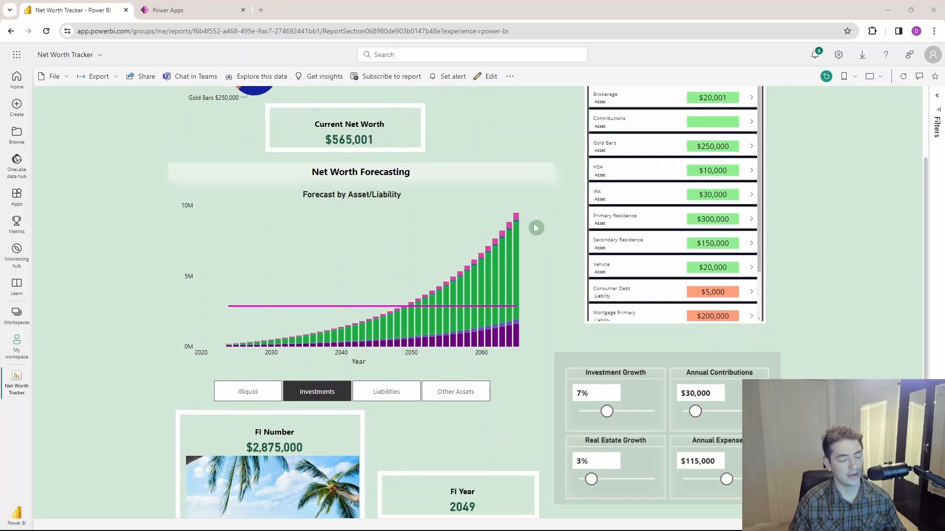
scroll("down", 3)
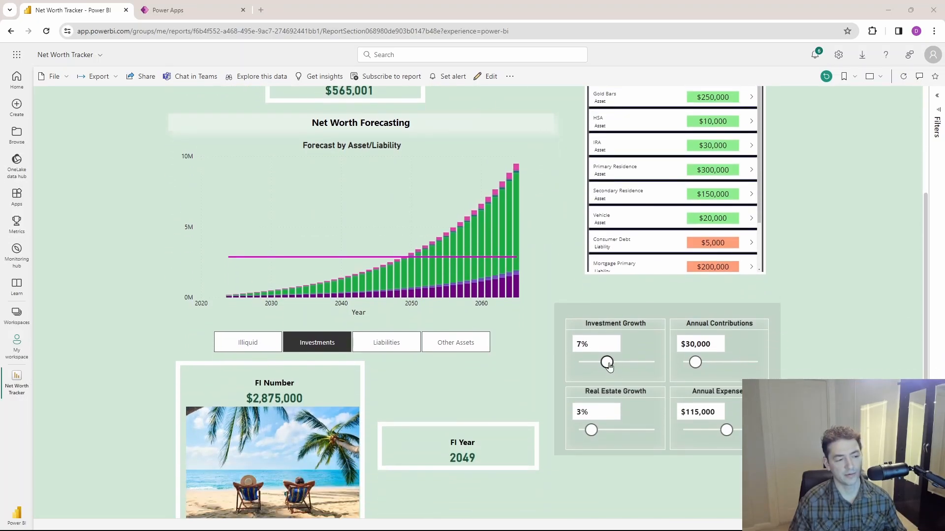
left_click_drag(607, 362, 609, 362)
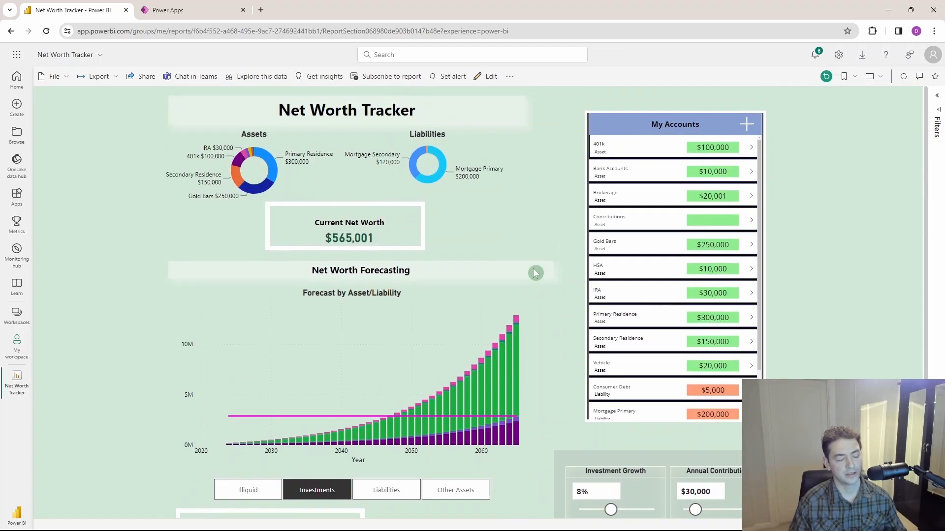
mouse_move(500, 198)
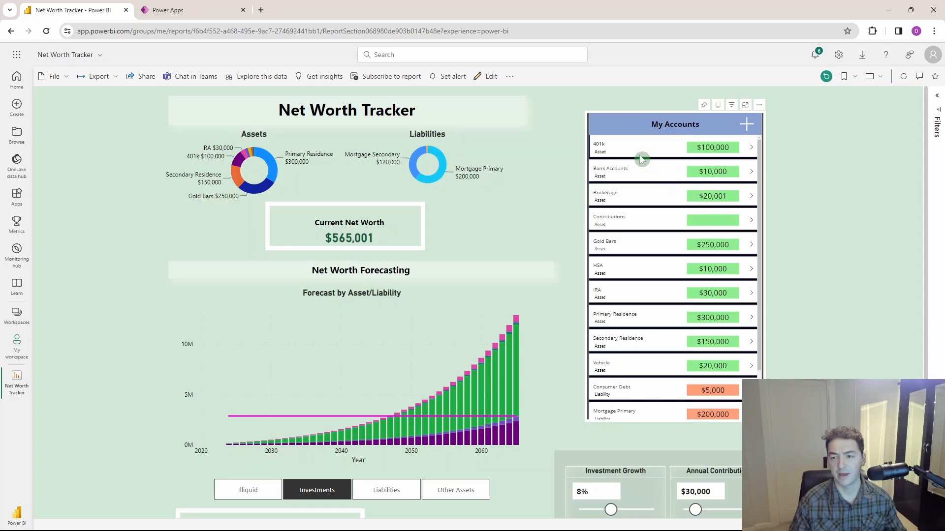
scroll("down", 3)
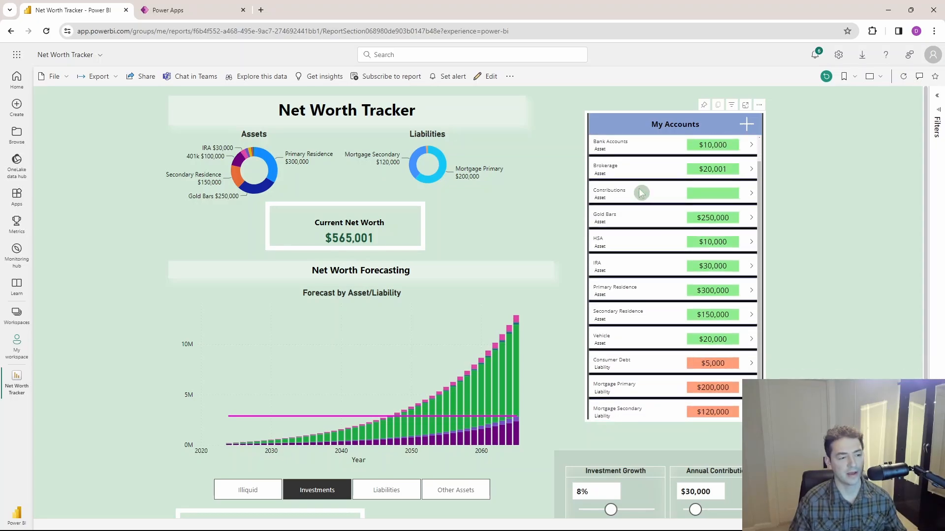
scroll("down", 3)
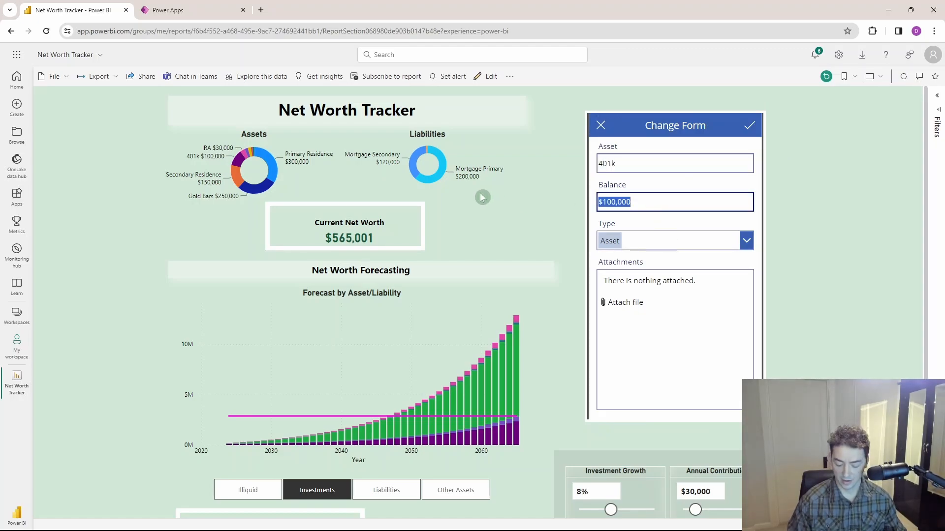
- Give the 401k account a 20000 balance with type Asset and save it
type("20000")
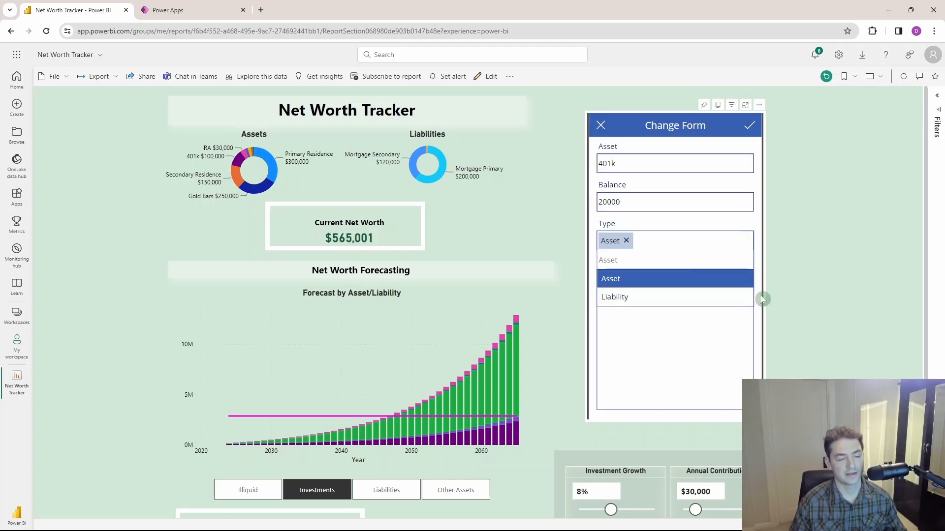
left_click(609, 278)
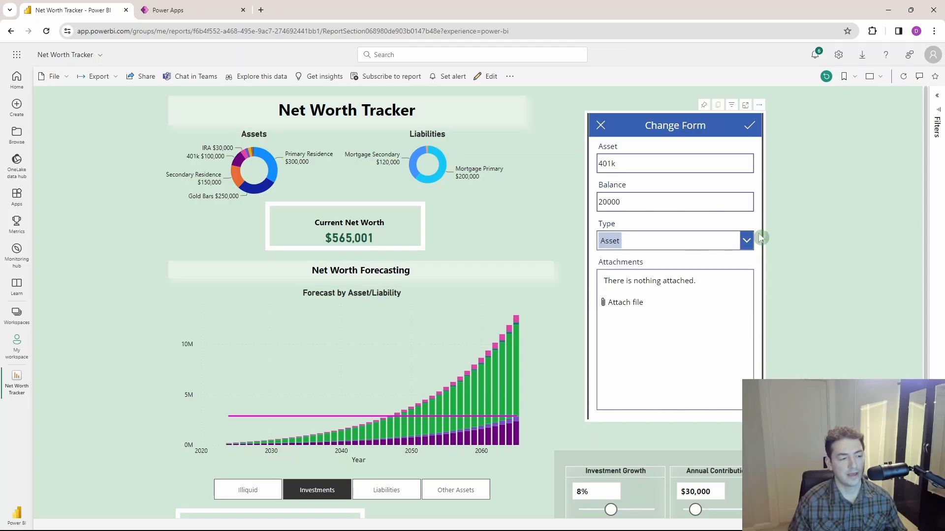
mouse_move(806, 368)
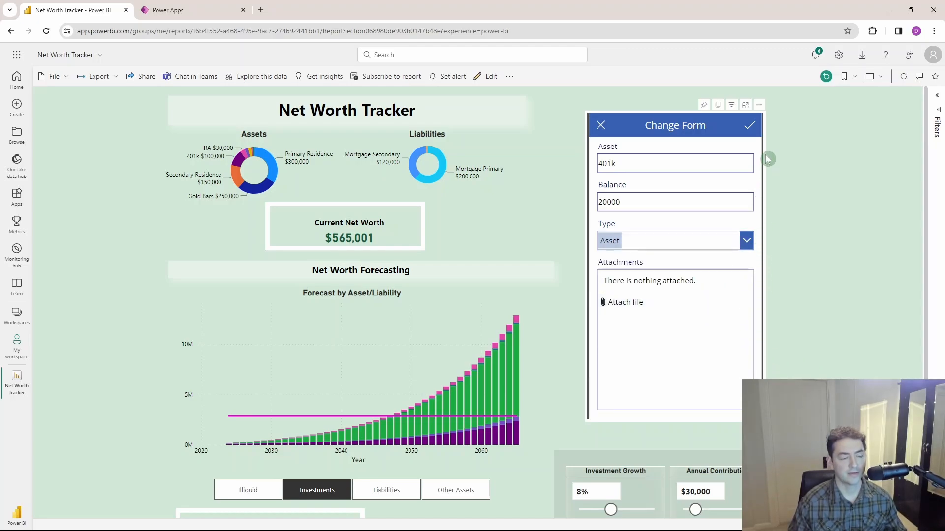
left_click(749, 126)
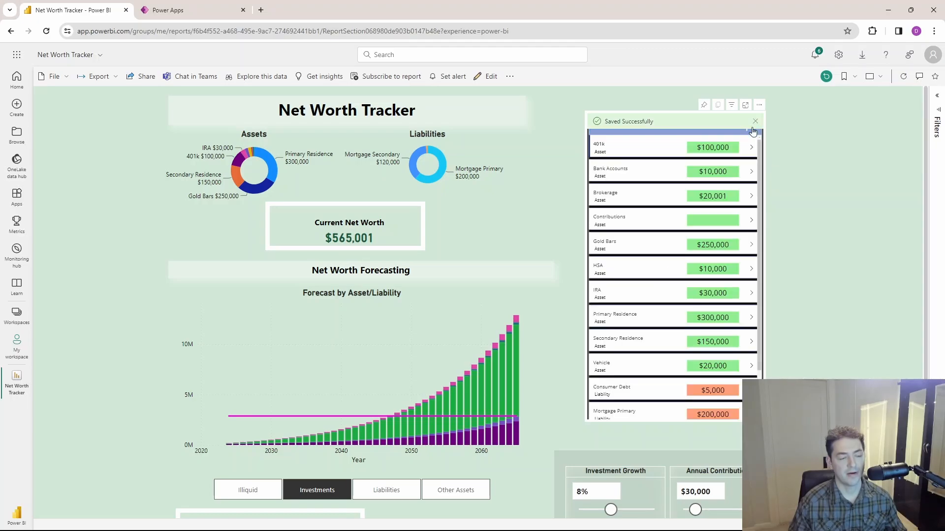
- Dismiss the save banner, review 401k at $20,000, and close the 401k form
left_click(754, 121)
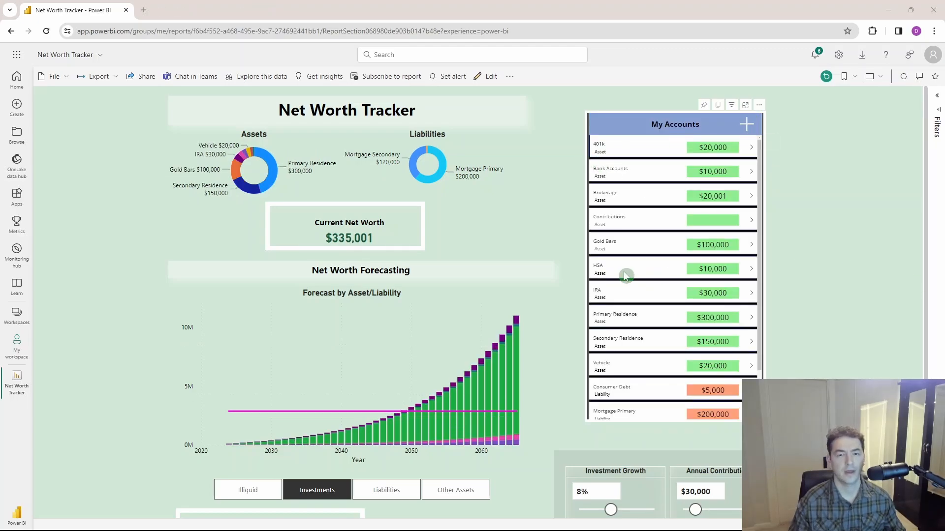
mouse_move(566, 209)
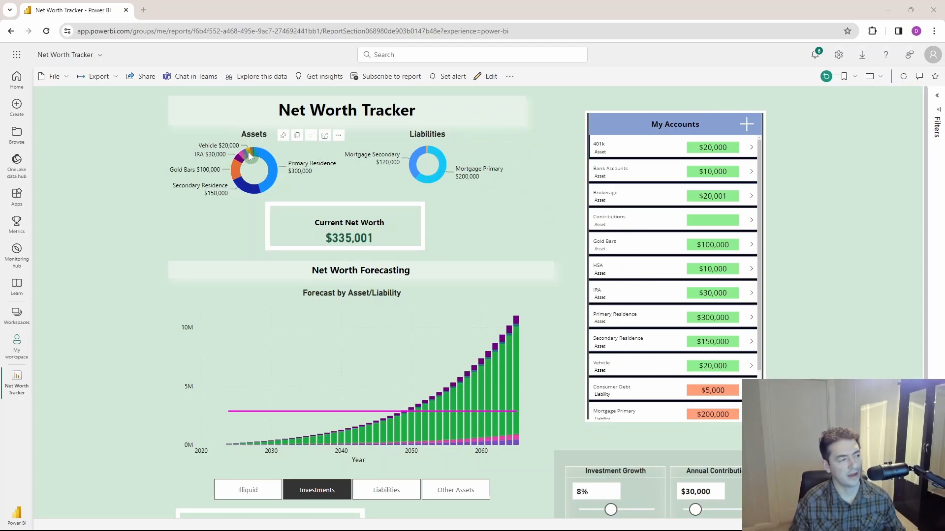
mouse_move(248, 157)
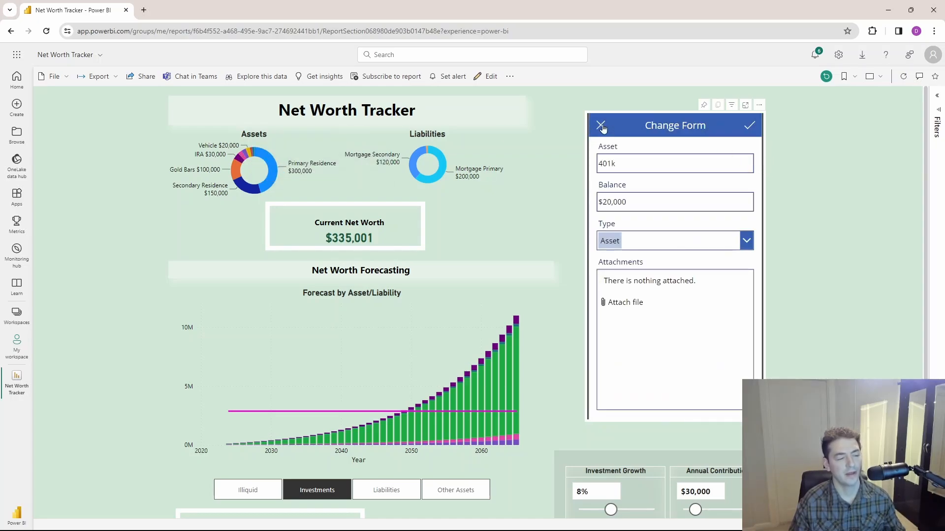
left_click(602, 125)
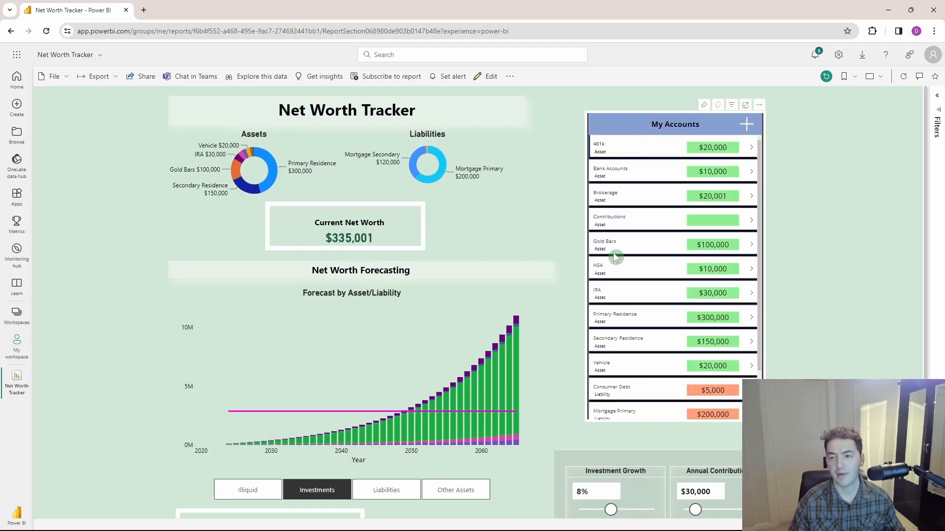
mouse_move(514, 186)
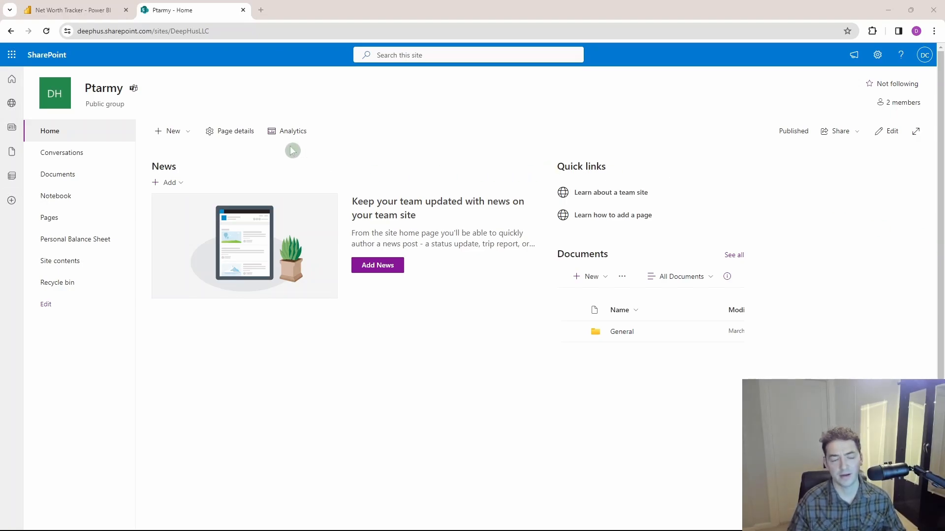
mouse_move(173, 131)
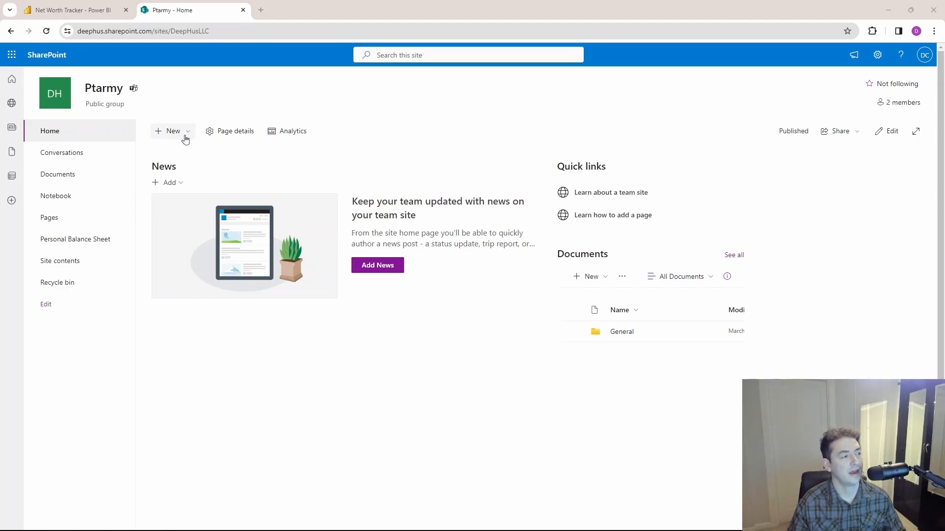
mouse_move(186, 54)
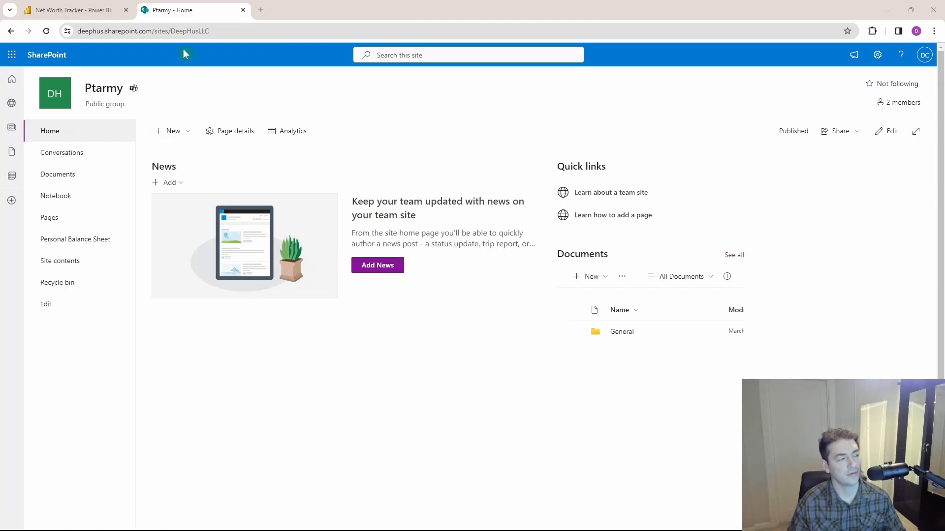
mouse_move(149, 48)
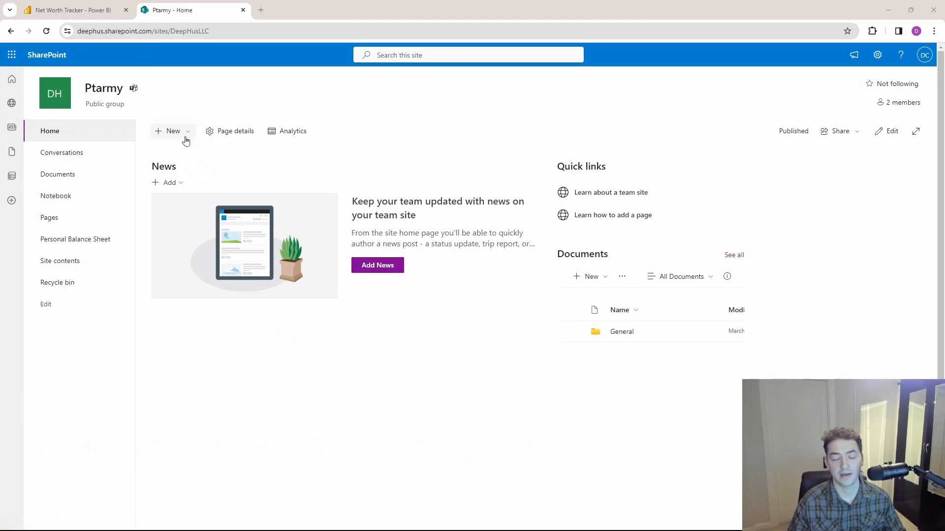
- Bring up the + New content options on the Ptarmy site home page
left_click(172, 131)
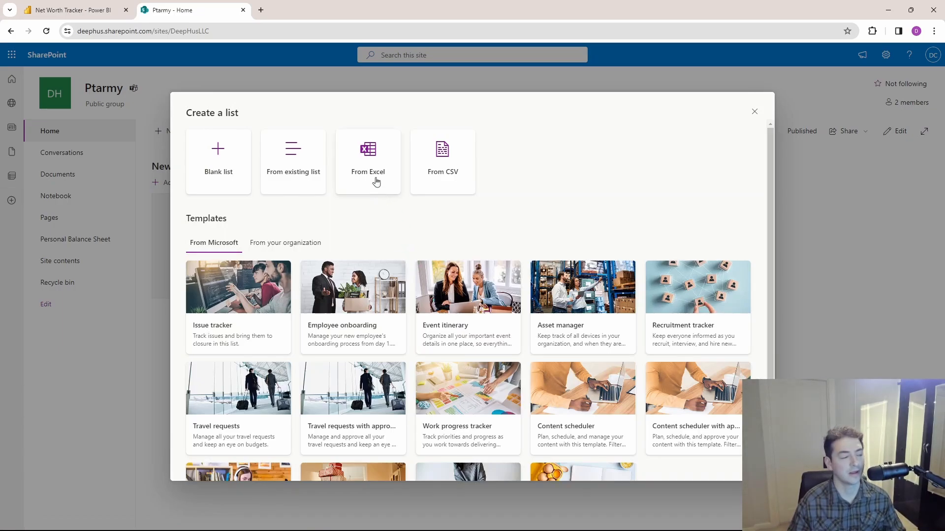
- Upload the Net Worth OneDrive workbook as a new list and review Table1's columns
left_click(367, 161)
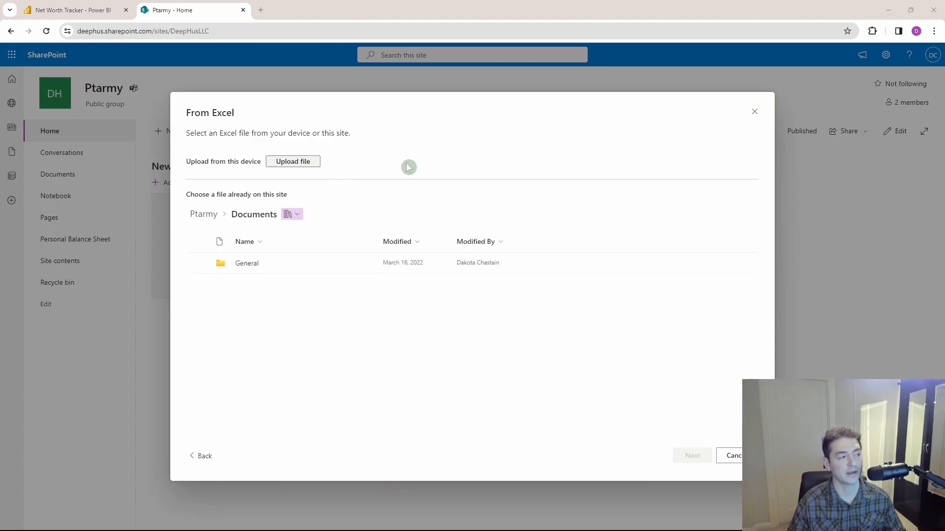
left_click(293, 161)
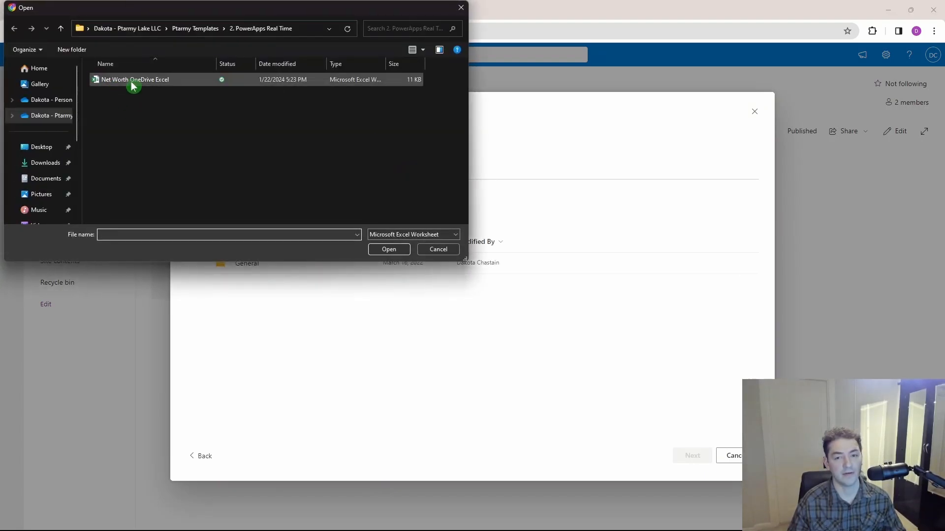
left_click(134, 78)
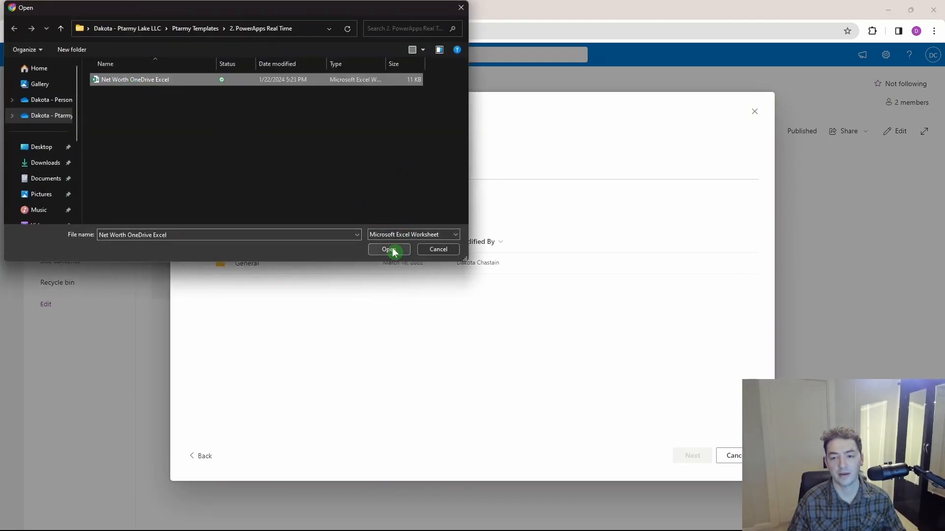
left_click(388, 250)
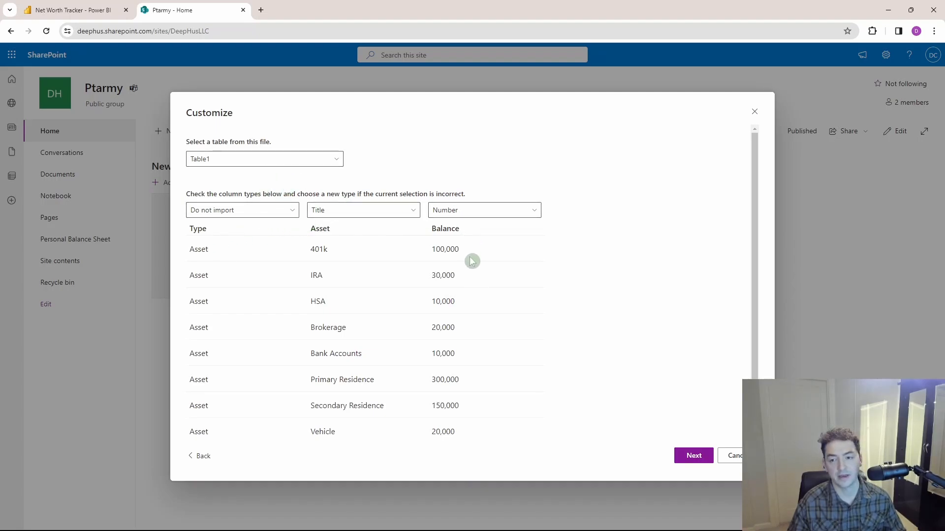
scroll("down", 3)
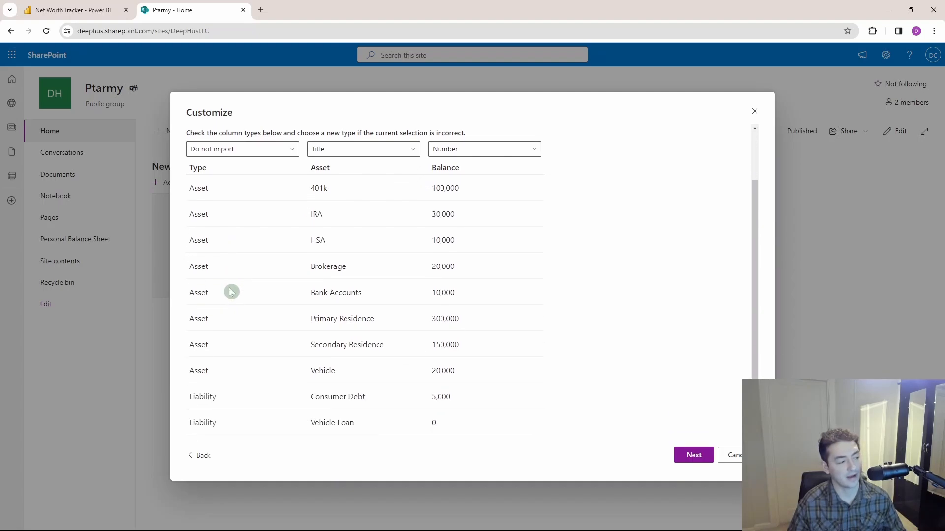
mouse_move(255, 411)
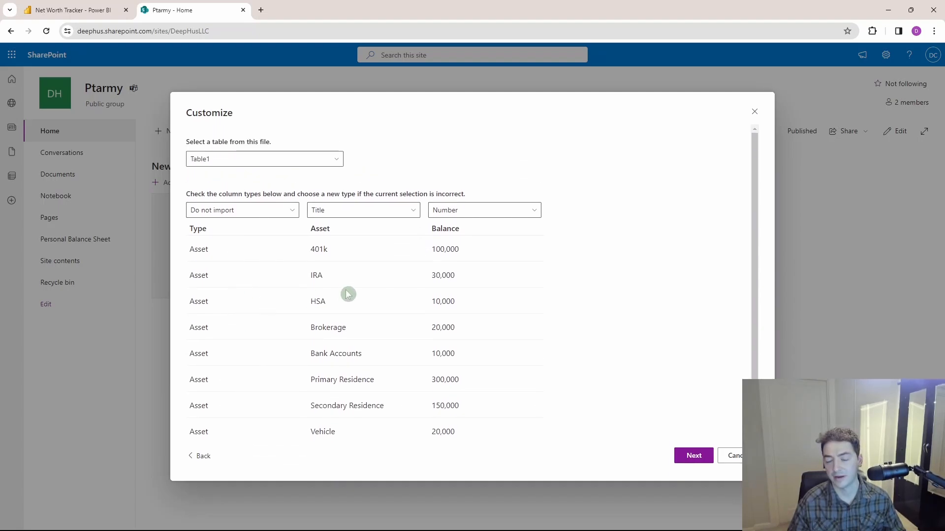
scroll("down", 3)
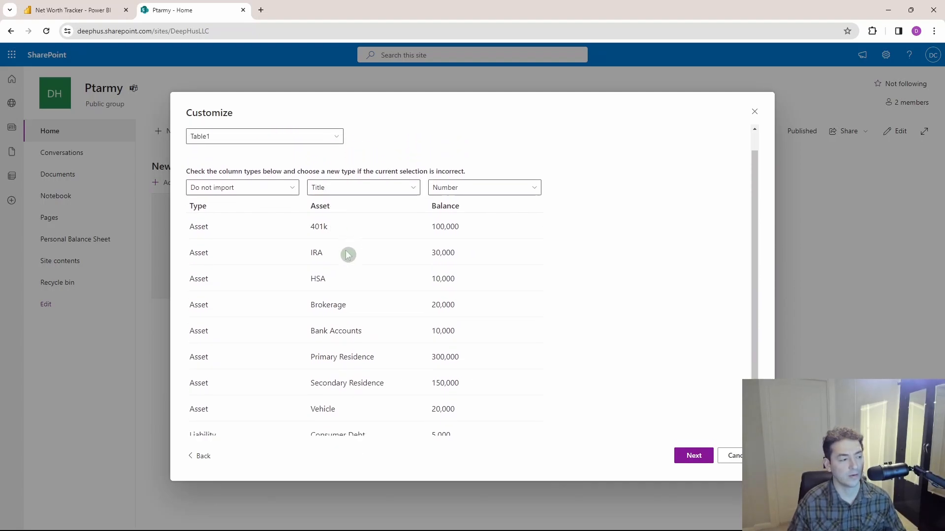
scroll("down", 3)
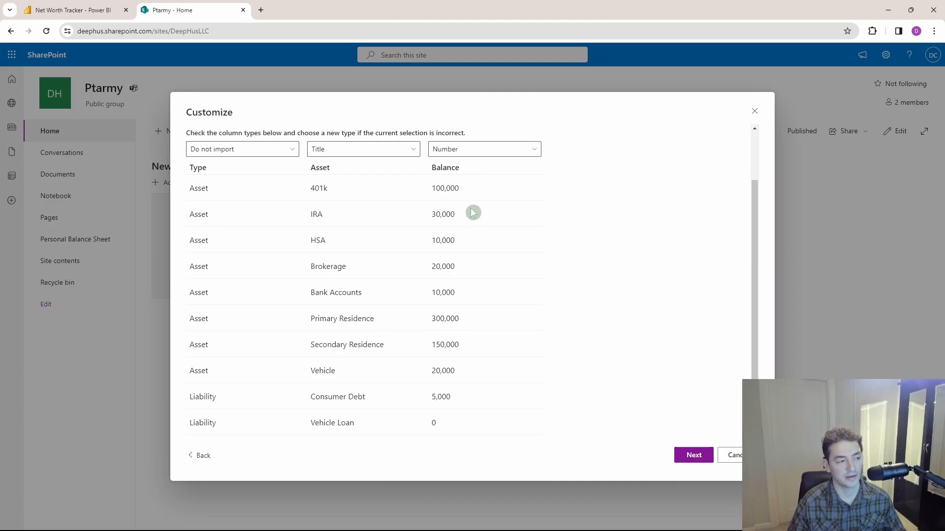
mouse_move(464, 204)
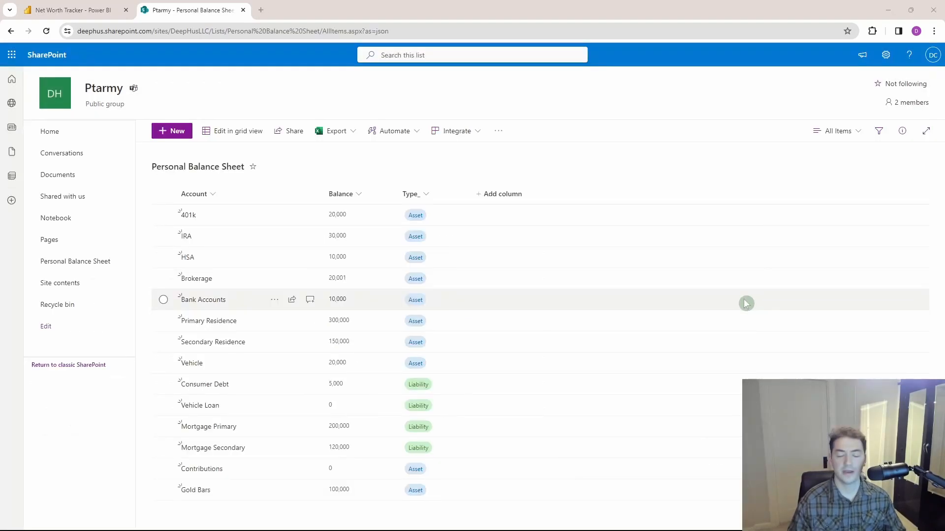
mouse_move(532, 263)
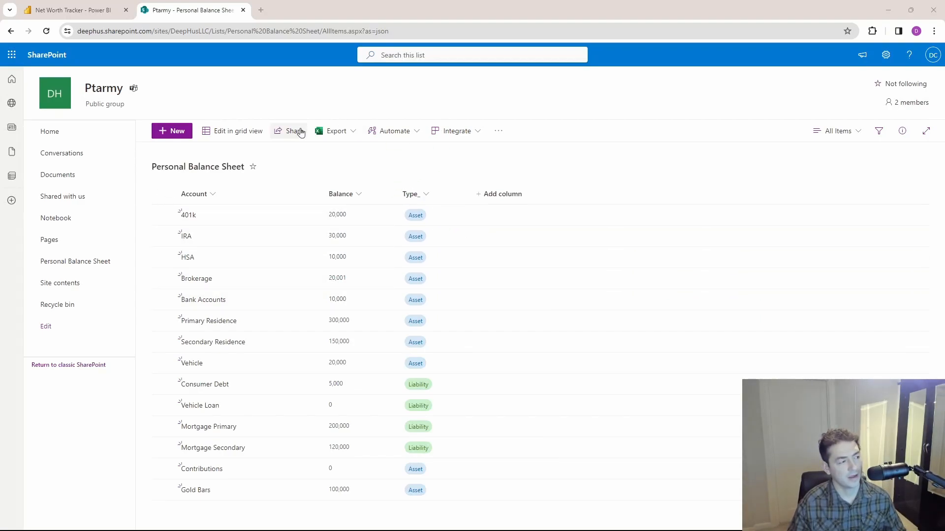
mouse_move(427, 149)
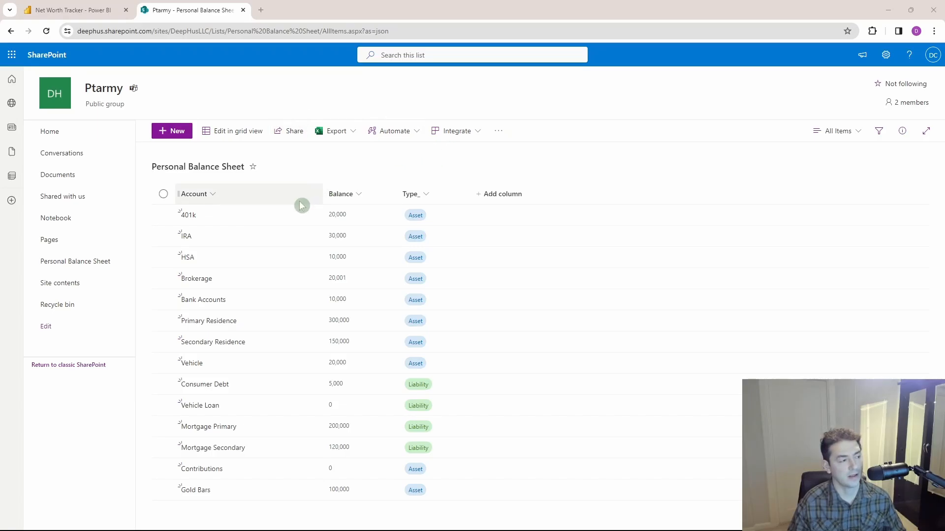
- Switch the Personal Balance Sheet list to grid view, browse column types, then cancel
left_click(237, 131)
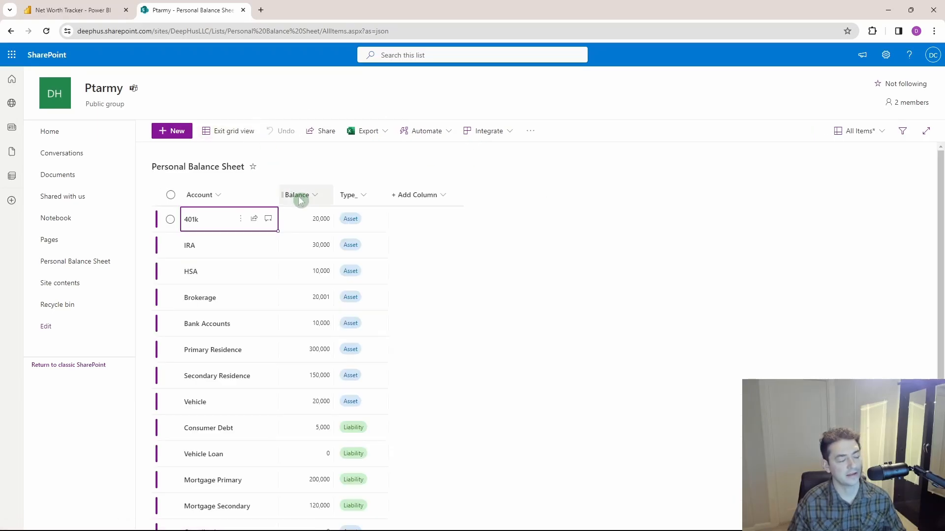
mouse_move(405, 221)
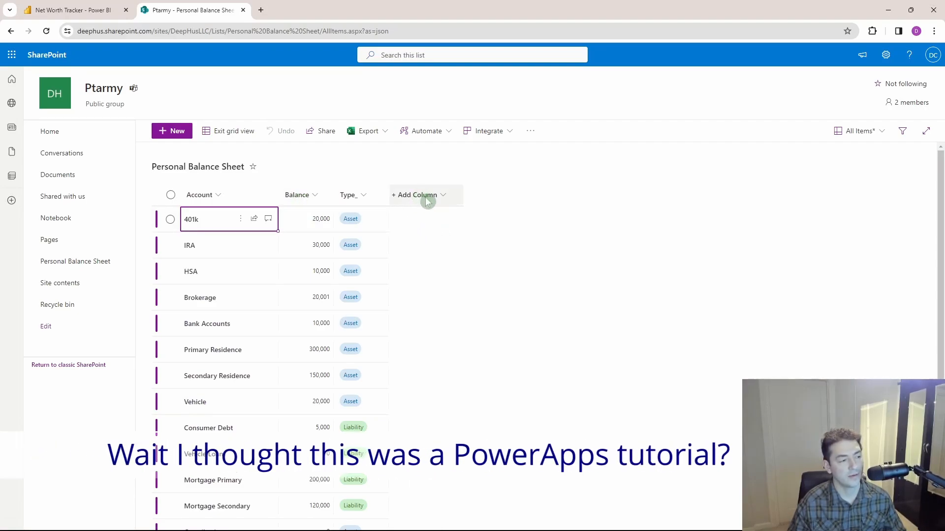
left_click(418, 194)
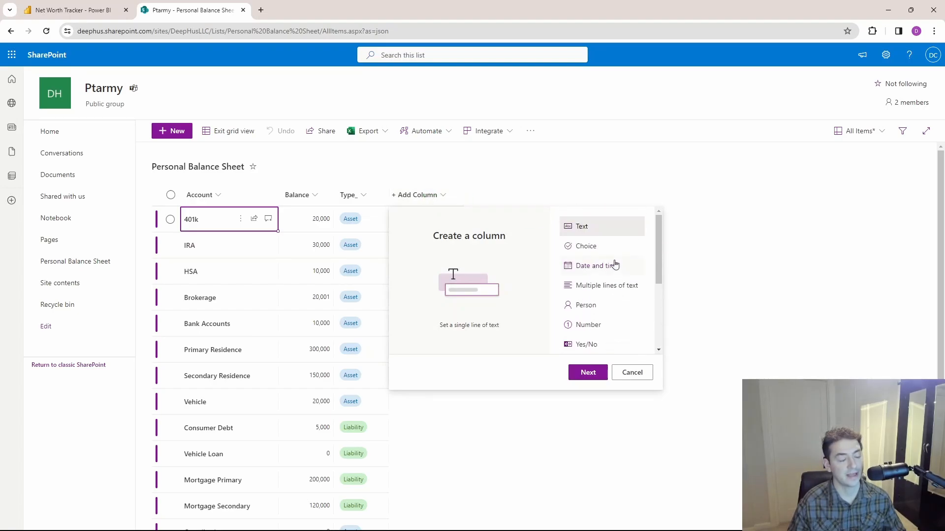
mouse_move(606, 271)
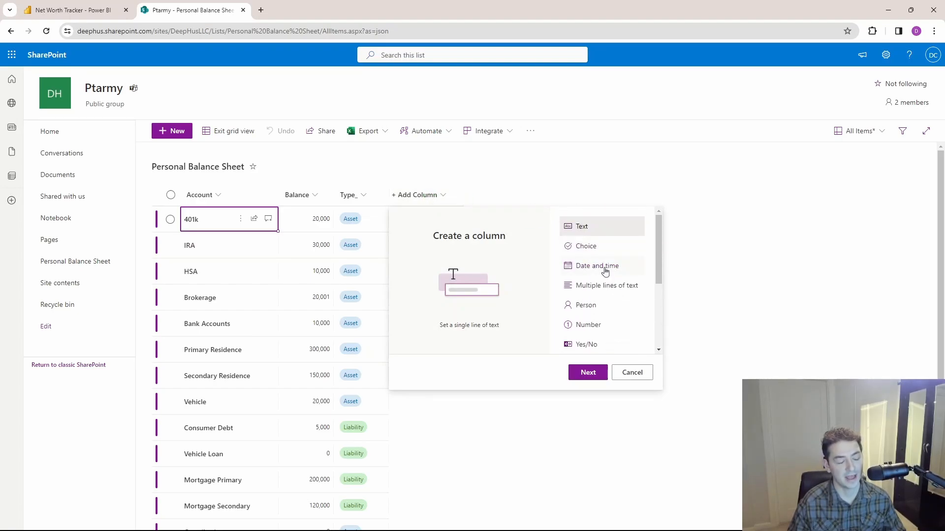
scroll("down", 3)
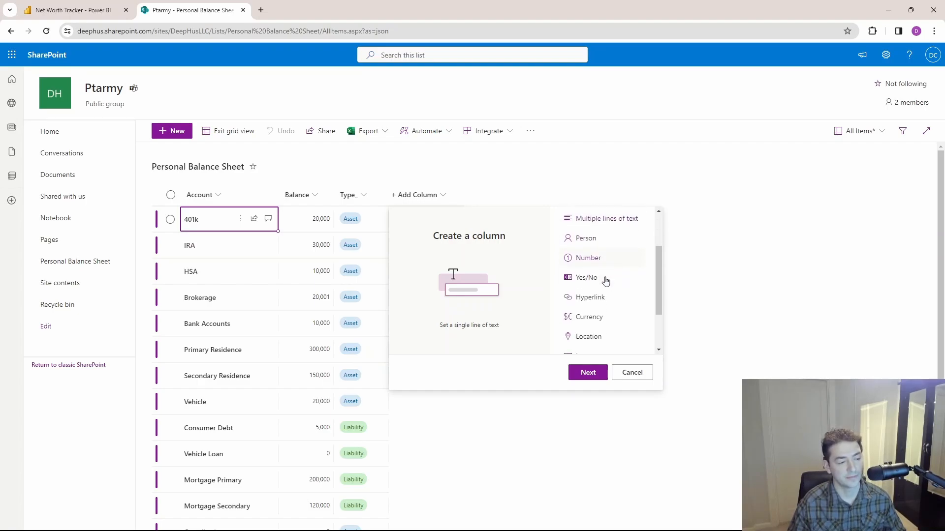
scroll("down", 3)
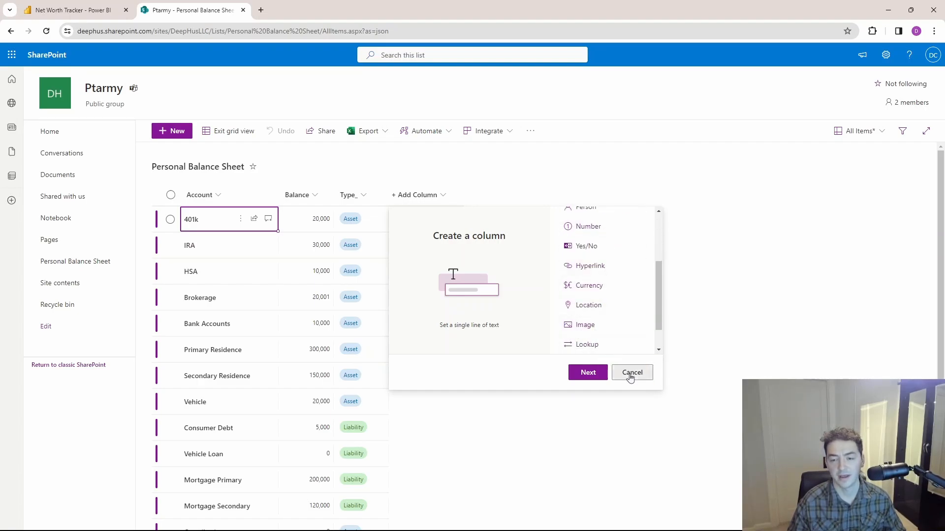
left_click(631, 372)
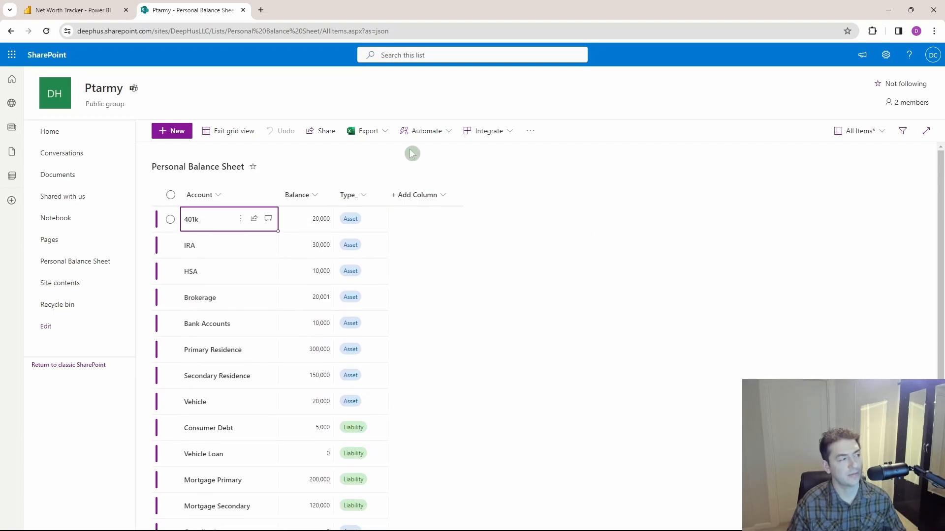
mouse_move(393, 151)
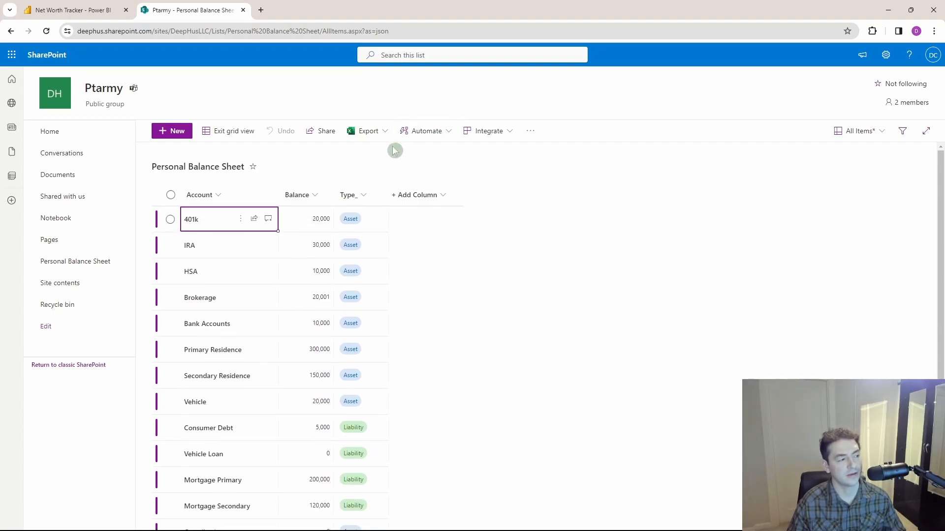
mouse_move(661, 266)
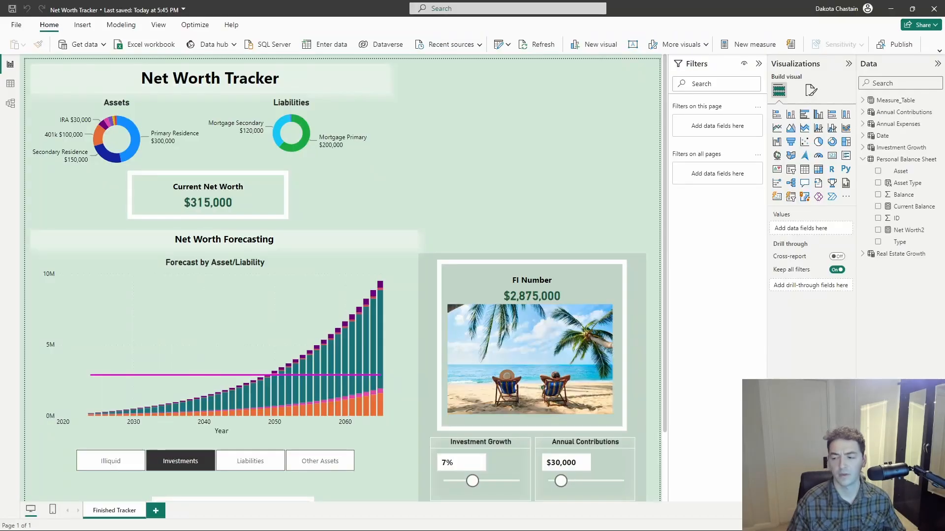
right_click(904, 159)
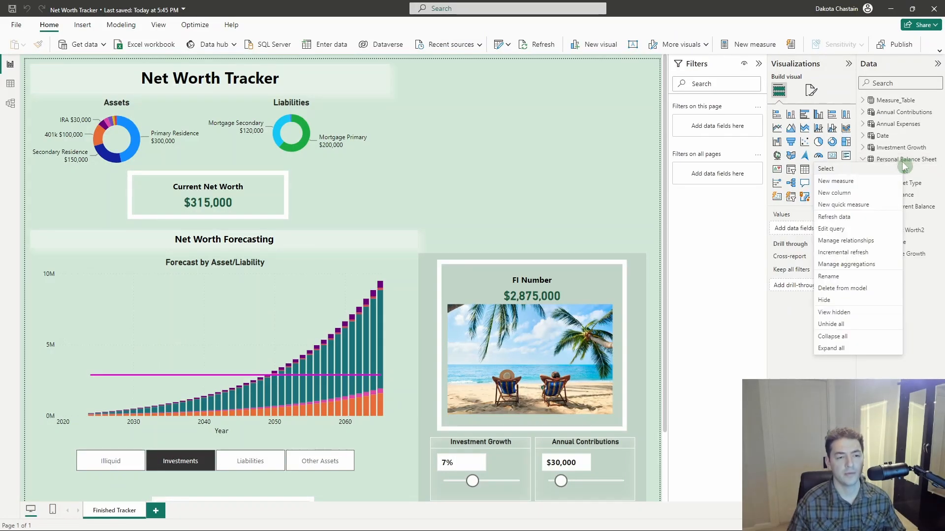
left_click(832, 229)
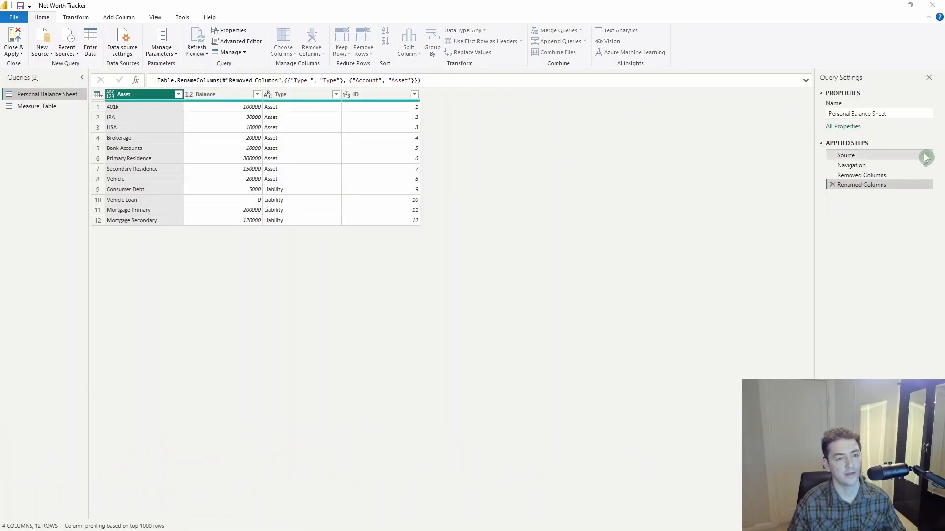
left_click(846, 156)
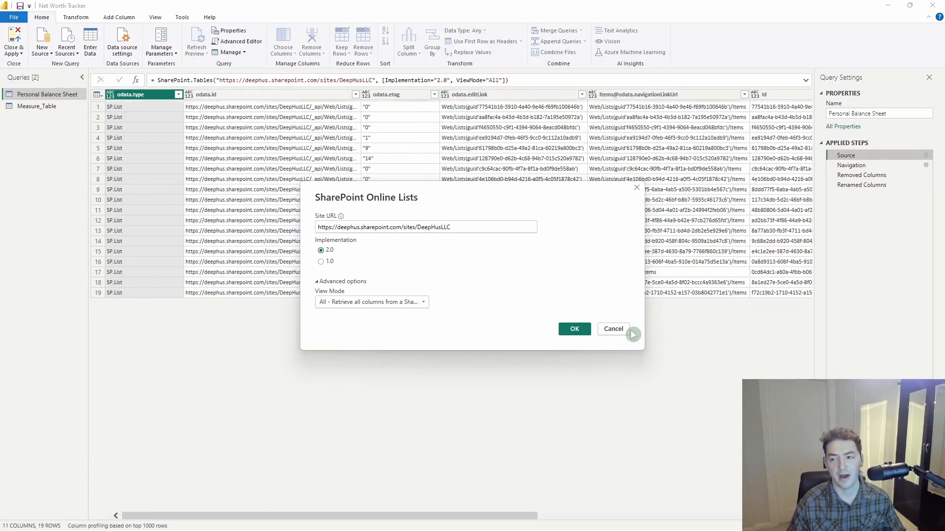
left_click(612, 328)
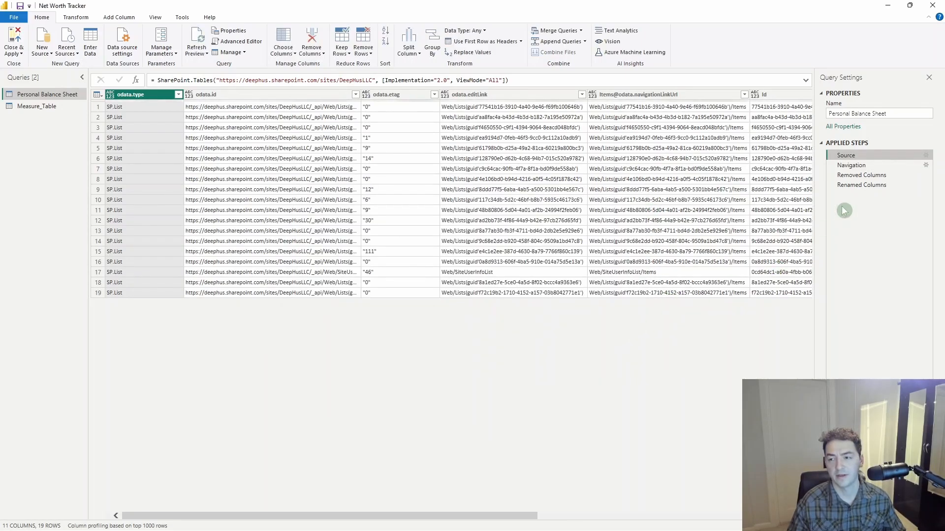
left_click(861, 185)
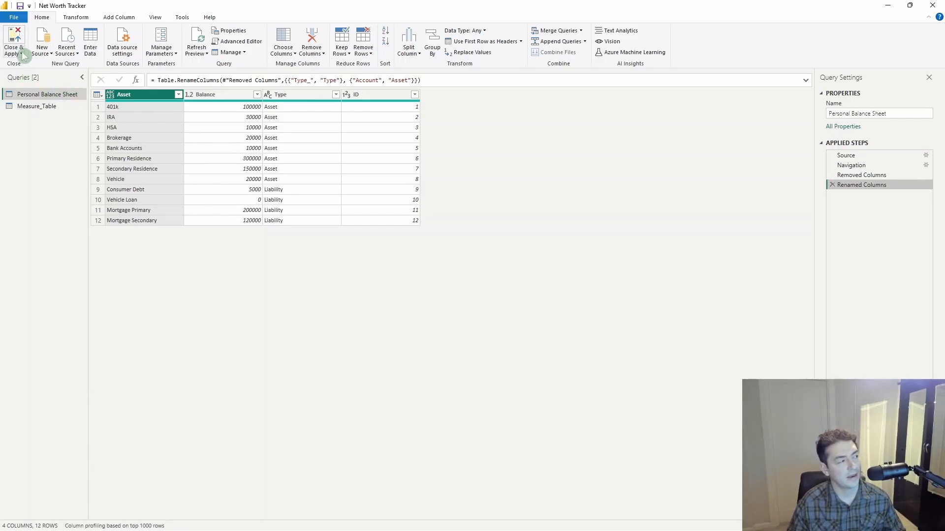
left_click(14, 41)
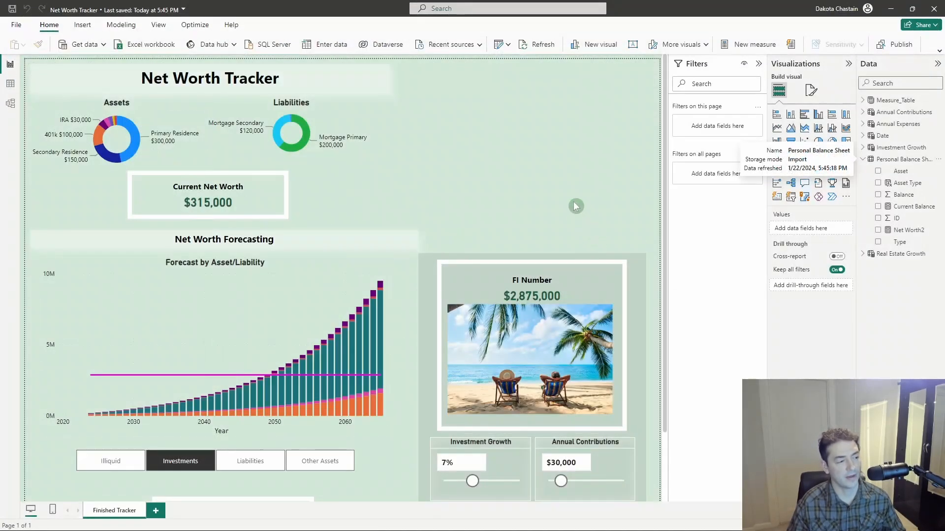
mouse_move(597, 188)
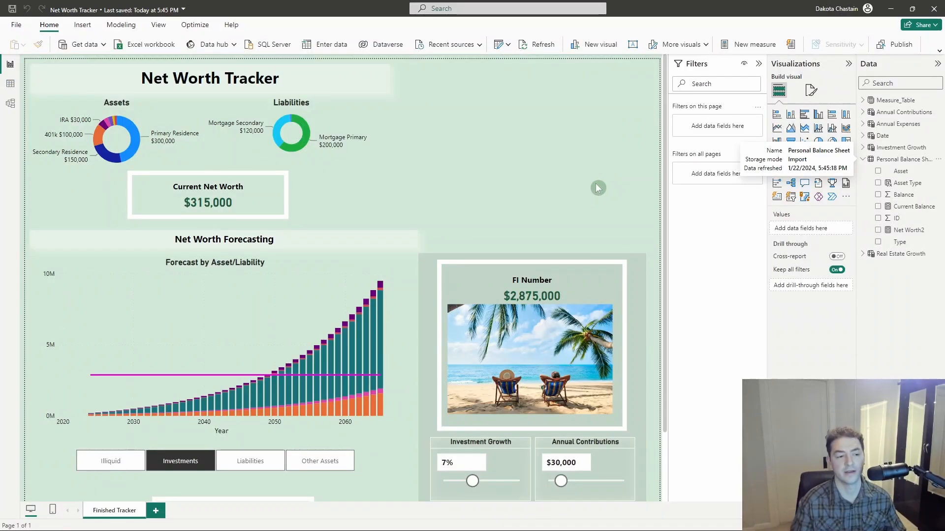
mouse_move(384, 281)
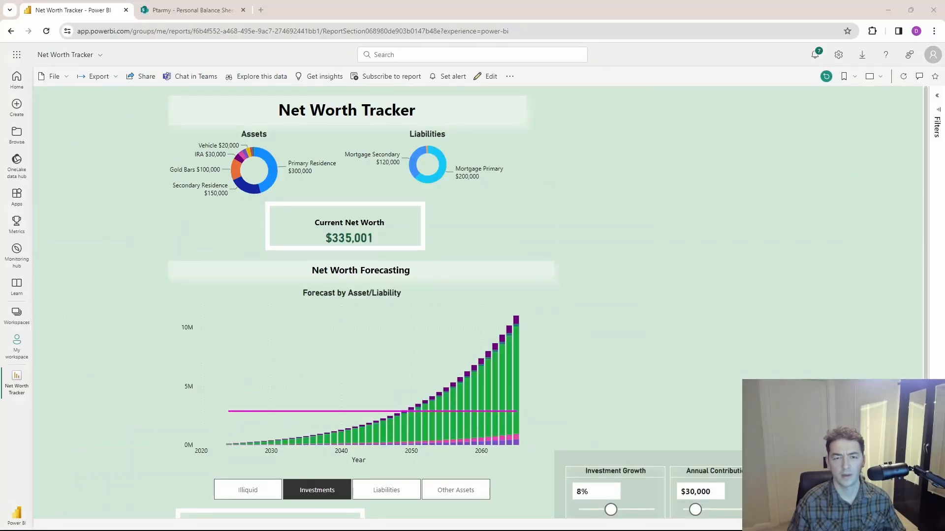
mouse_move(558, 188)
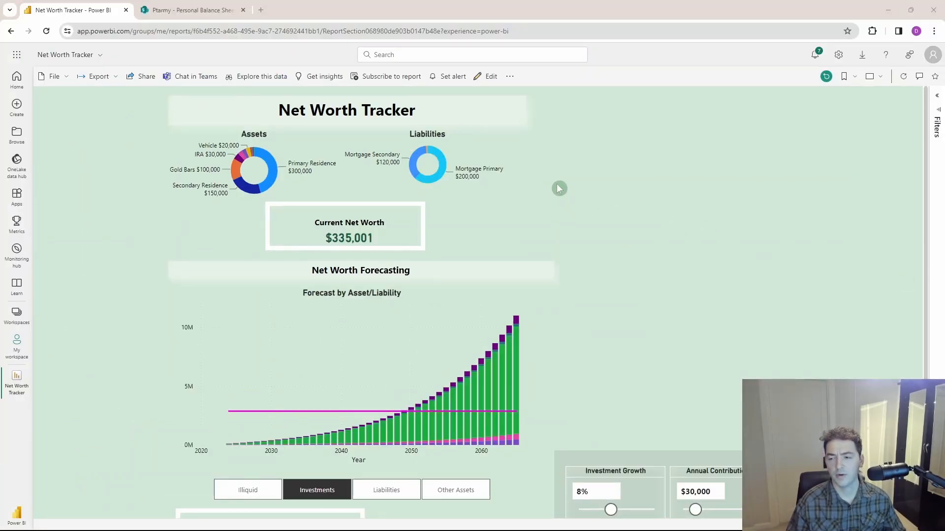
mouse_move(252, 83)
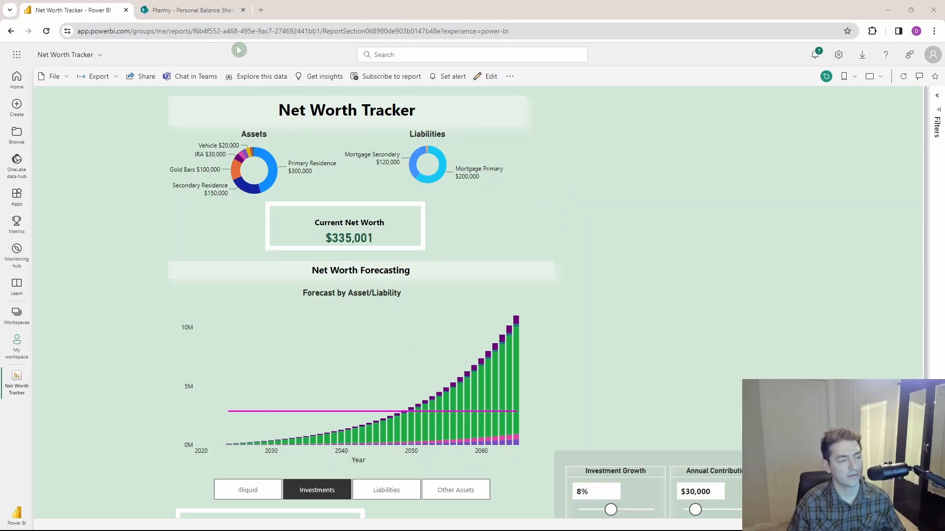
mouse_move(757, 313)
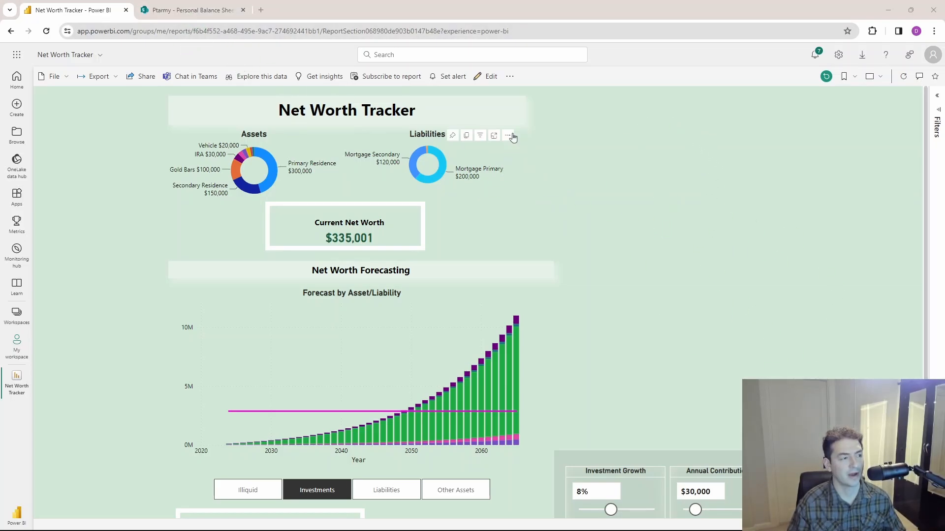
- Put the published Net Worth Tracker report into edit mode
left_click(491, 75)
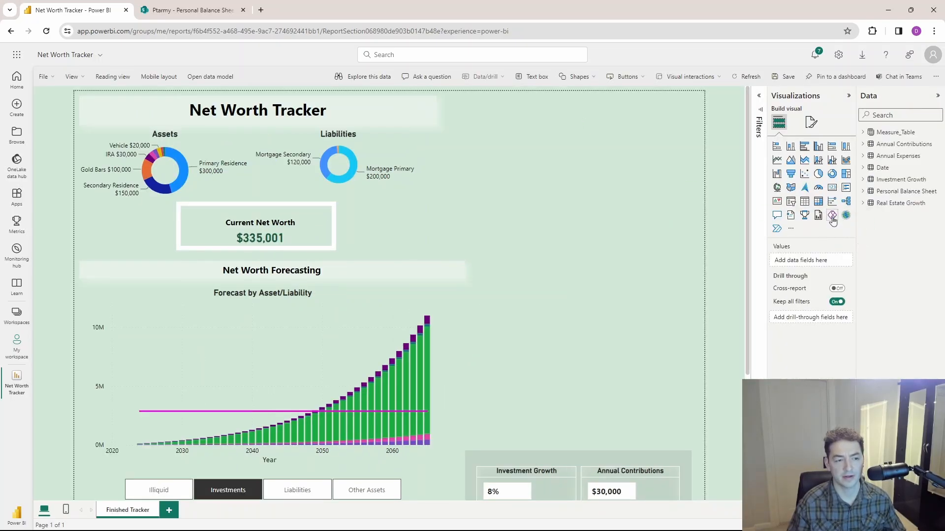
- Add a Power Apps visual fed Balance and ID fields, with ID set to Don't summarize
left_click(831, 215)
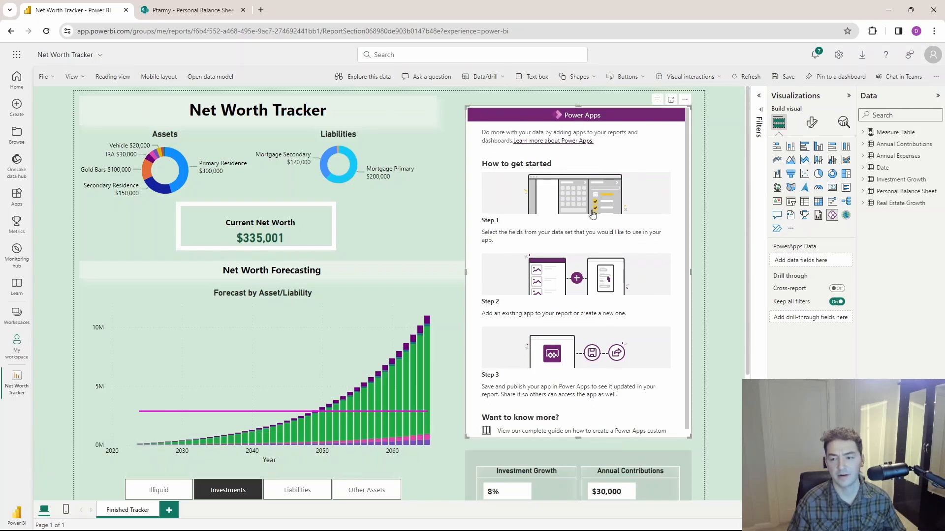
mouse_move(547, 172)
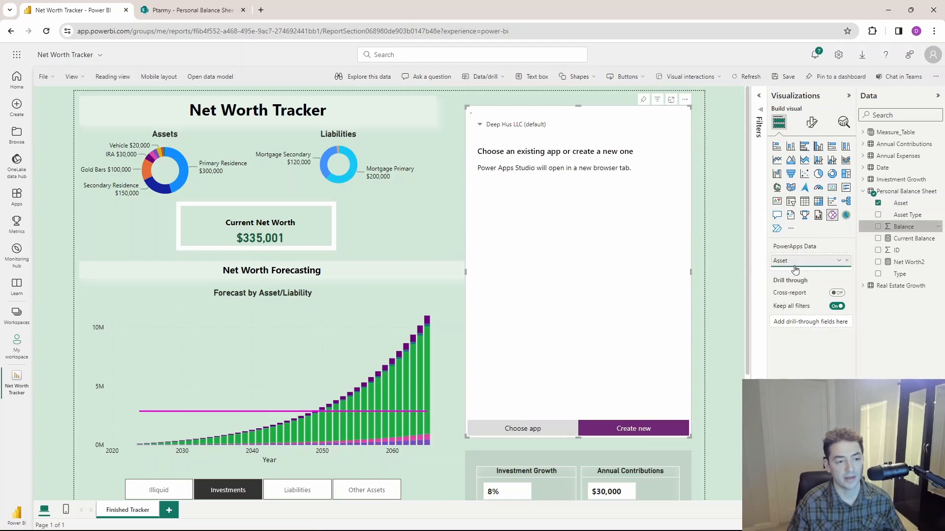
left_click(878, 225)
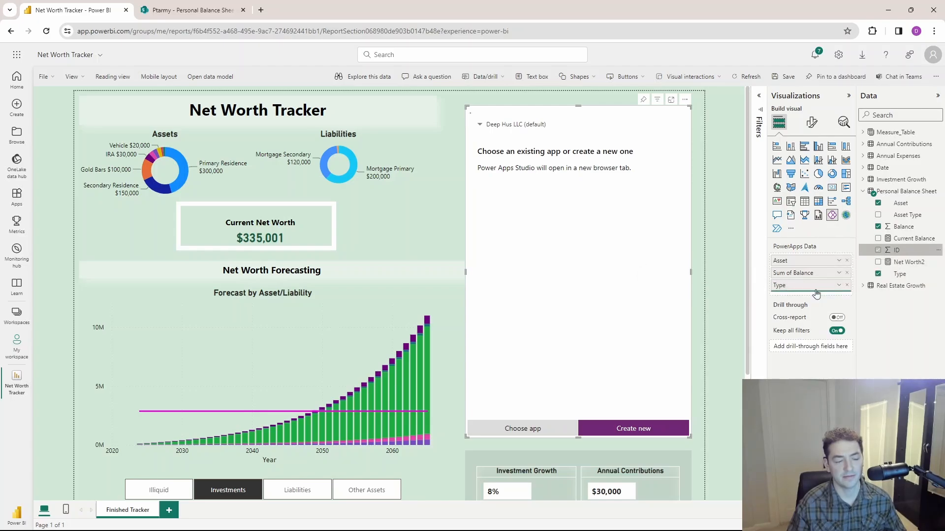
left_click(877, 250)
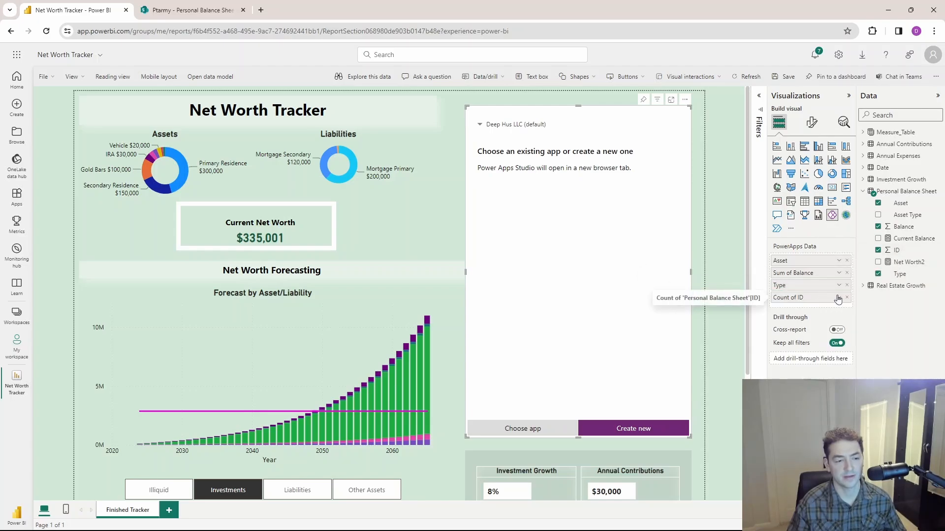
left_click(846, 297)
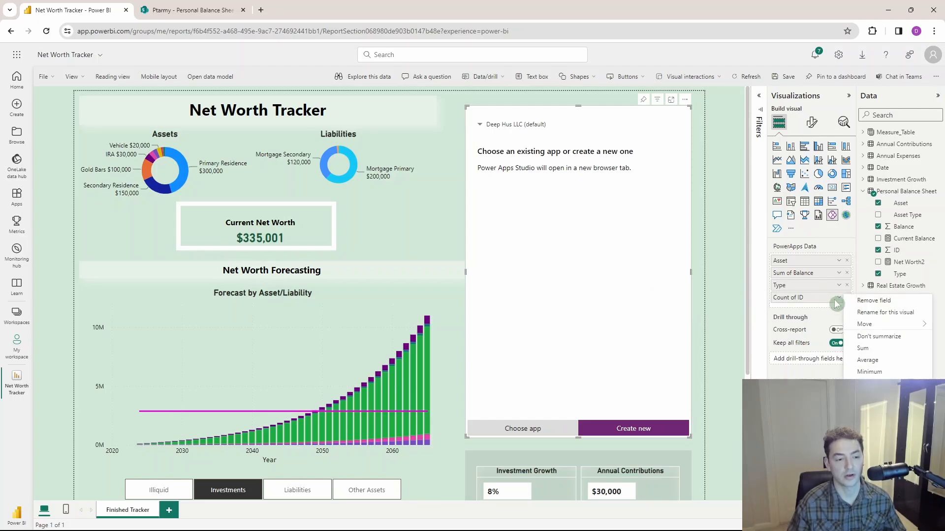
mouse_move(865, 348)
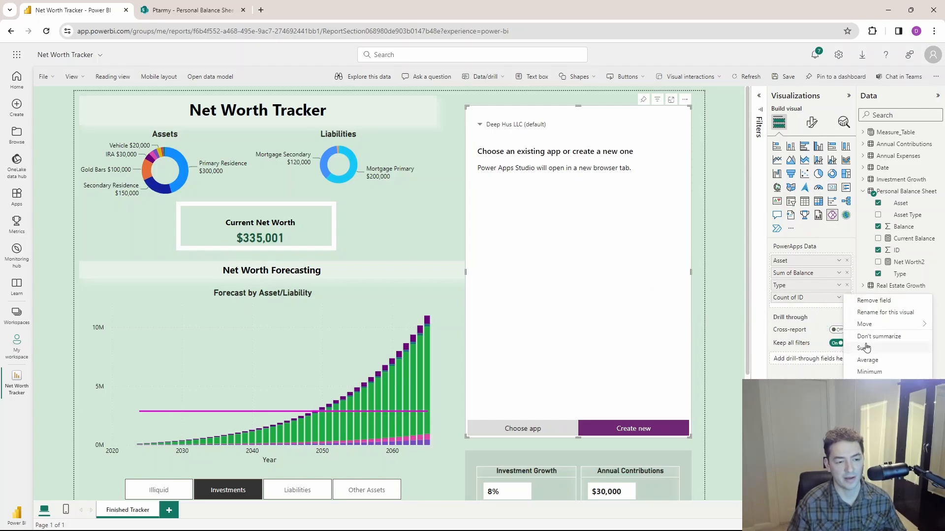
left_click(878, 336)
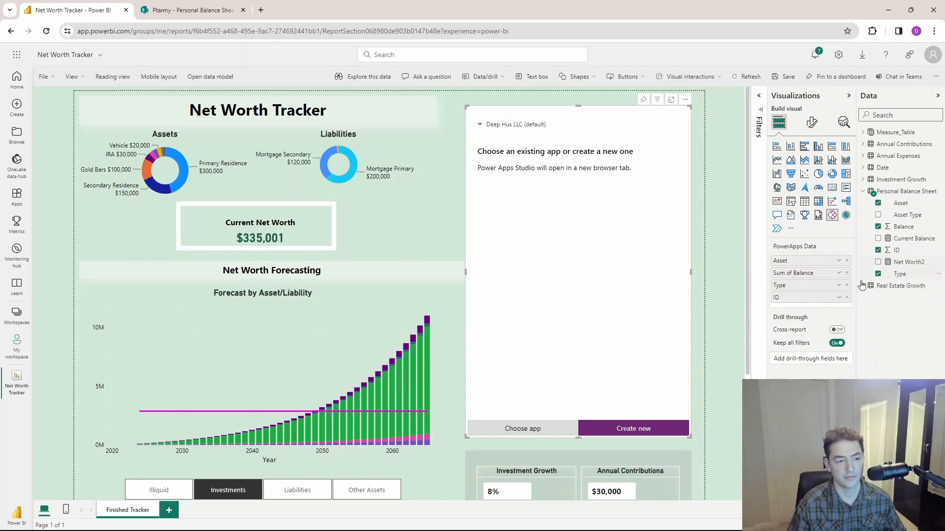
mouse_move(810, 272)
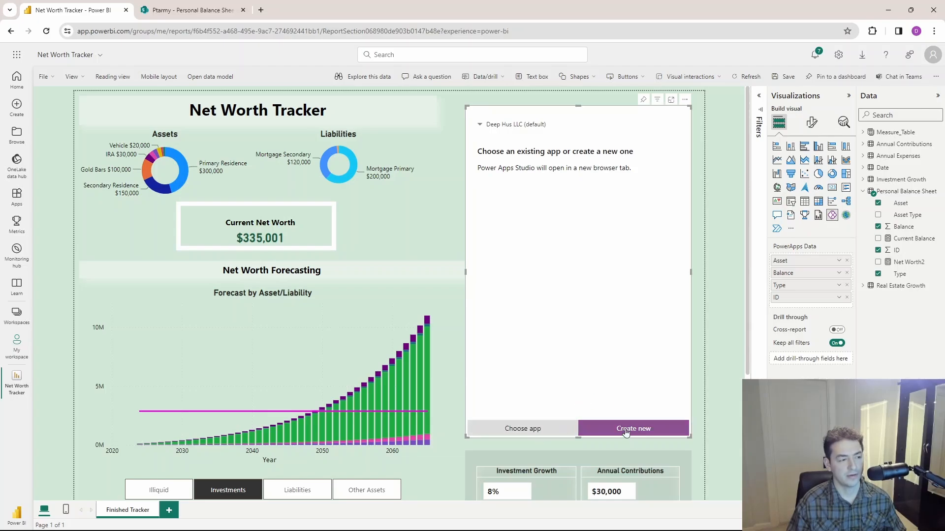
- Create a new app and inspect Gallery1, Title1 and PowerBIIntegration in the Tree view
left_click(632, 429)
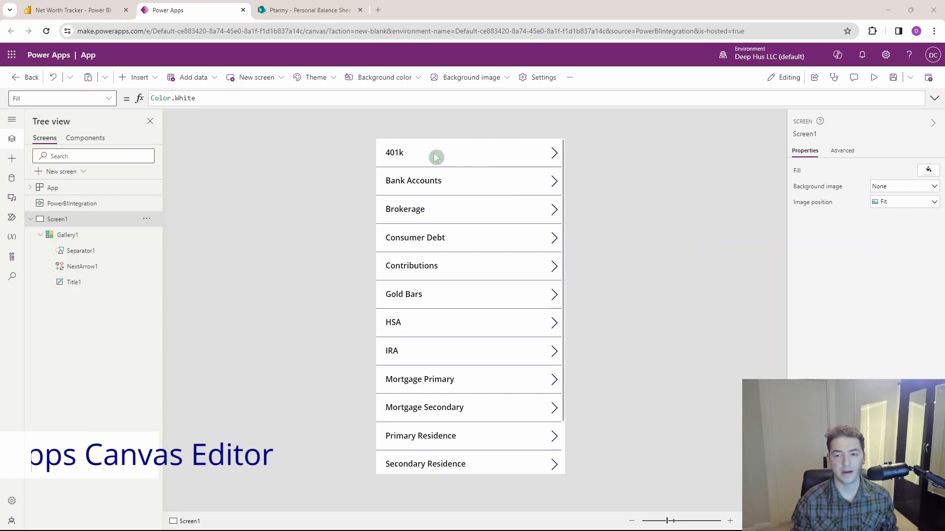
mouse_move(437, 158)
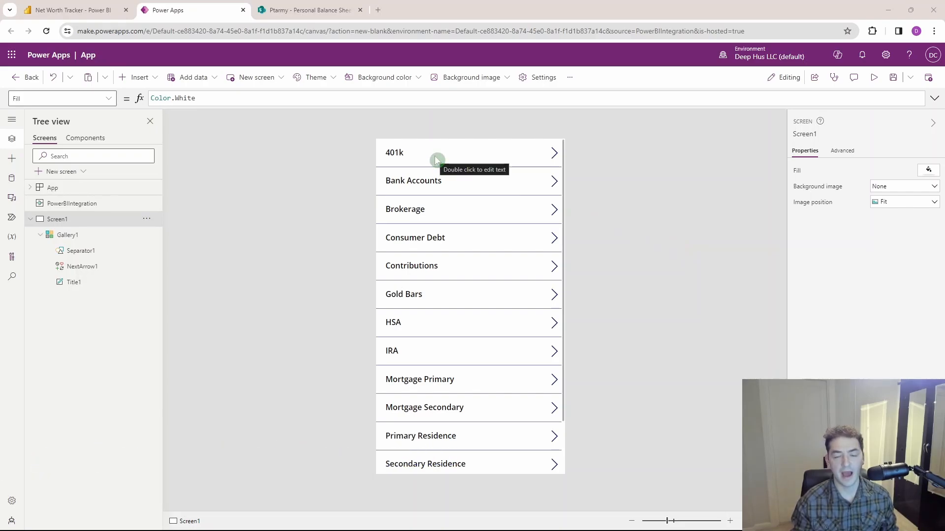
mouse_move(461, 163)
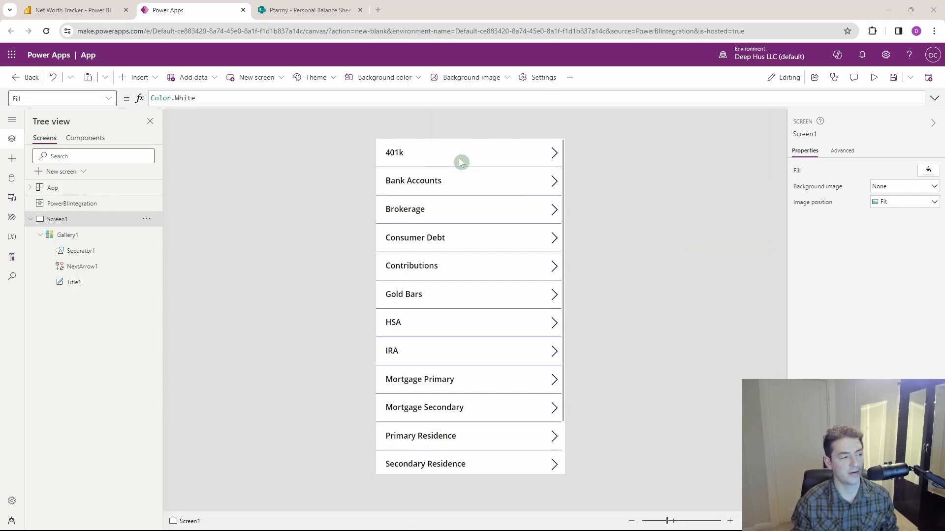
mouse_move(599, 138)
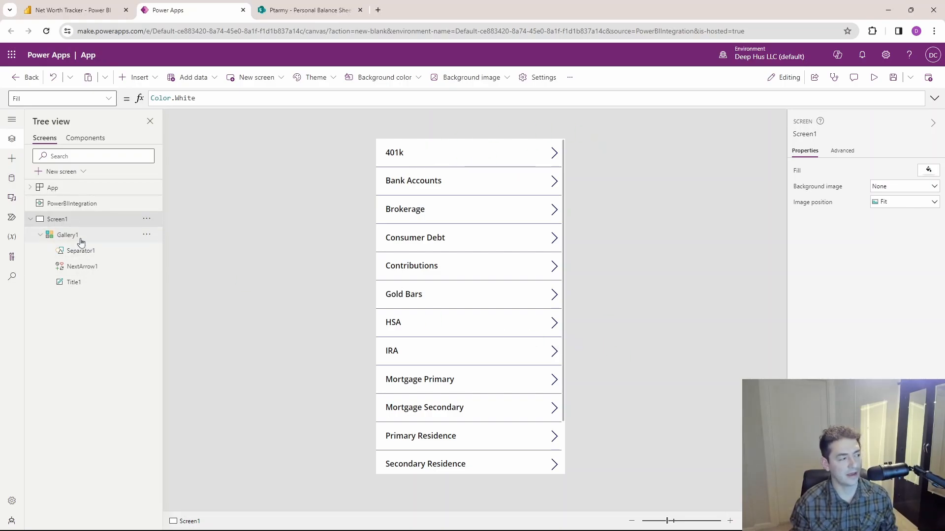
left_click(66, 235)
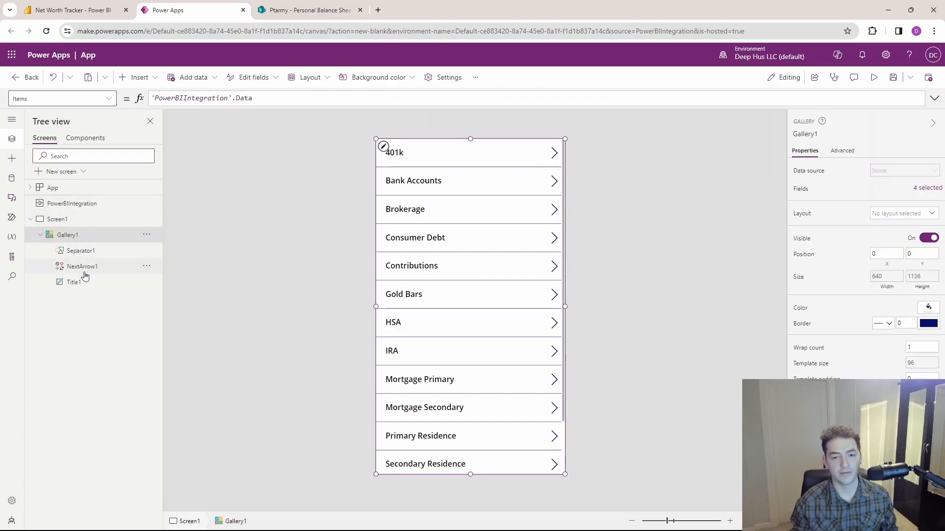
left_click(81, 266)
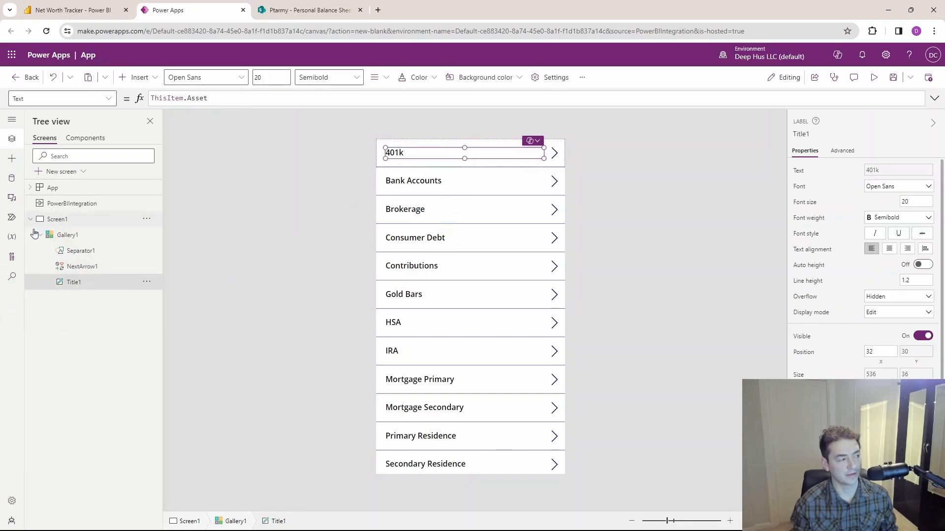
left_click(31, 218)
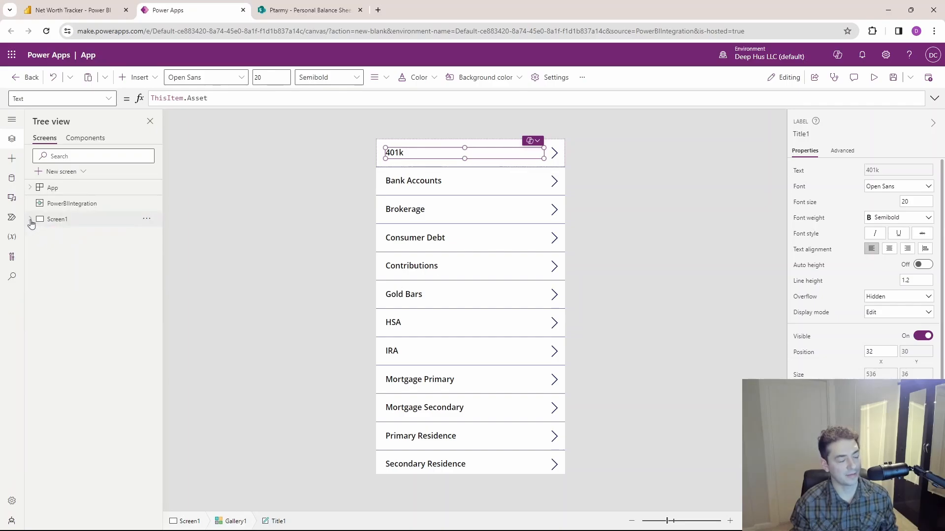
left_click(30, 219)
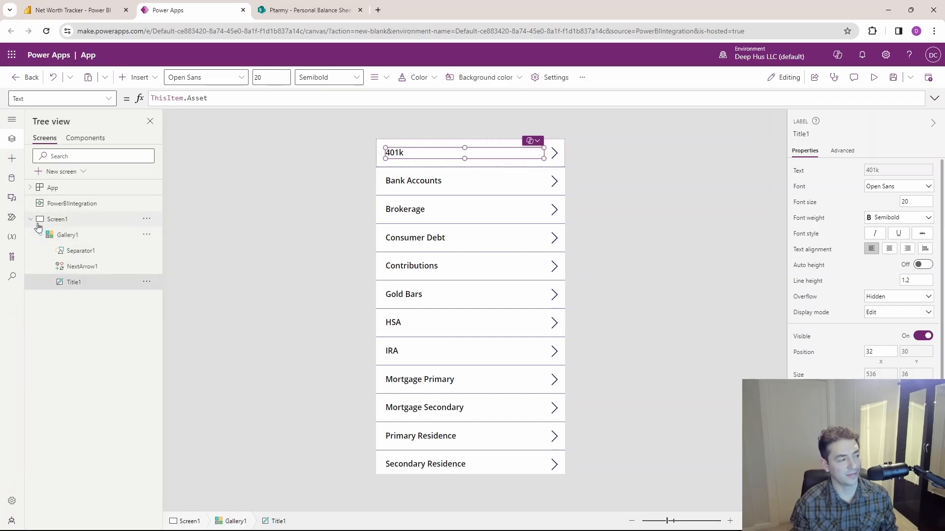
left_click(39, 234)
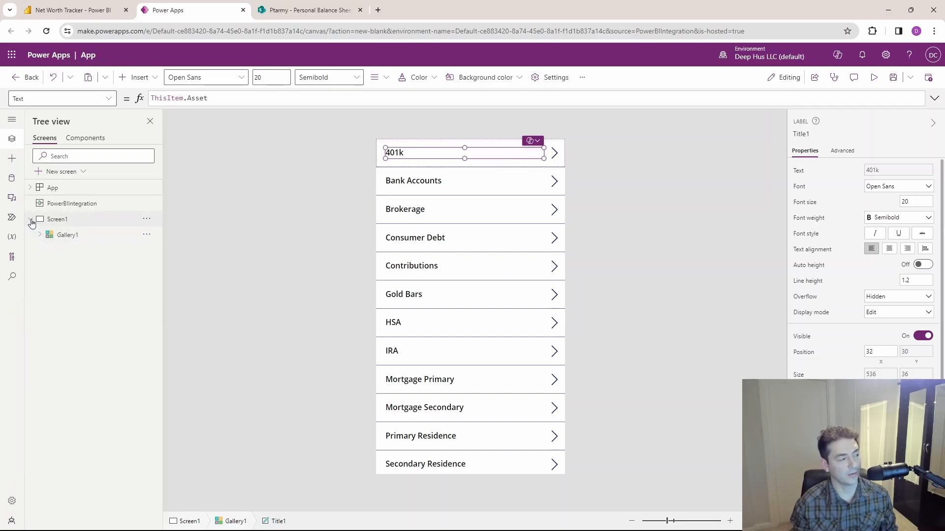
left_click(40, 234)
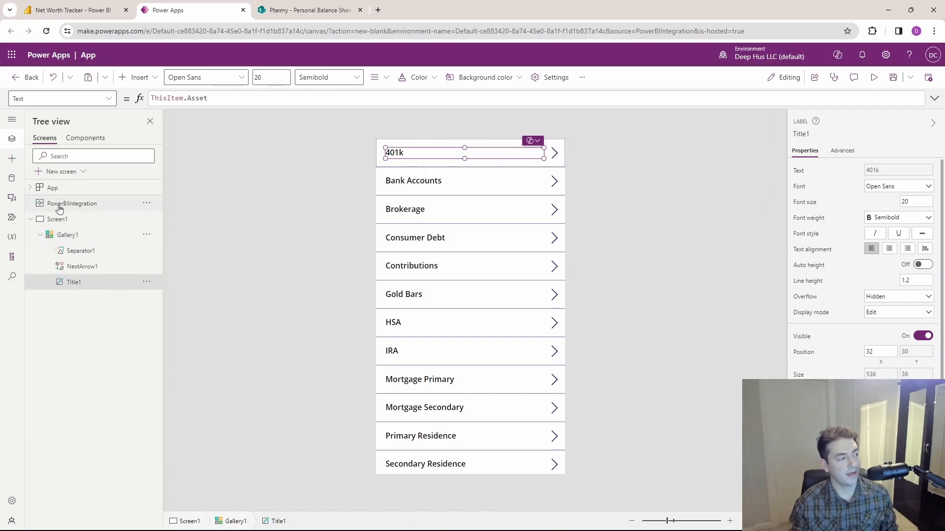
left_click(72, 203)
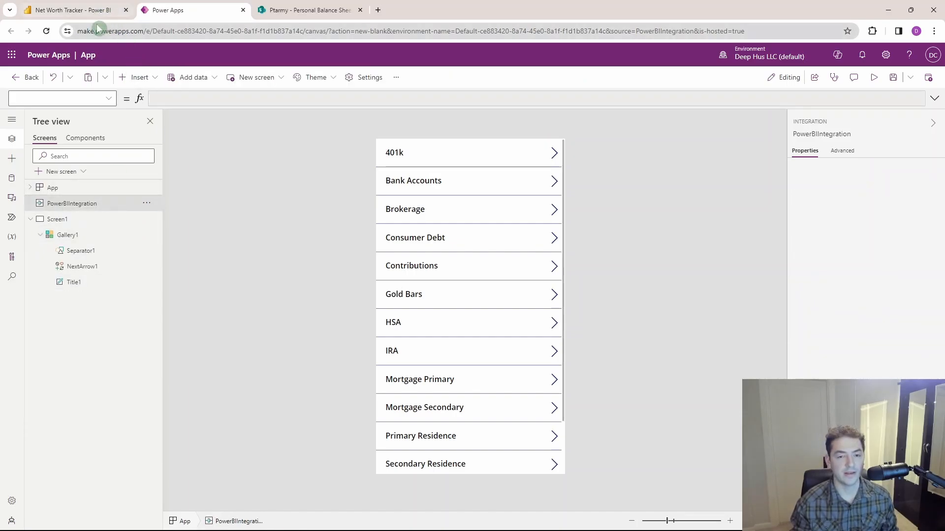
mouse_move(73, 10)
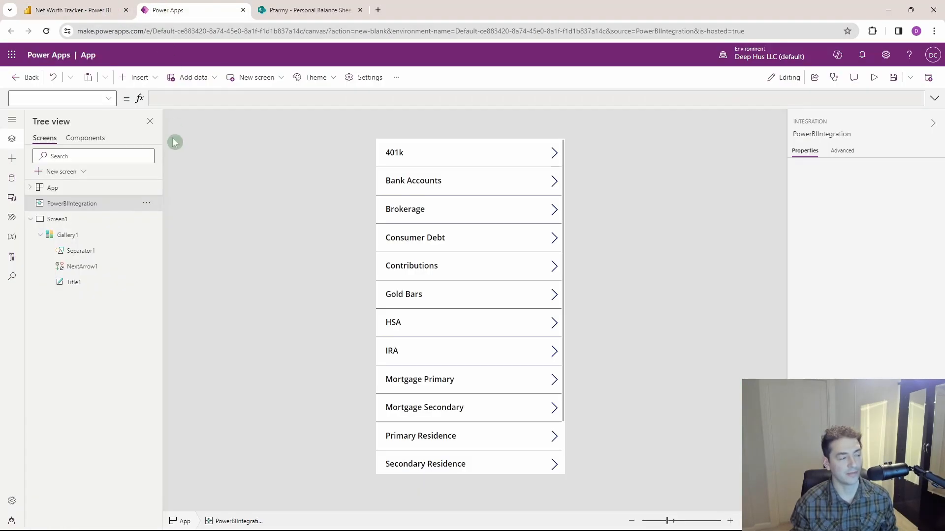
mouse_move(335, 188)
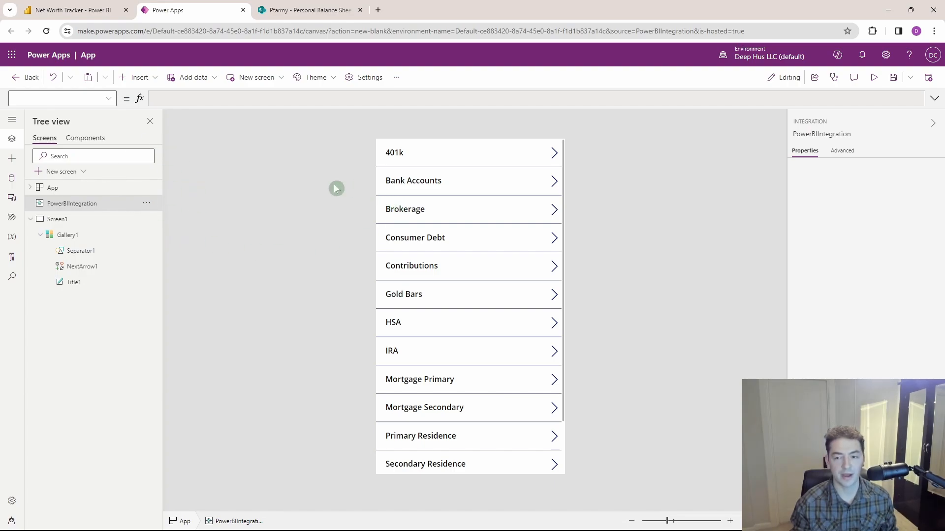
mouse_move(459, 228)
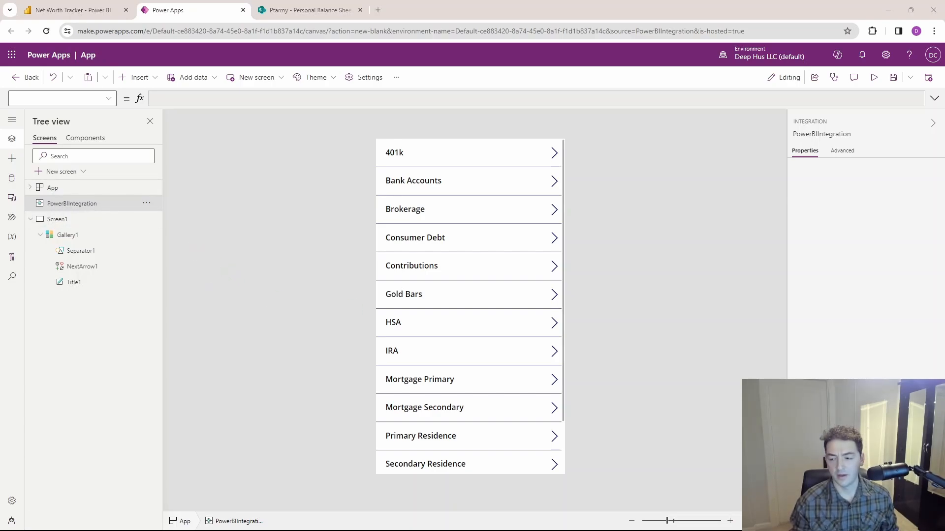
- Select Gallery1 to reposition it at Y 135 with height 999
left_click(67, 234)
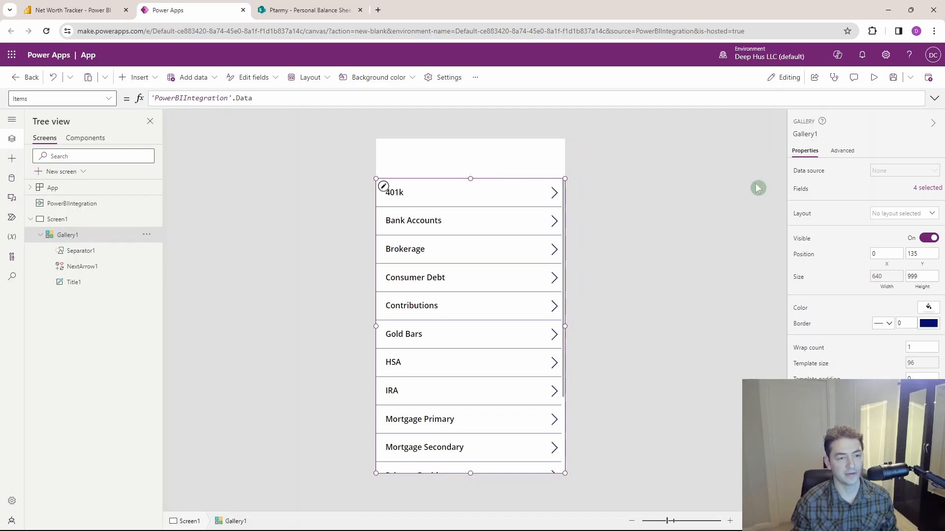
mouse_move(904, 213)
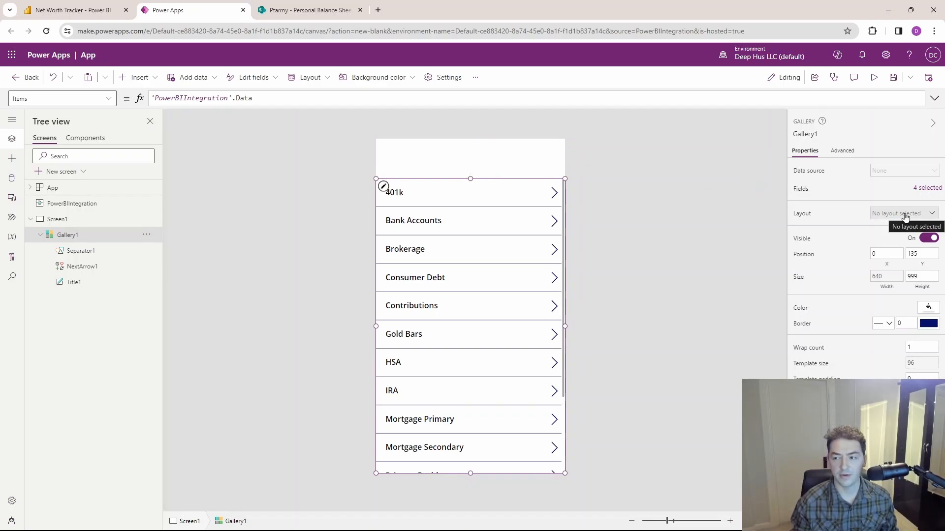
- Switch Gallery1 to the Title and subtitle layout and check the first row's title and subtitle
left_click(904, 213)
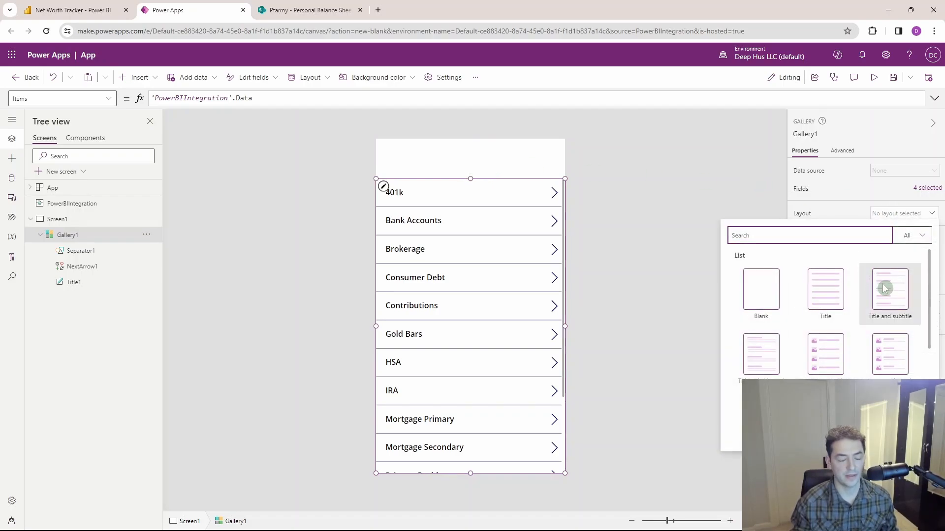
left_click(889, 294)
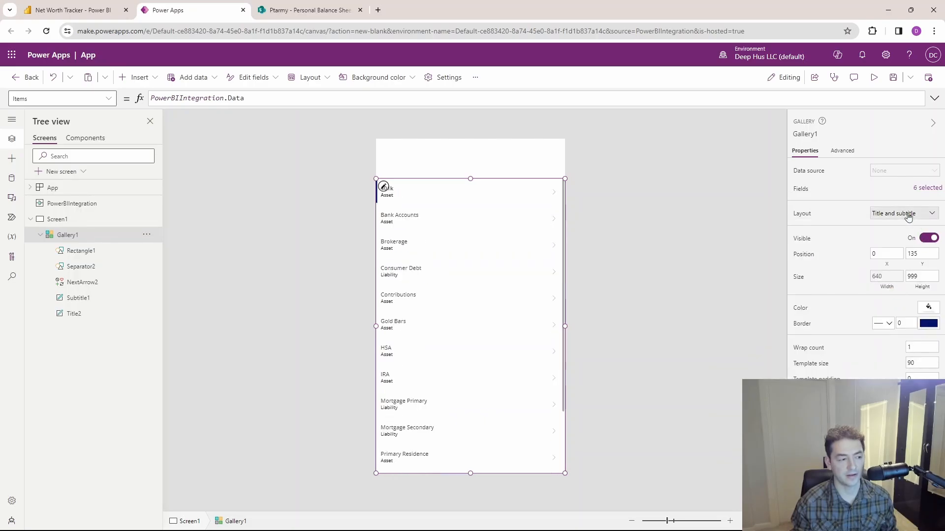
left_click(902, 213)
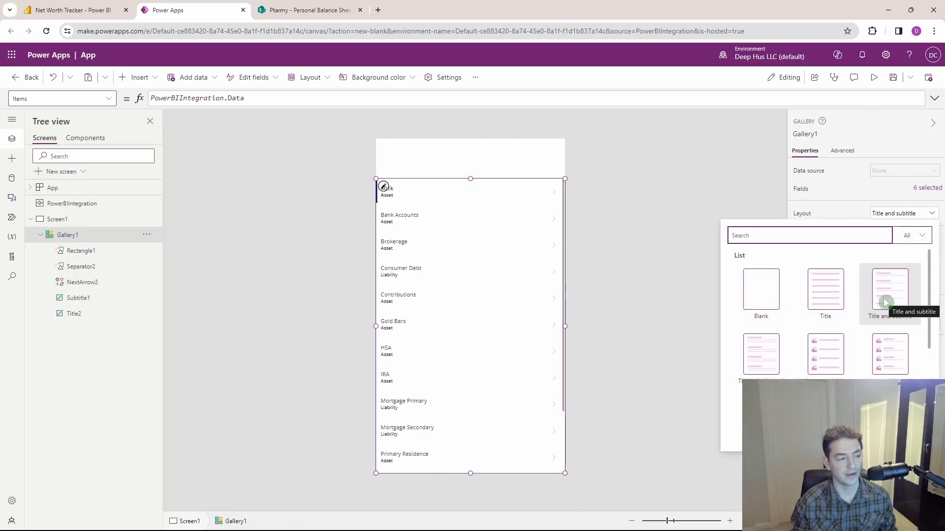
left_click(890, 289)
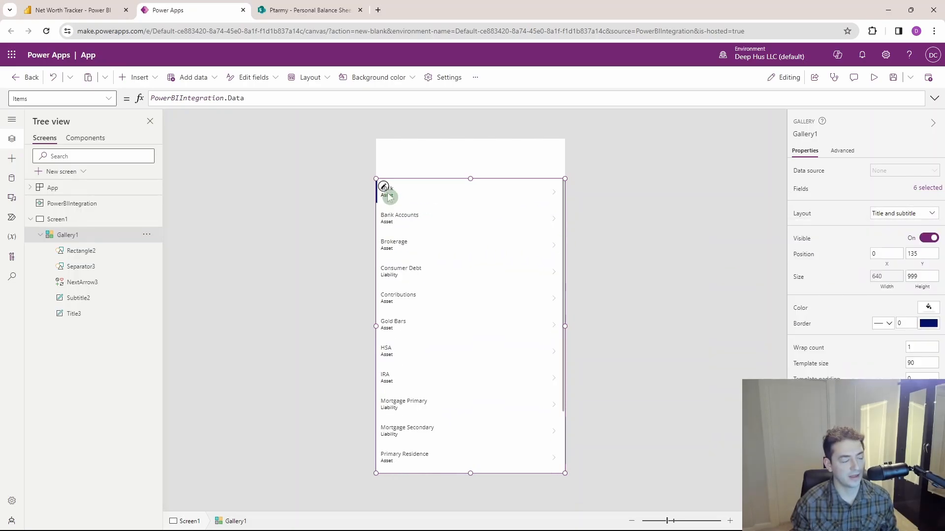
left_click(386, 188)
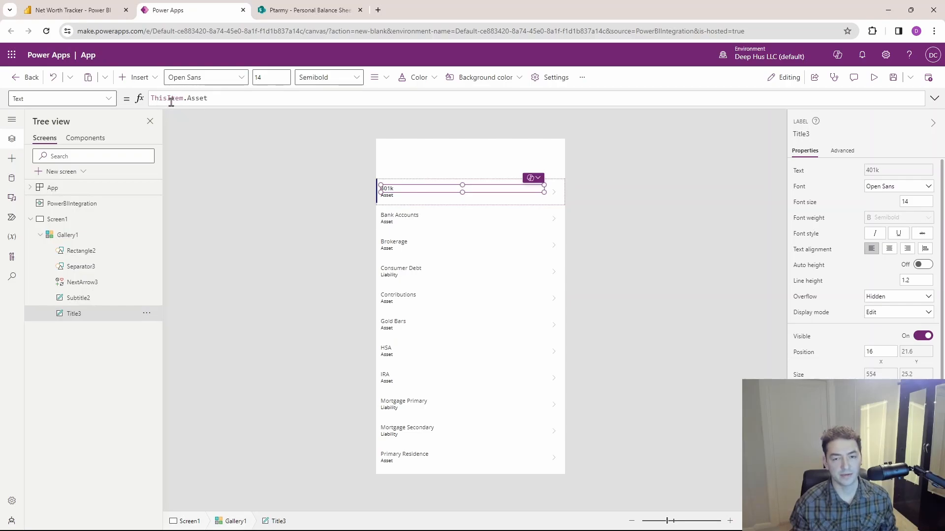
mouse_move(394, 201)
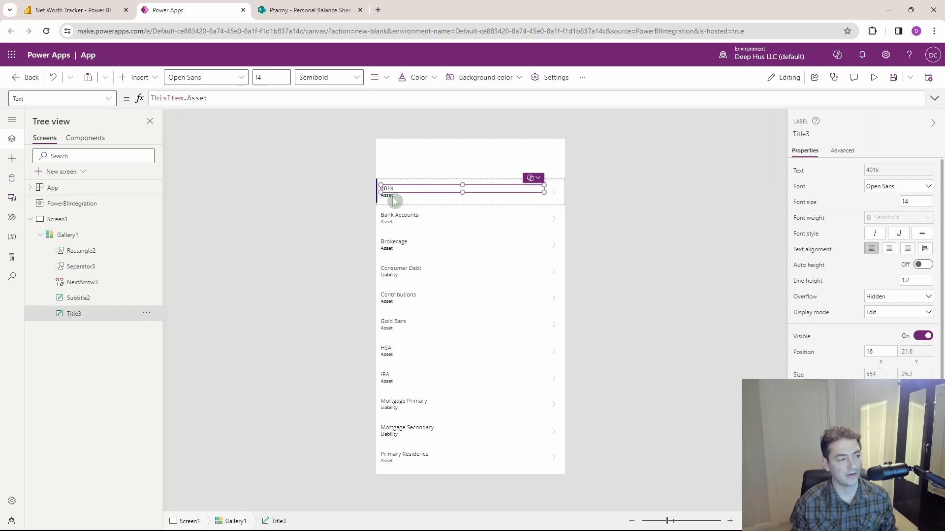
left_click(386, 195)
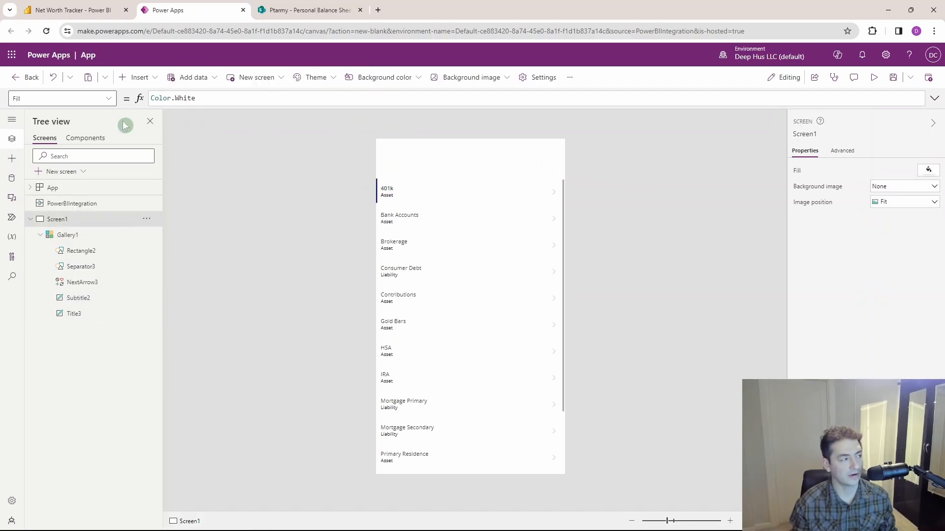
- Add a centered, bold header label stretched across the top band of the screen
left_click(138, 77)
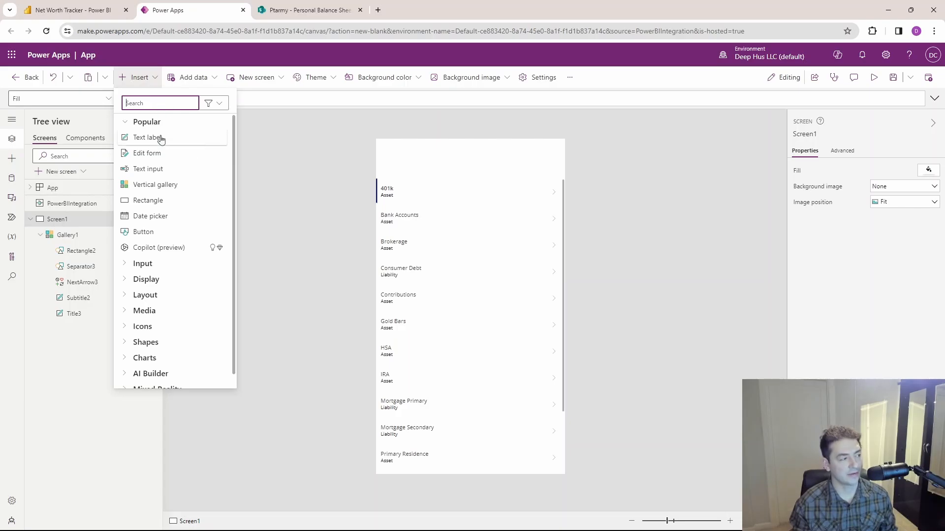
left_click(147, 137)
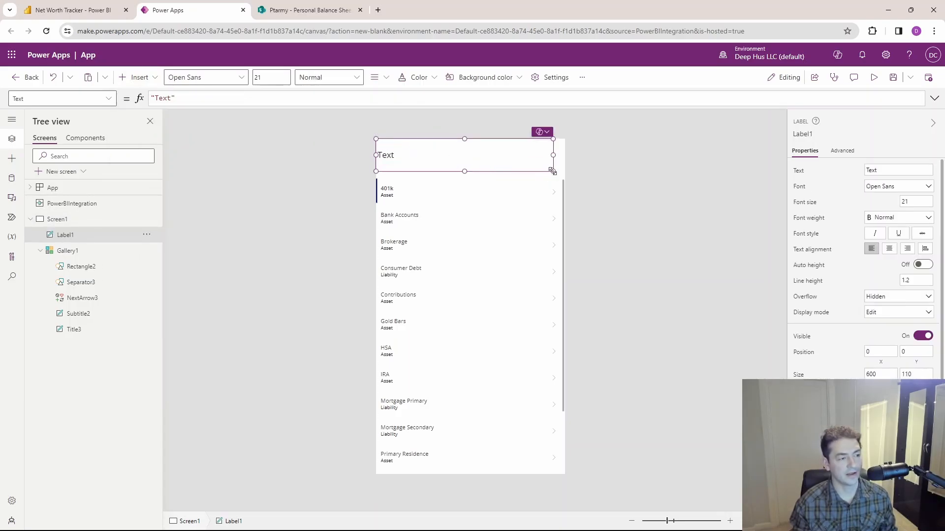
left_click_drag(552, 171, 565, 165)
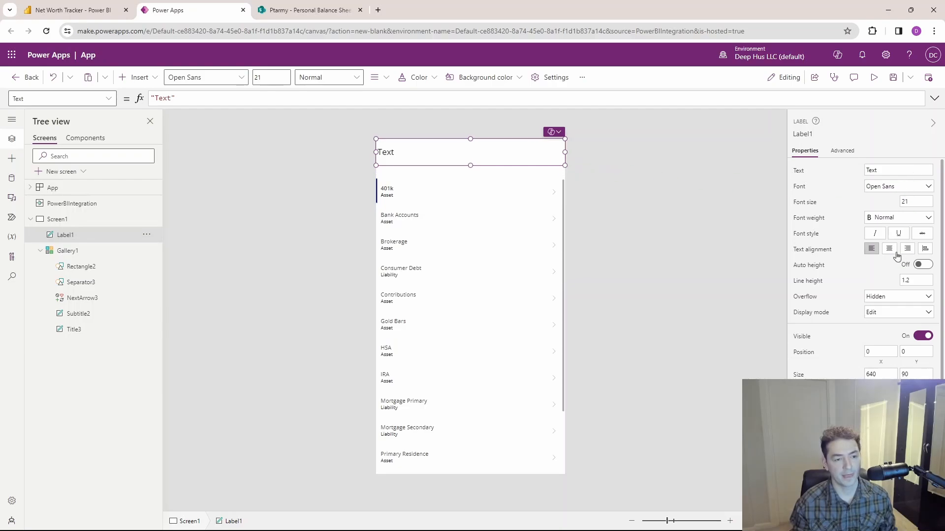
left_click(897, 217)
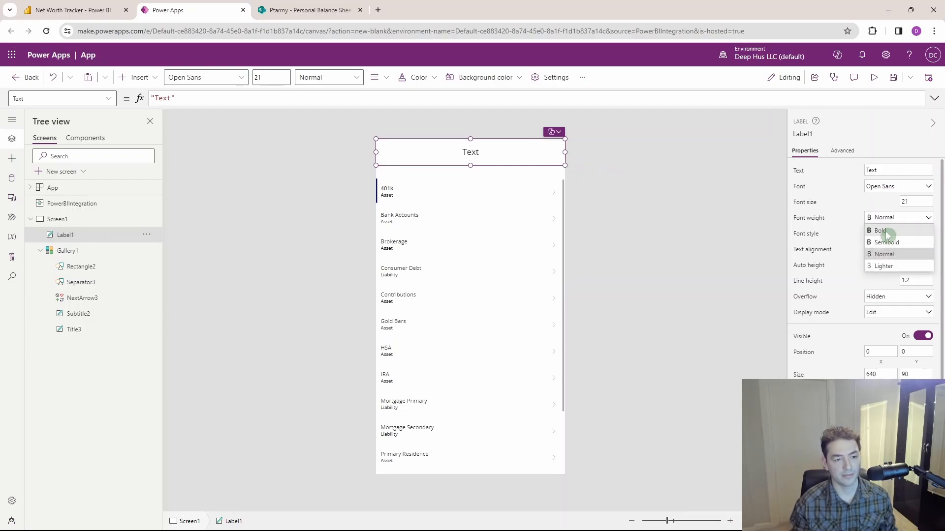
left_click(879, 230)
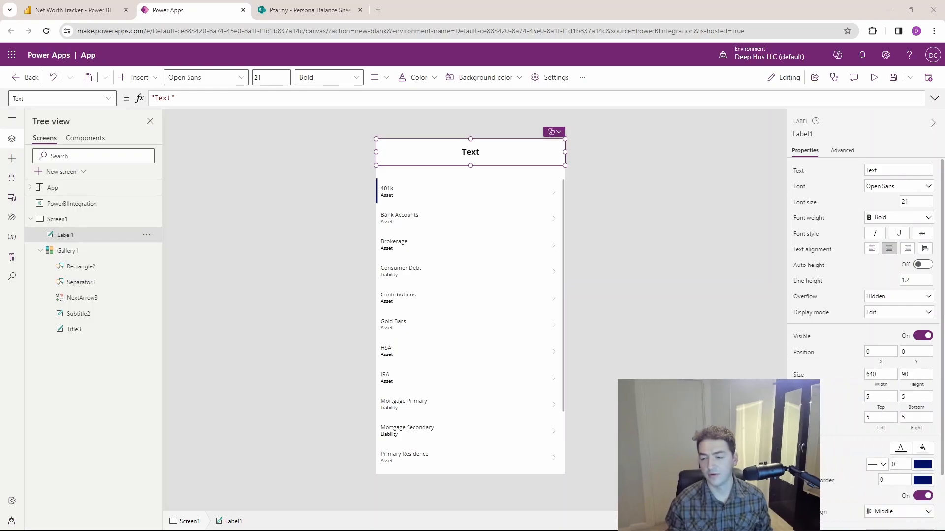
left_click(923, 448)
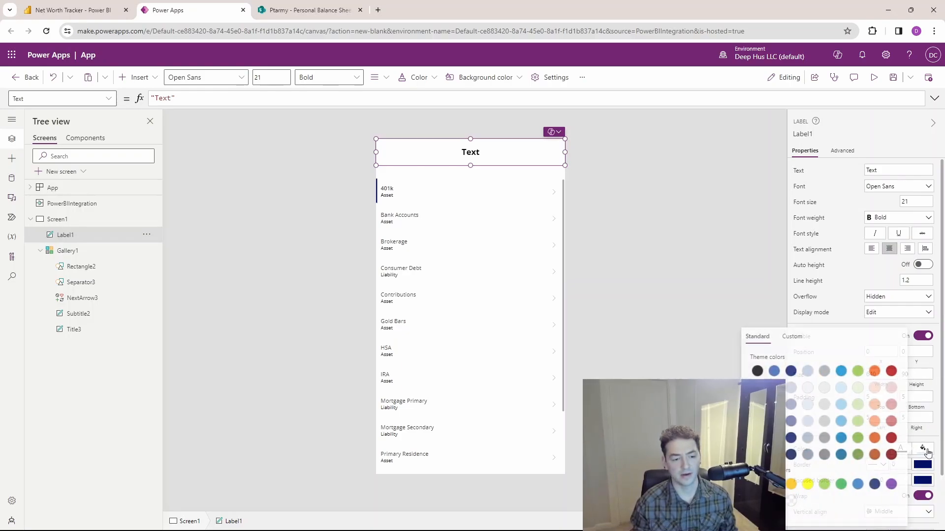
left_click(773, 371)
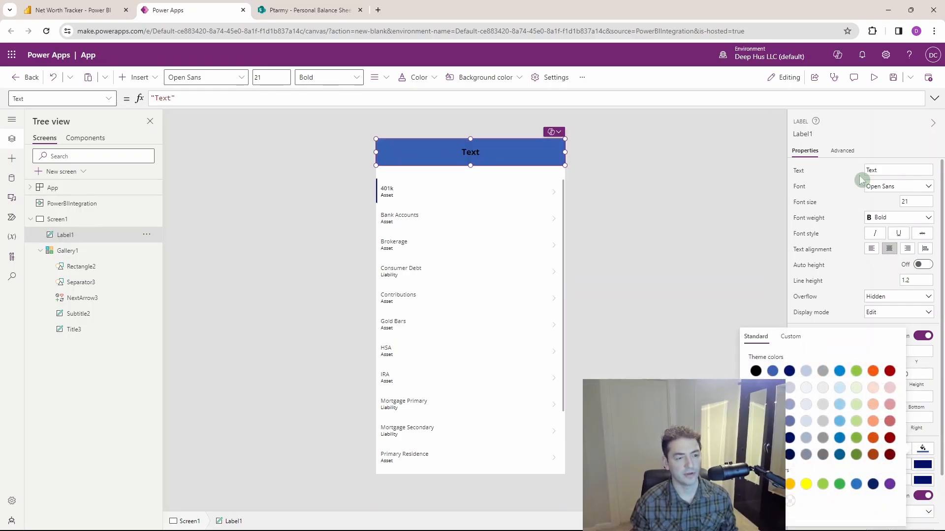
- Change the header label's text to 'Account List'
left_click(897, 169)
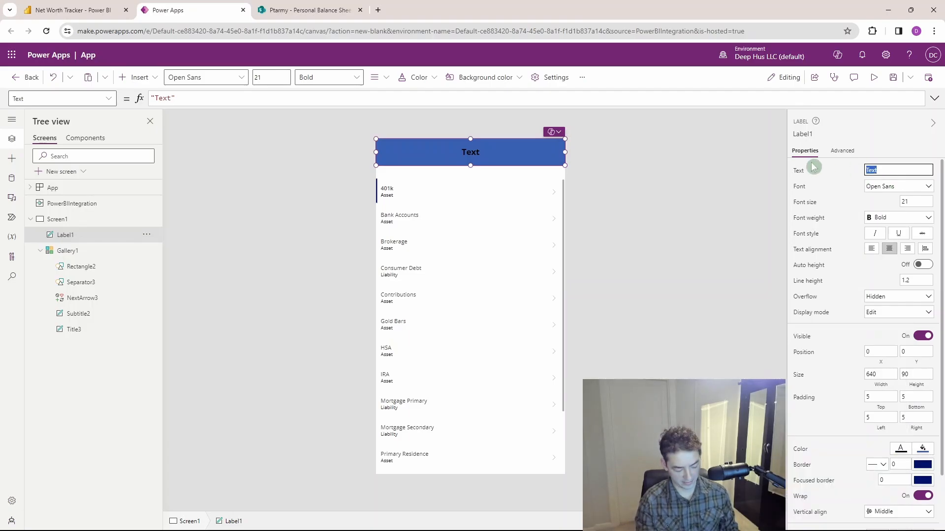
type("A")
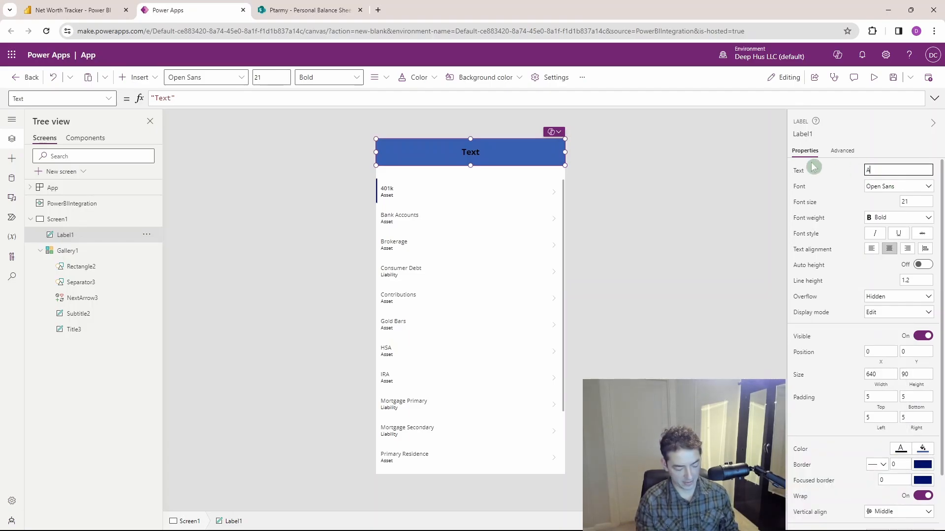
type("Account Lis")
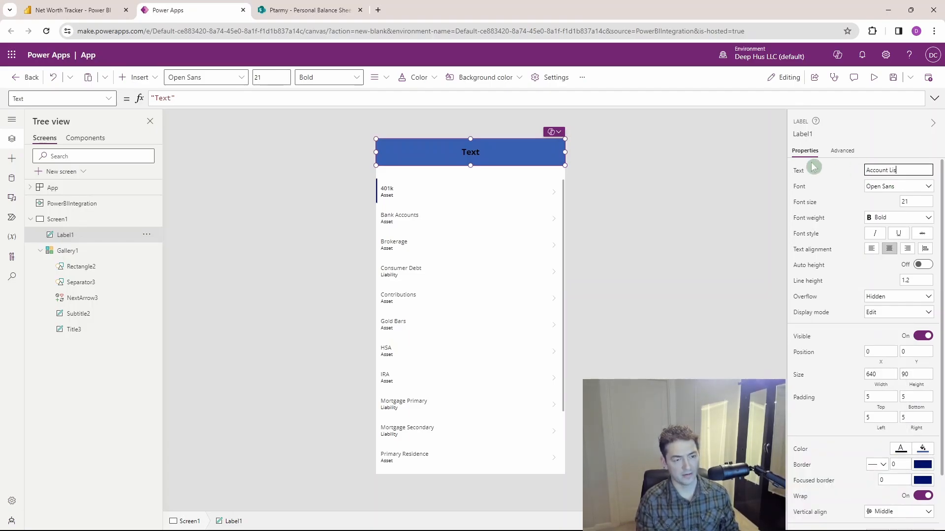
type("Account List")
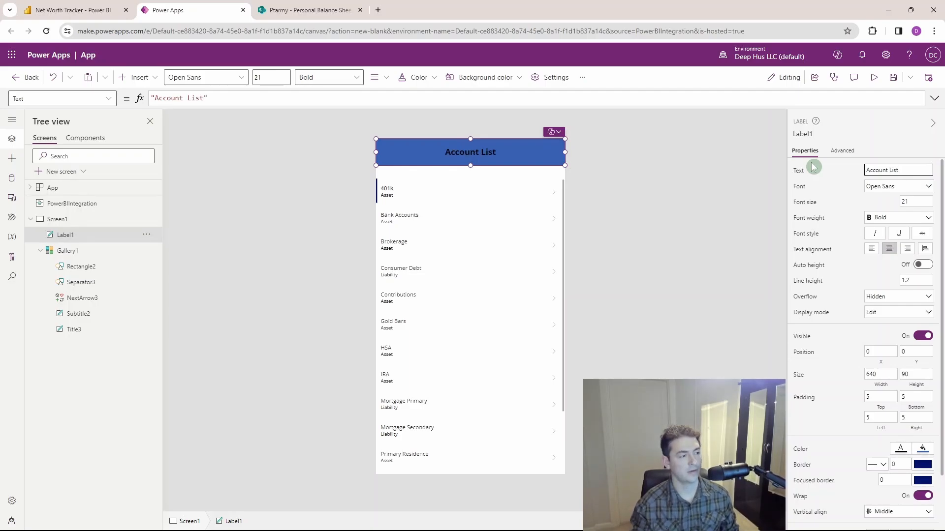
left_click(139, 77)
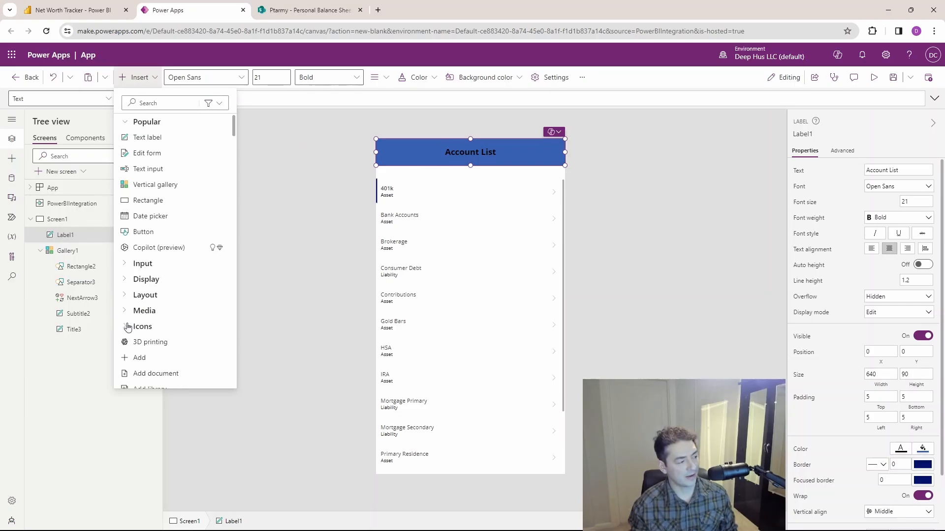
- Insert a white Add (plus) icon on the Account List header
left_click(142, 327)
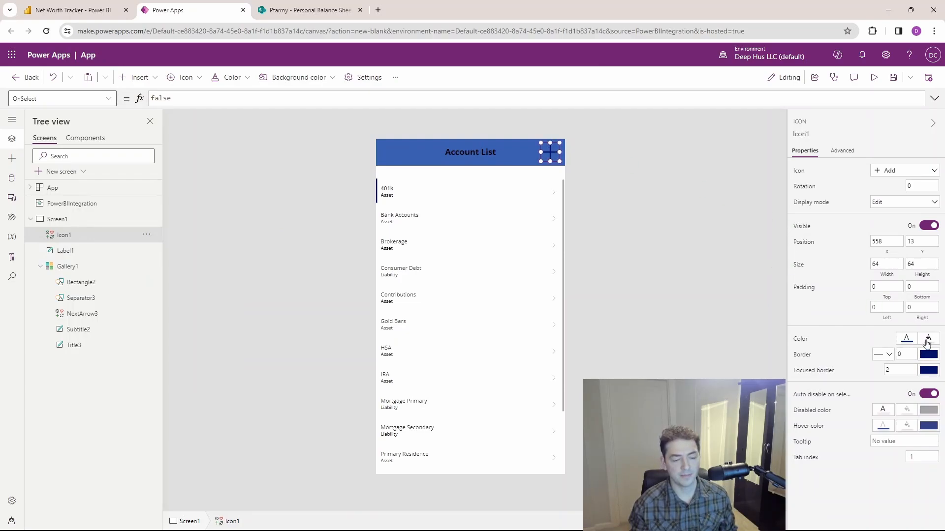
left_click(928, 338)
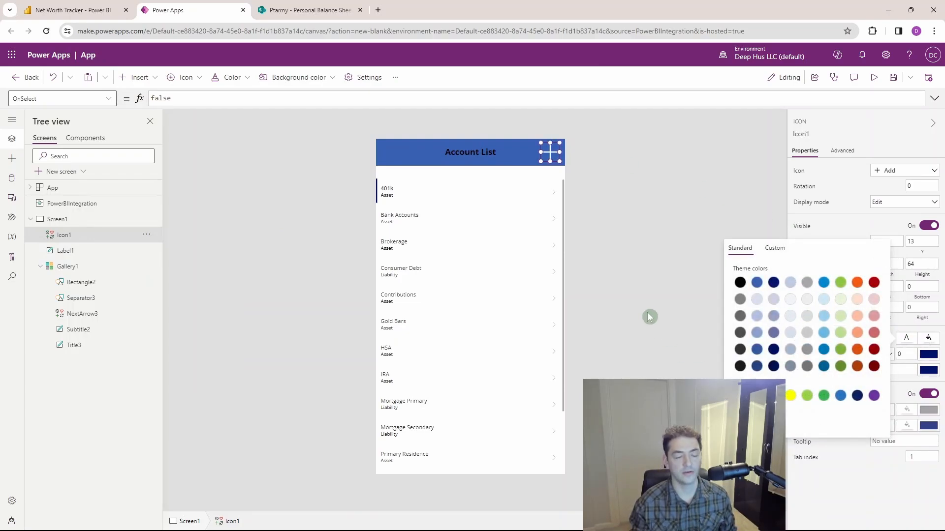
mouse_move(611, 241)
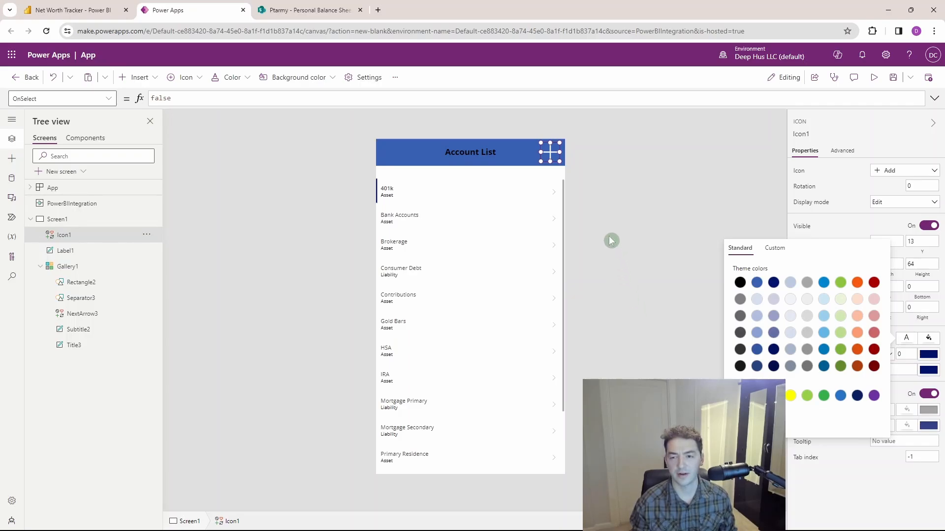
left_click(470, 152)
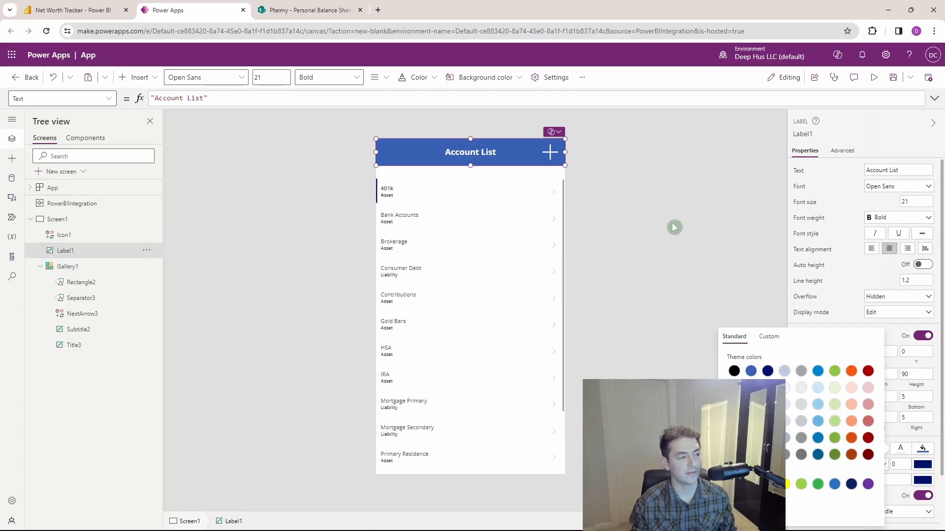
- Select the gallery's row arrow NextArrow3 to recolour it
left_click(470, 187)
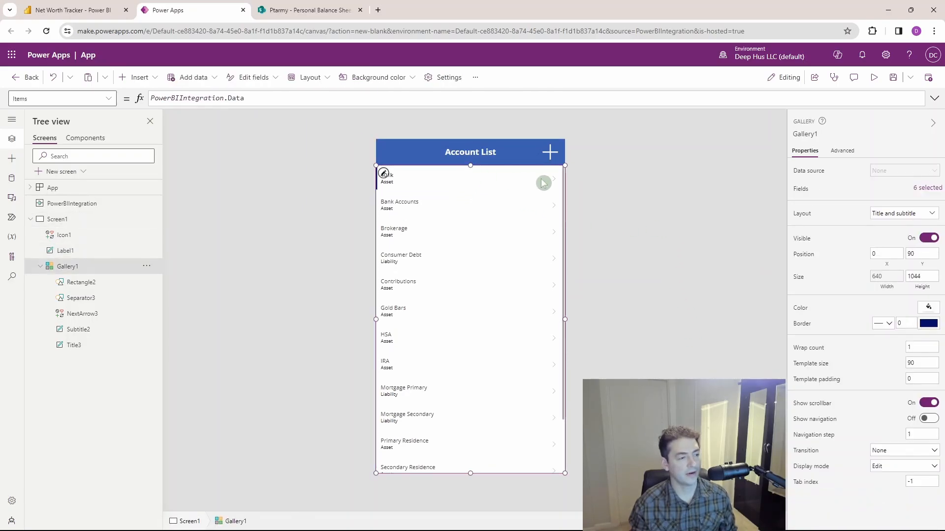
left_click(552, 179)
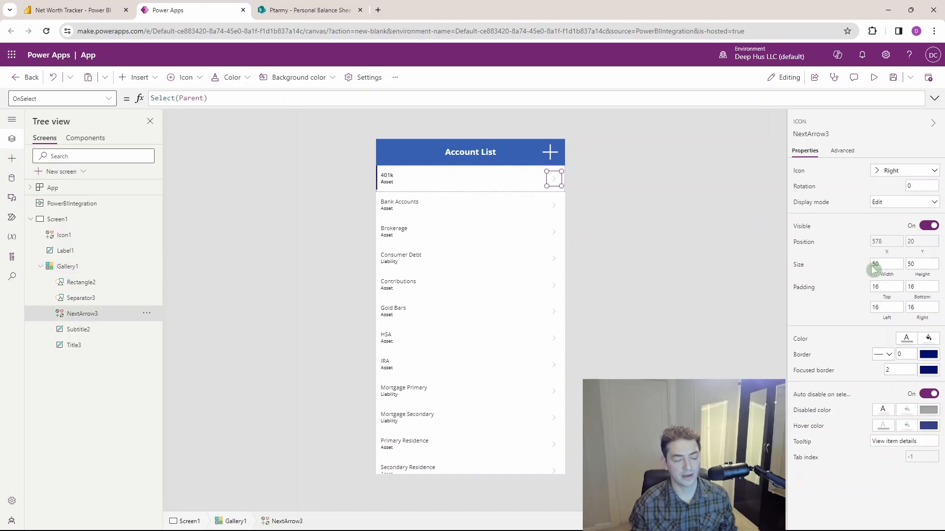
left_click(906, 338)
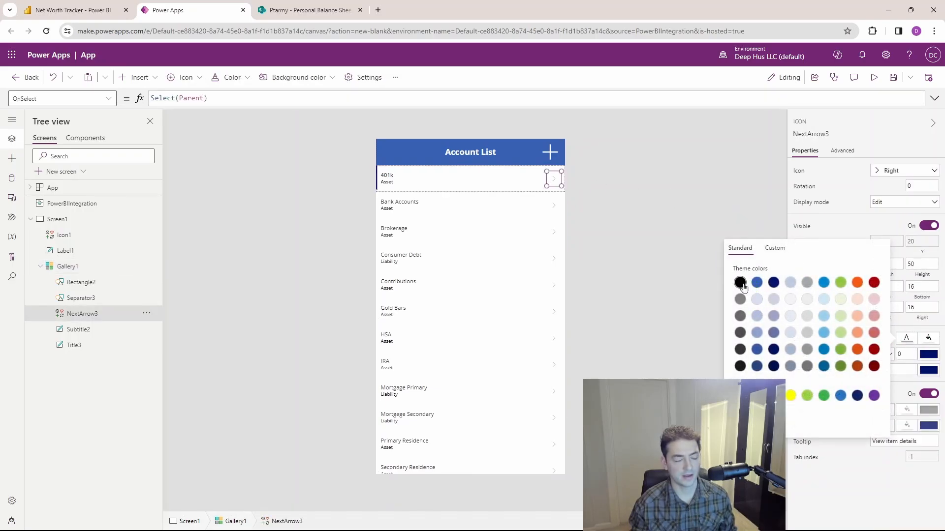
mouse_move(690, 192)
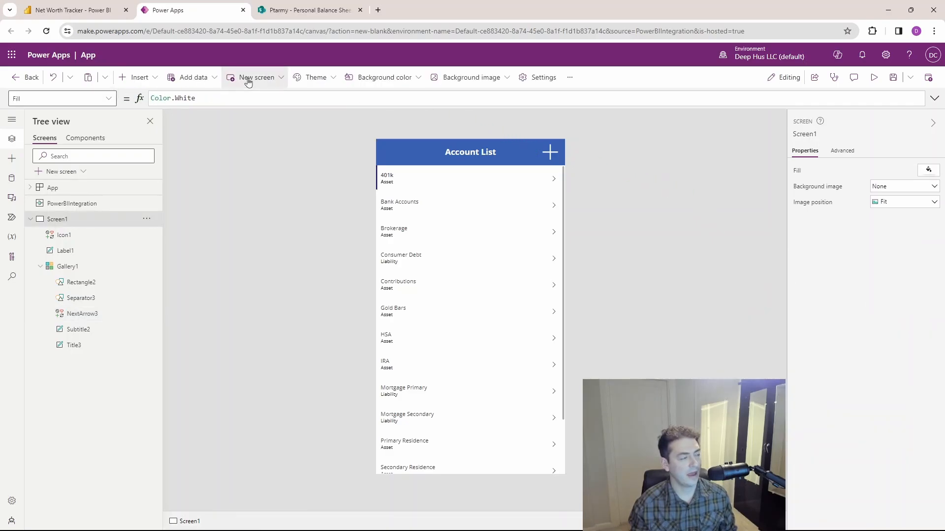
- Add Screen2 from the Form template, holding an unconnected edit form
left_click(256, 77)
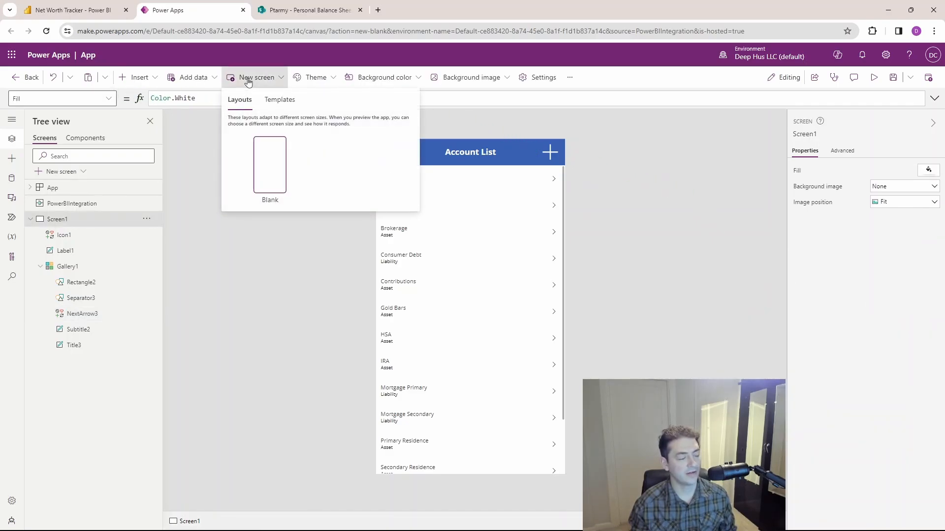
left_click(280, 99)
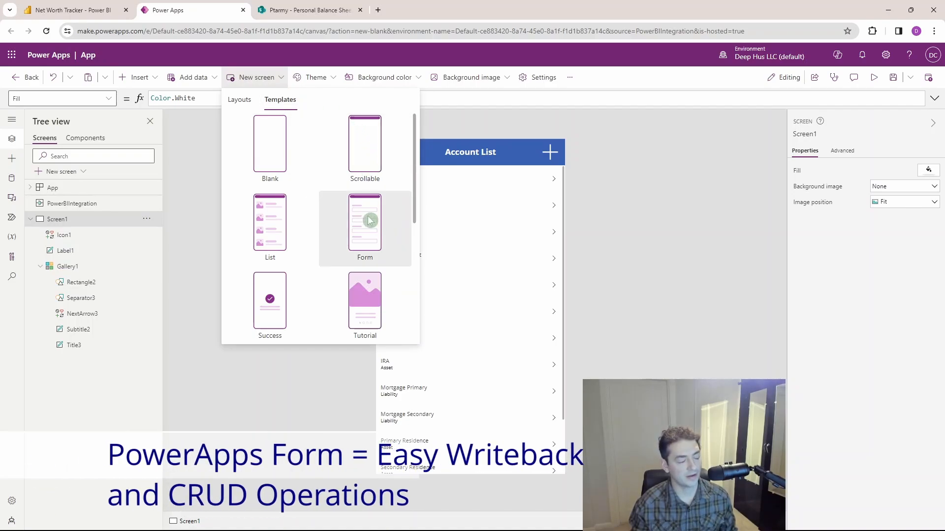
left_click(365, 222)
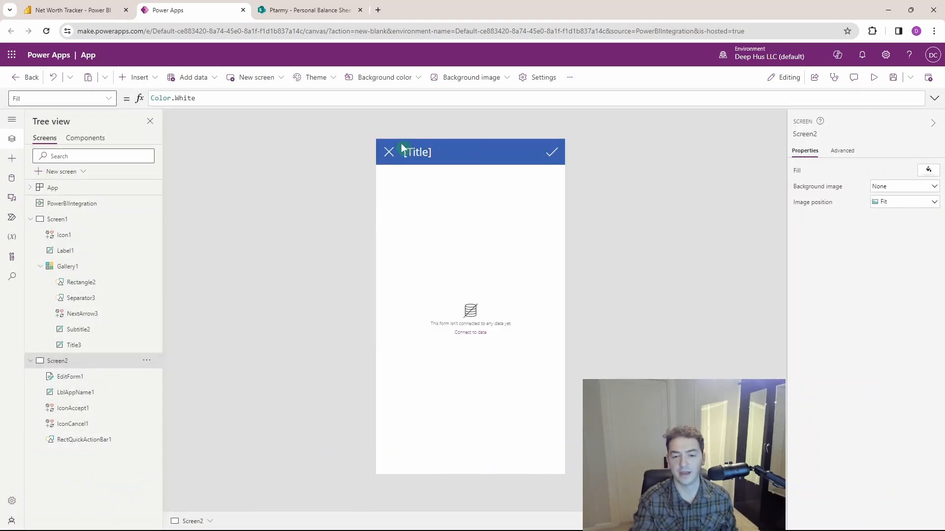
mouse_move(361, 117)
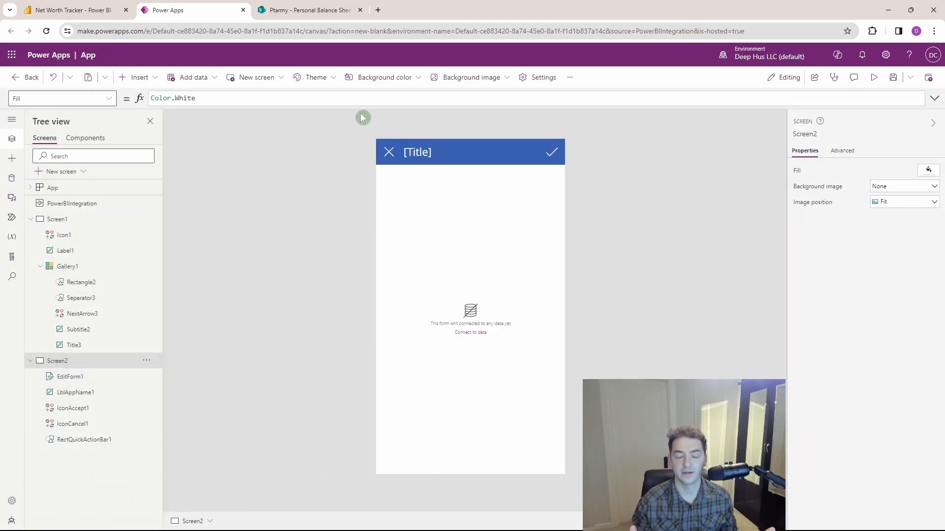
mouse_move(373, 132)
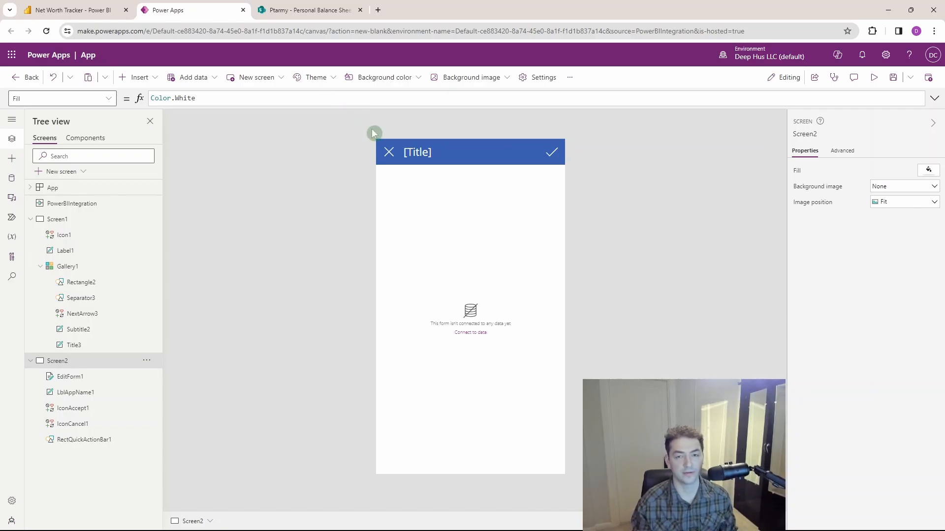
mouse_move(245, 179)
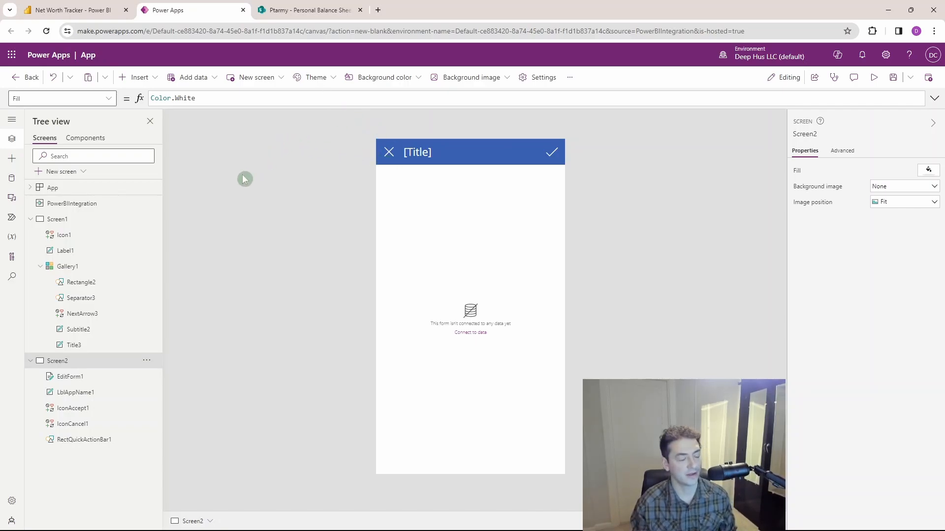
mouse_move(497, 330)
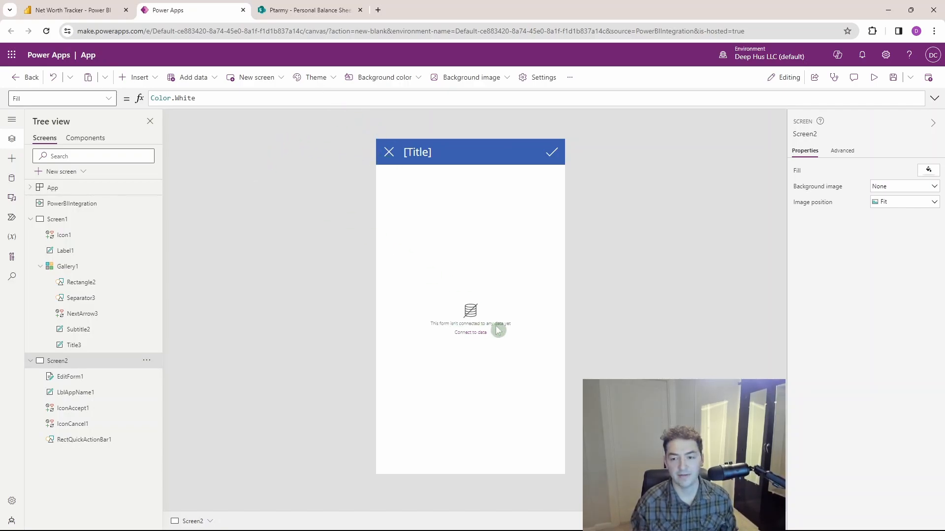
mouse_move(262, 210)
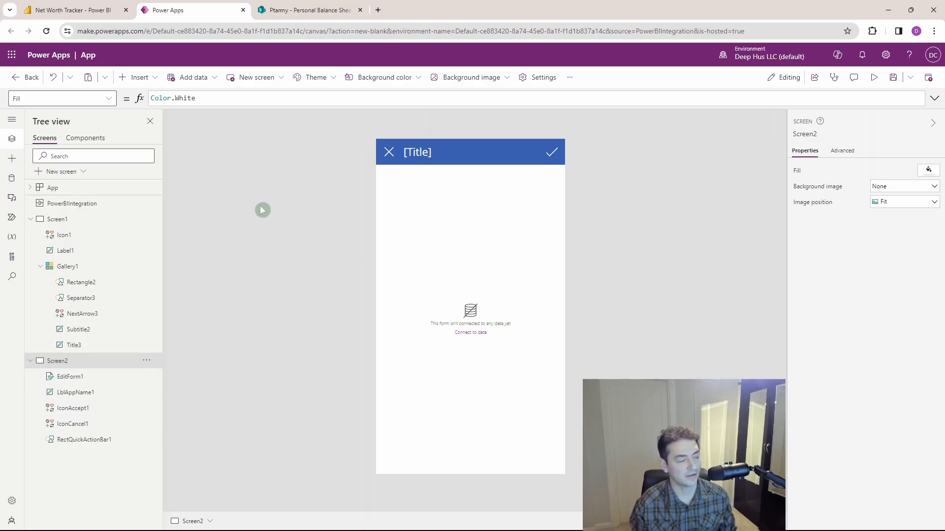
mouse_move(252, 208)
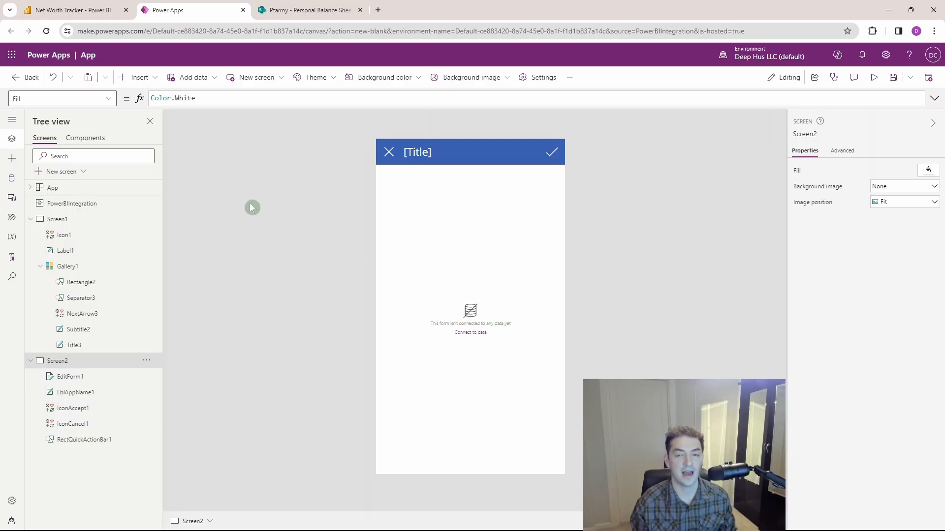
mouse_move(654, 331)
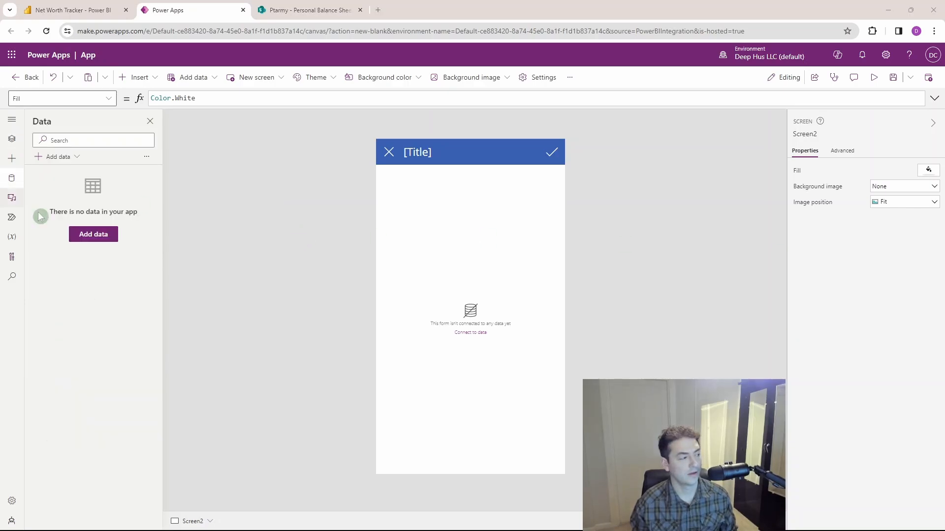
mouse_move(104, 247)
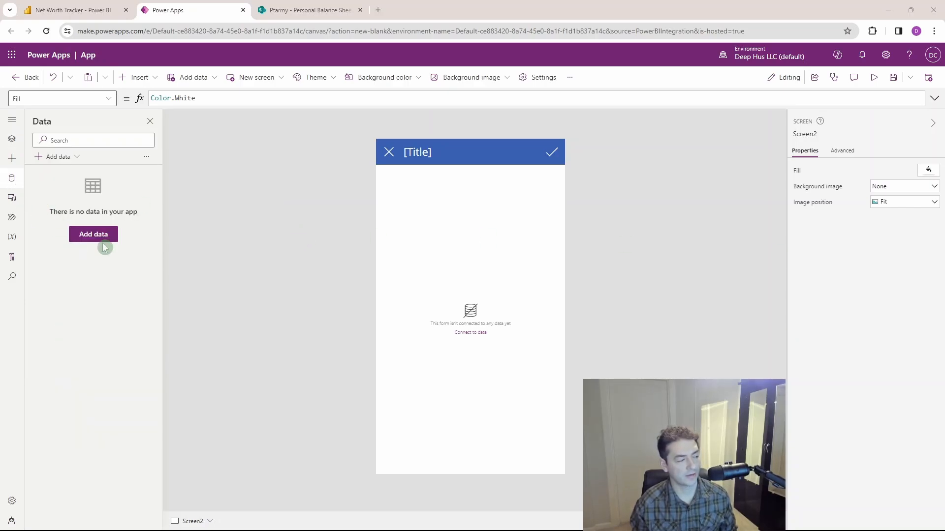
- Connect the Personal Balance Sheet list from the Ptarmy SharePoint site
left_click(94, 233)
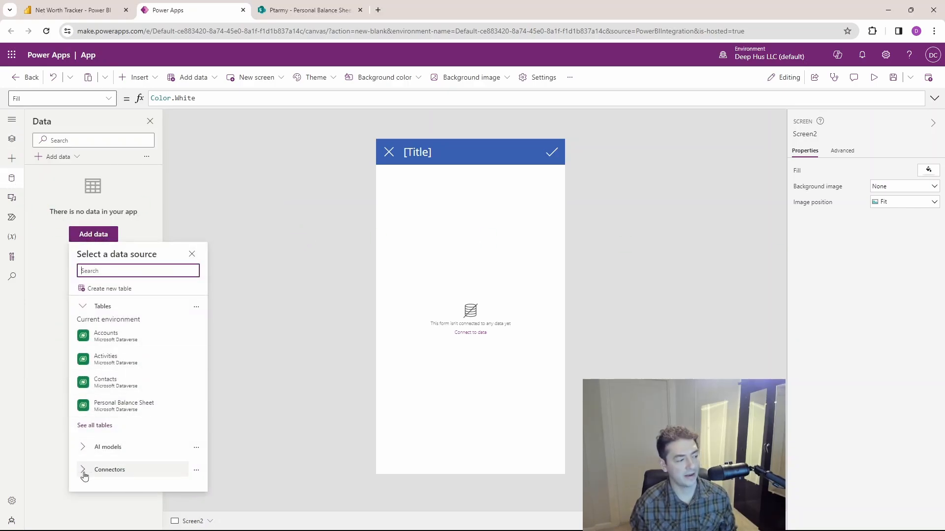
left_click(109, 470)
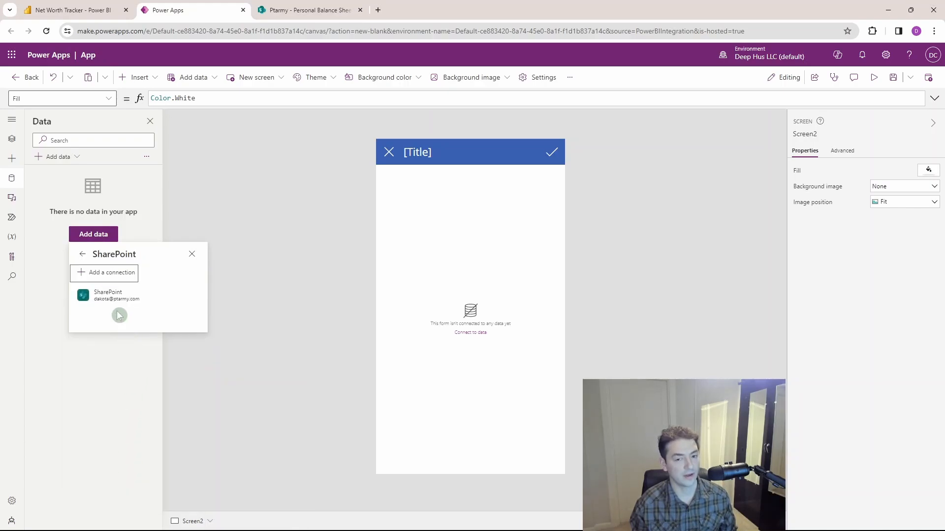
mouse_move(116, 295)
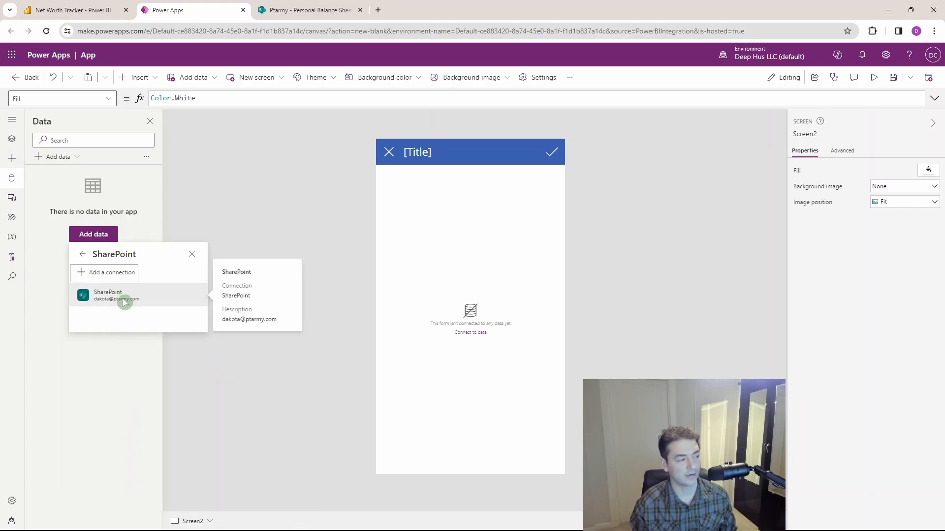
left_click(107, 295)
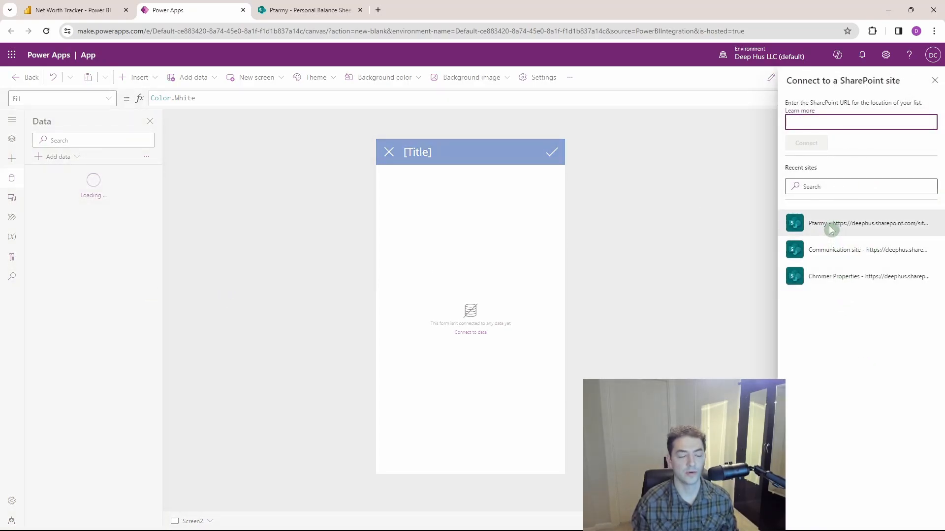
left_click(843, 223)
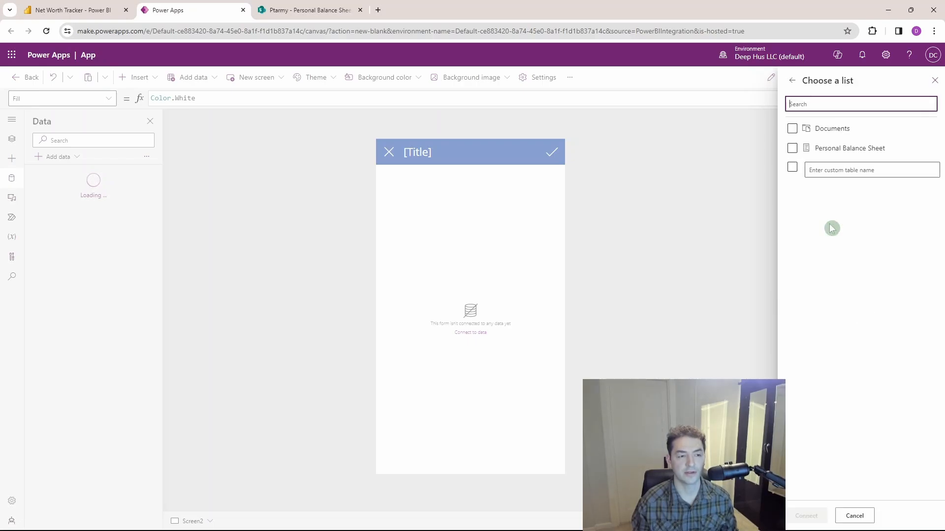
left_click(791, 149)
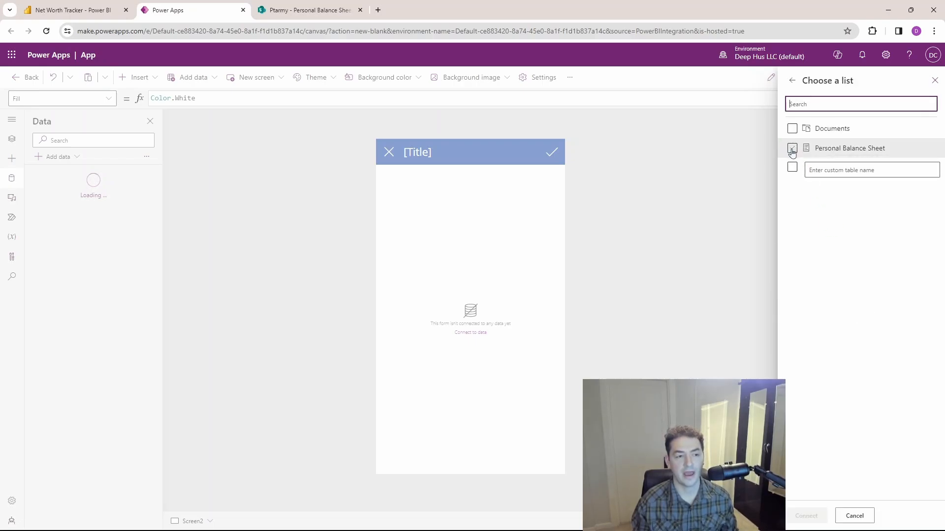
left_click(792, 148)
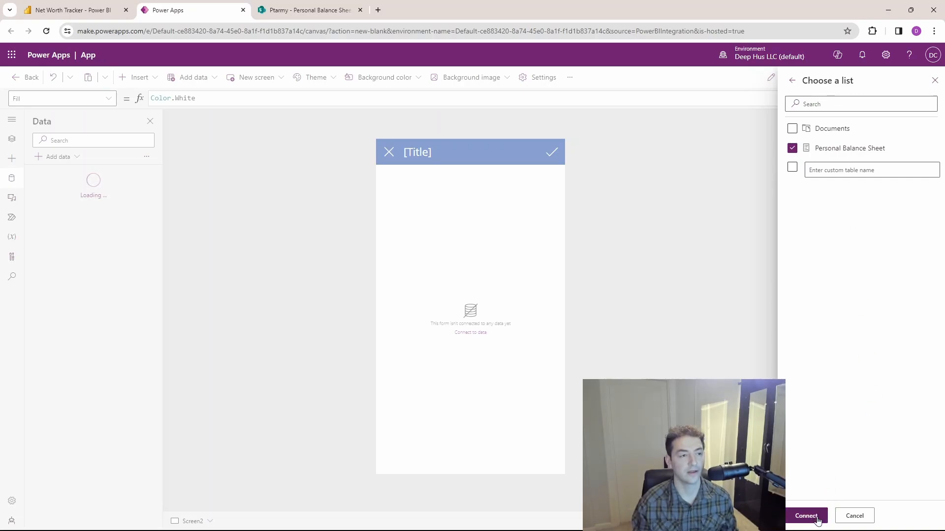
left_click(805, 516)
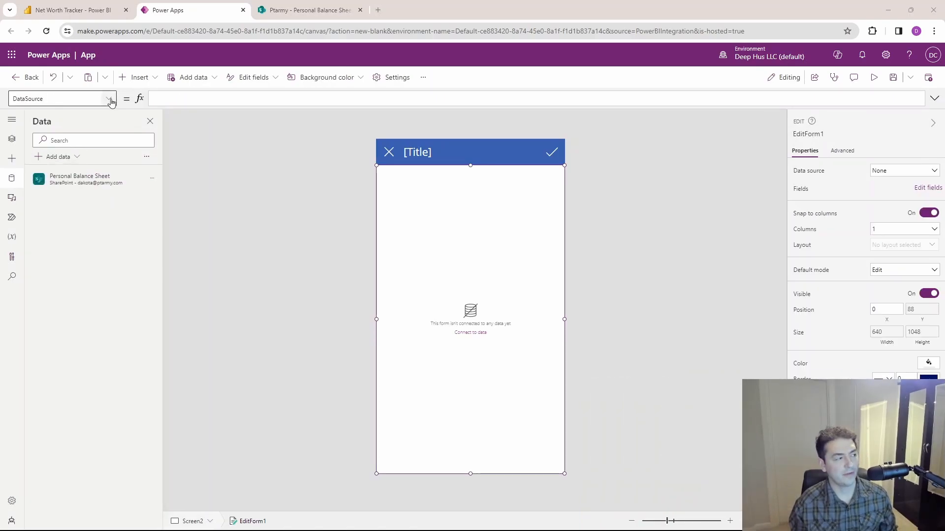
- Set the edit form's DataSource to 'Personal Balance Sheet'
left_click(109, 98)
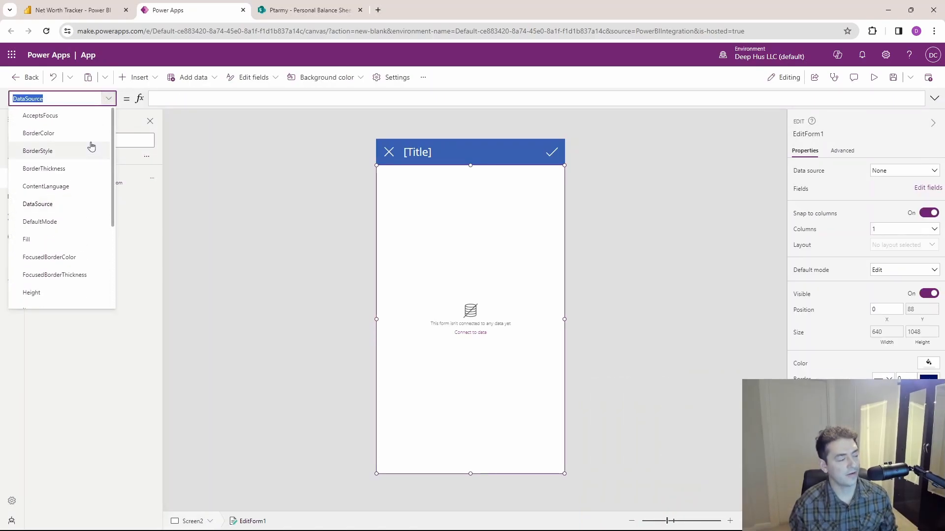
mouse_move(299, 212)
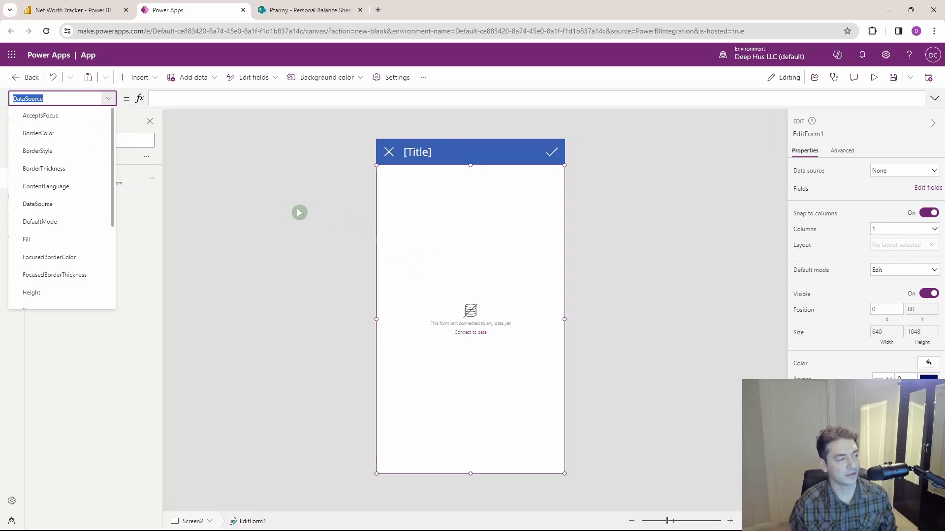
mouse_move(422, 209)
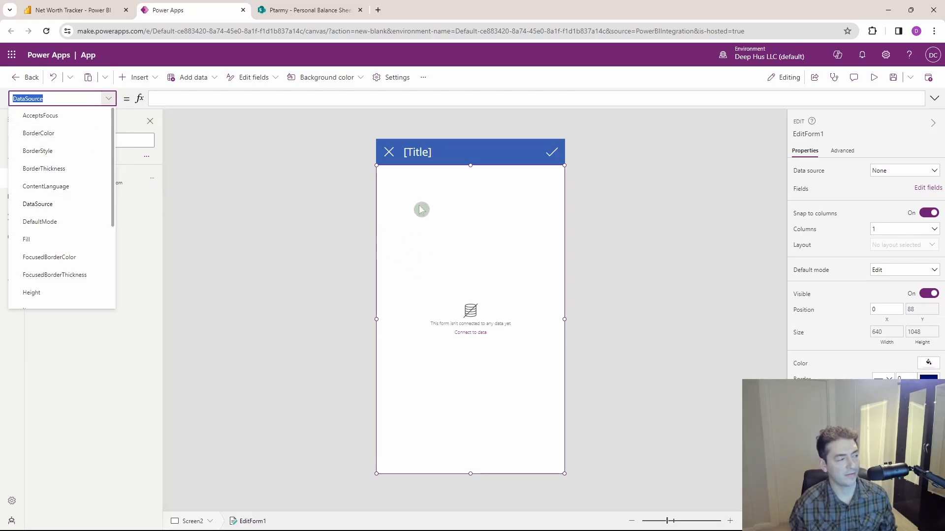
left_click(54, 98)
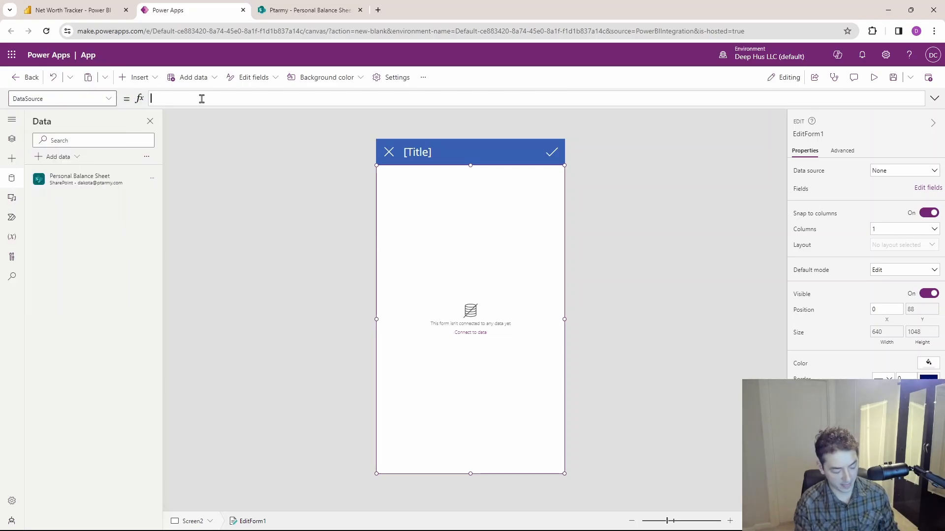
type("perso")
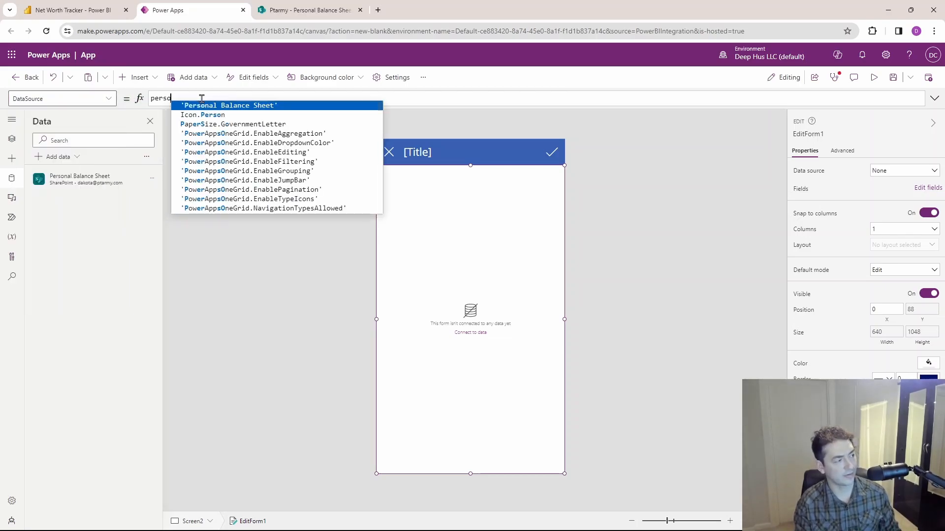
left_click(228, 105)
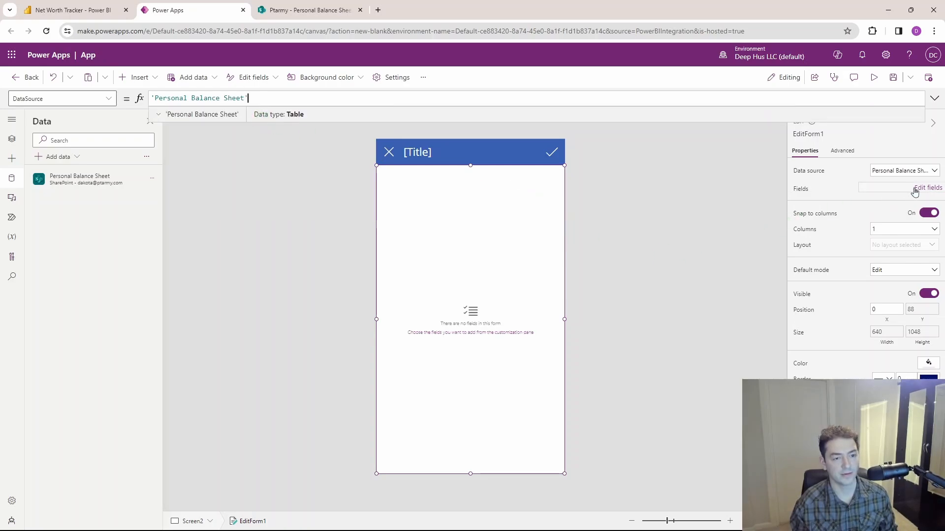
- Add the Asset, Balance and Type fields to the edit form
left_click(926, 188)
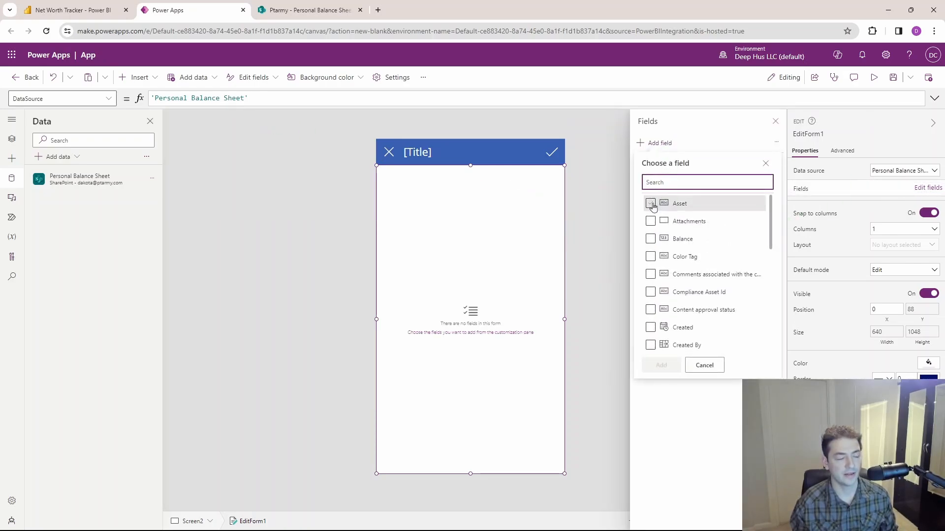
left_click(651, 203)
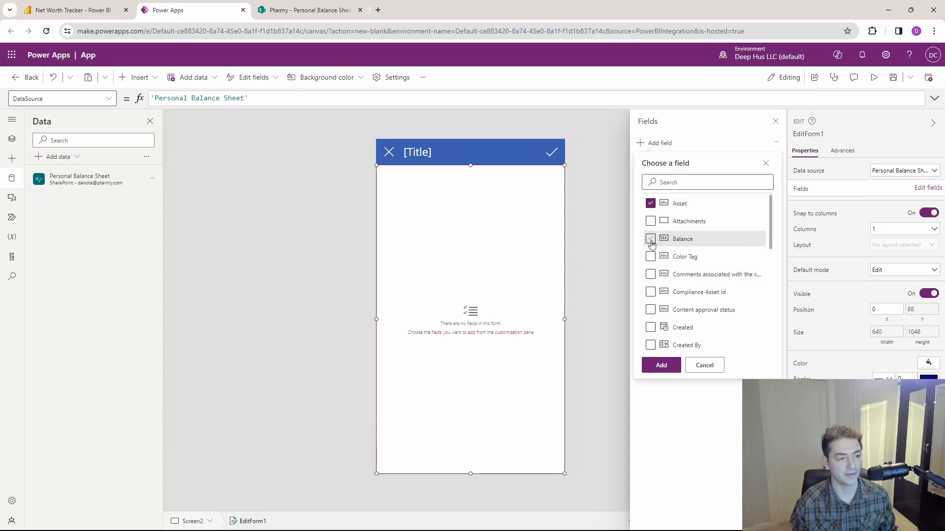
scroll("down", 3)
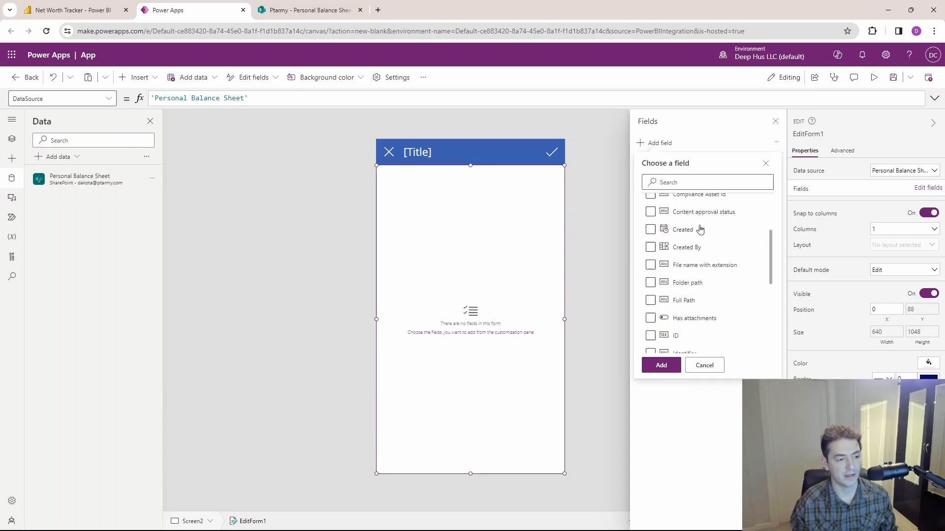
left_click(650, 219)
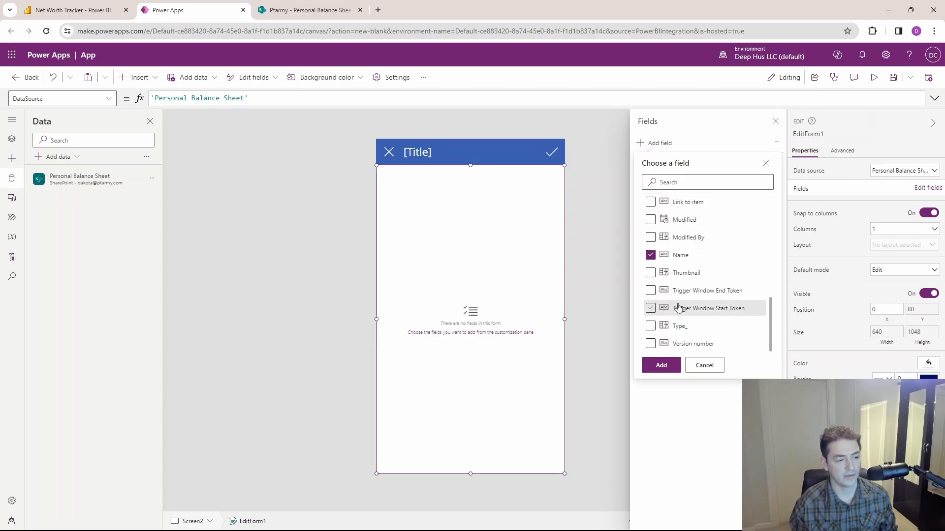
left_click(649, 325)
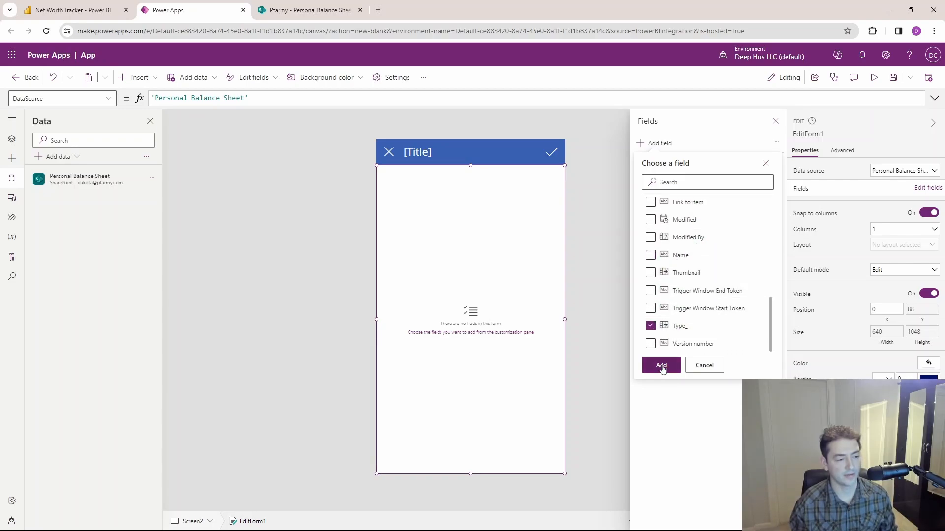
left_click(661, 365)
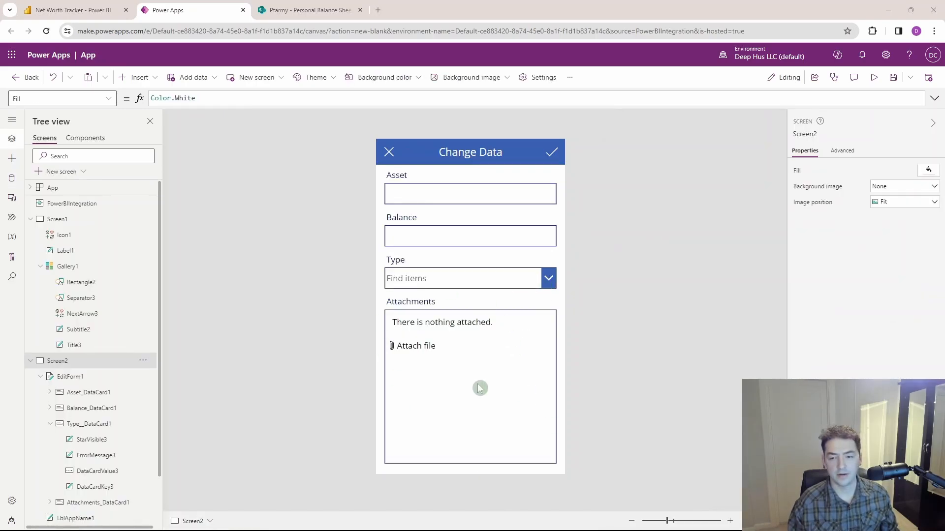
mouse_move(469, 378)
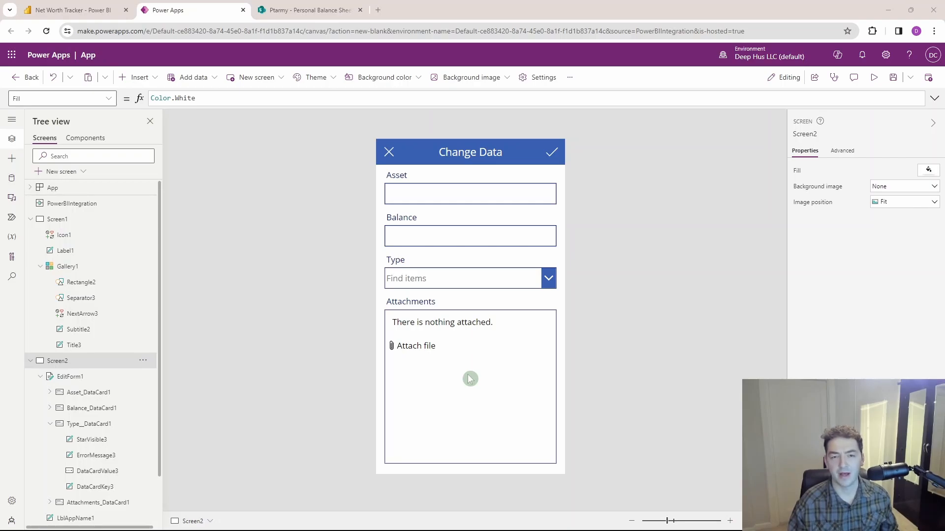
mouse_move(360, 320)
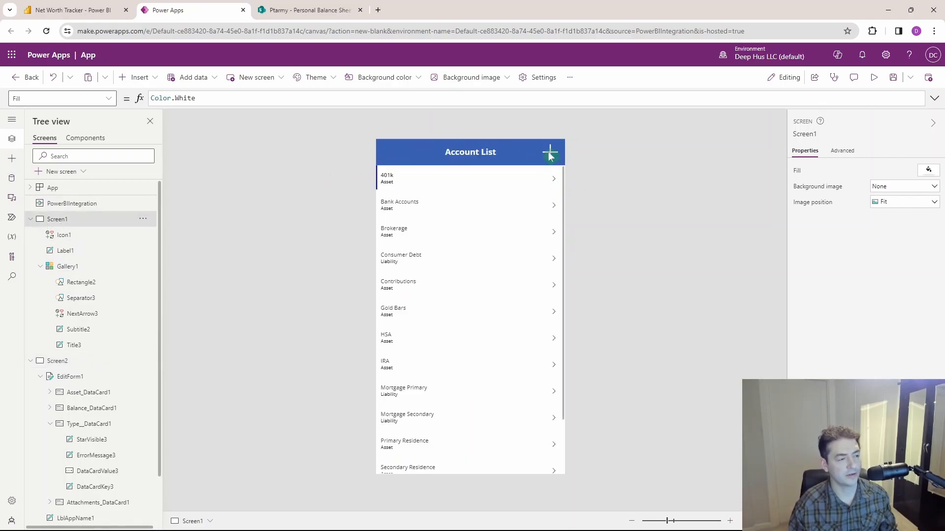
- Set the plus icon's OnSelect to NewForm(EditForm1);Navigate(Screen2)
left_click(549, 152)
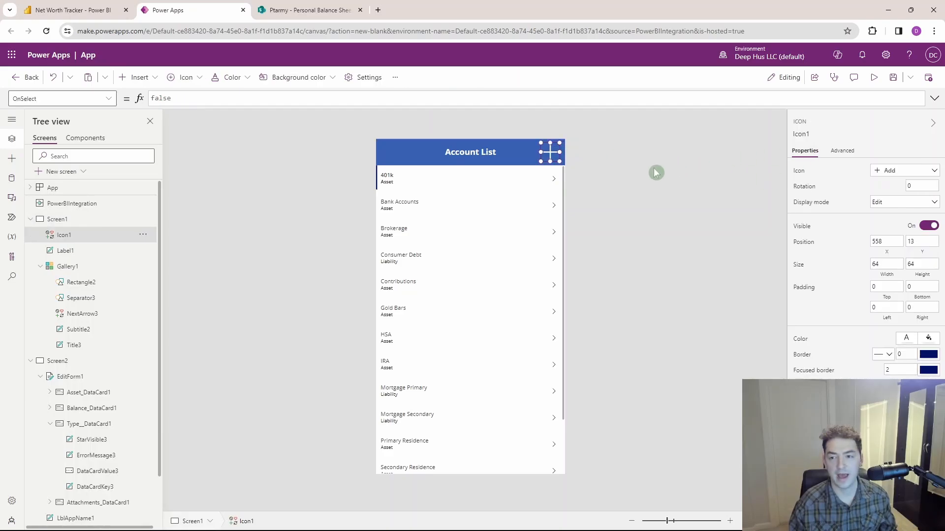
mouse_move(194, 152)
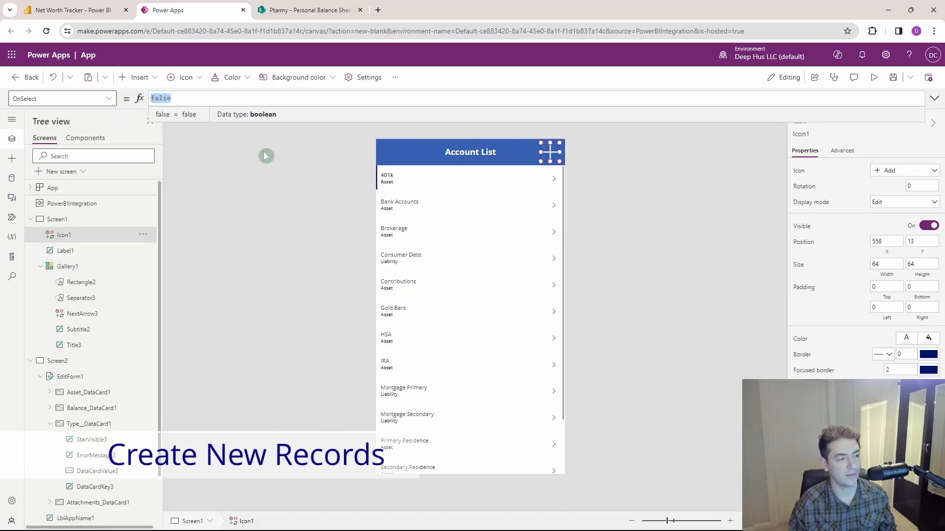
type("newfor")
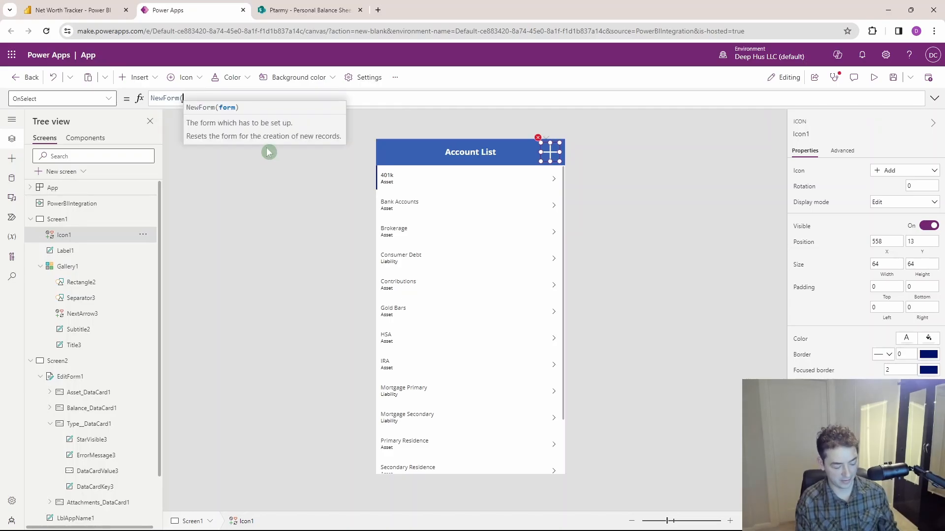
type("edi")
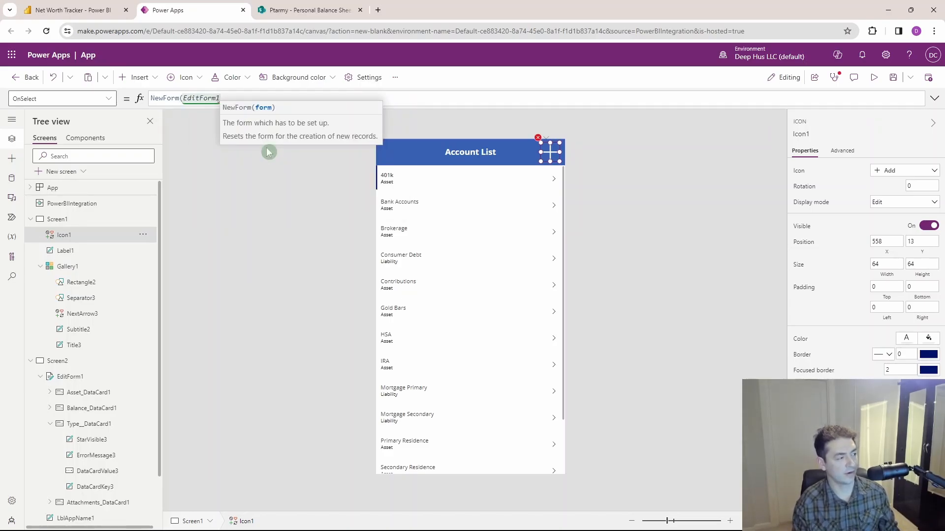
left_click(223, 99)
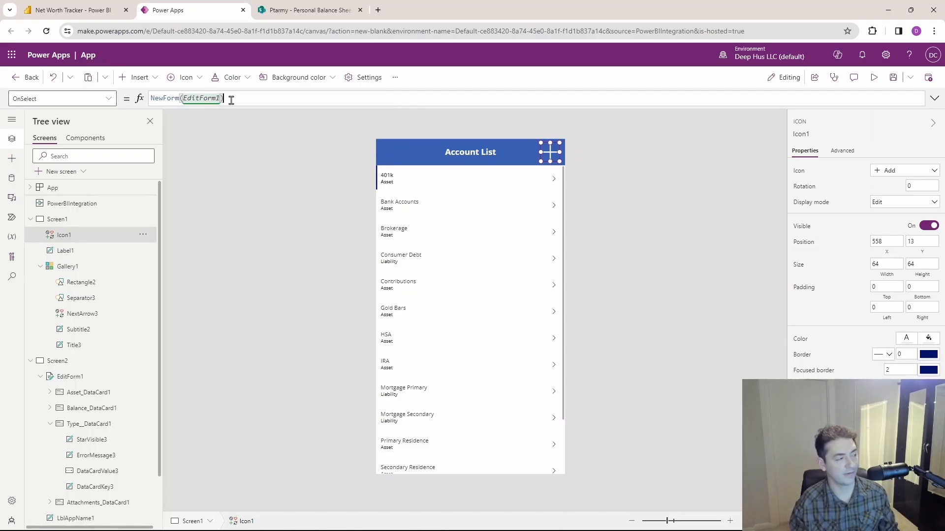
type(";")
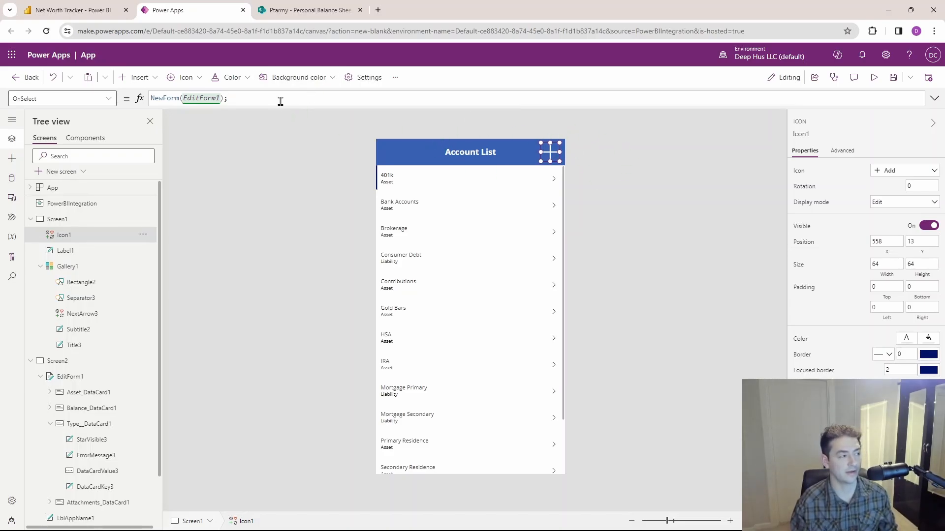
type("na")
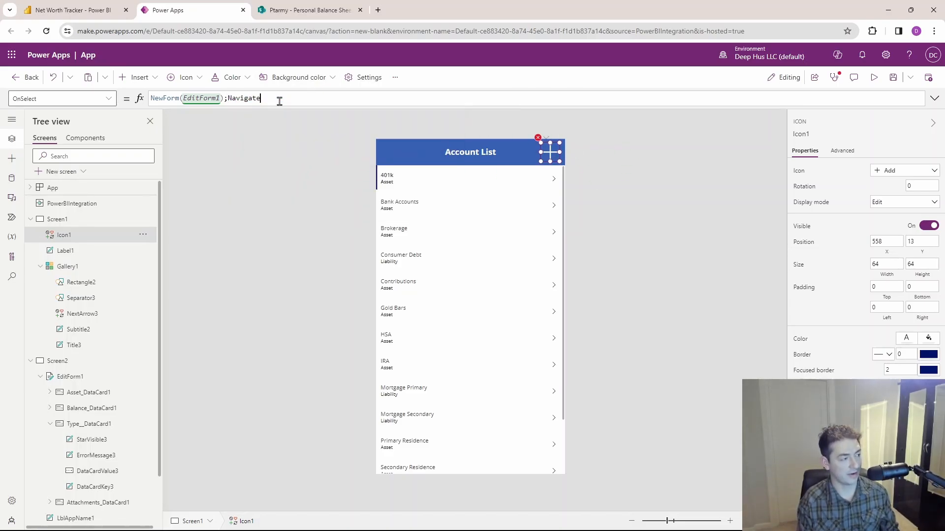
type("(")
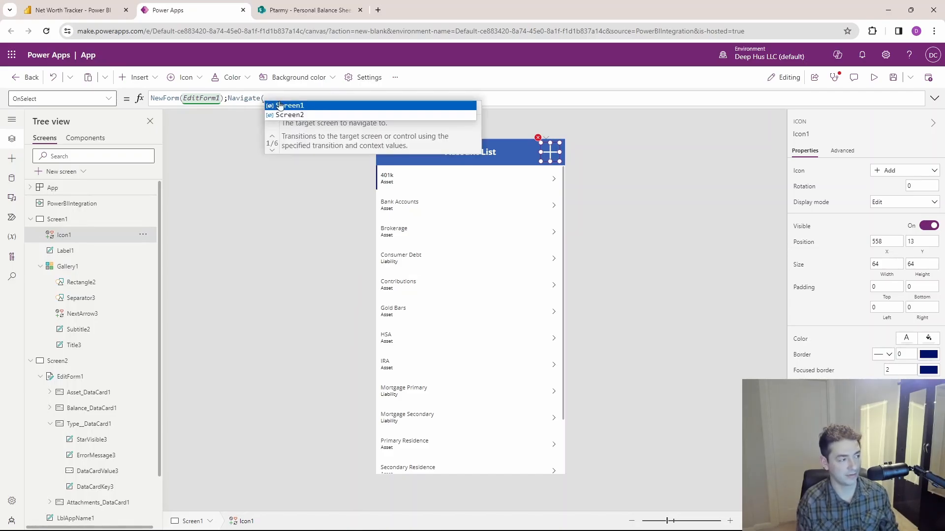
left_click(289, 115)
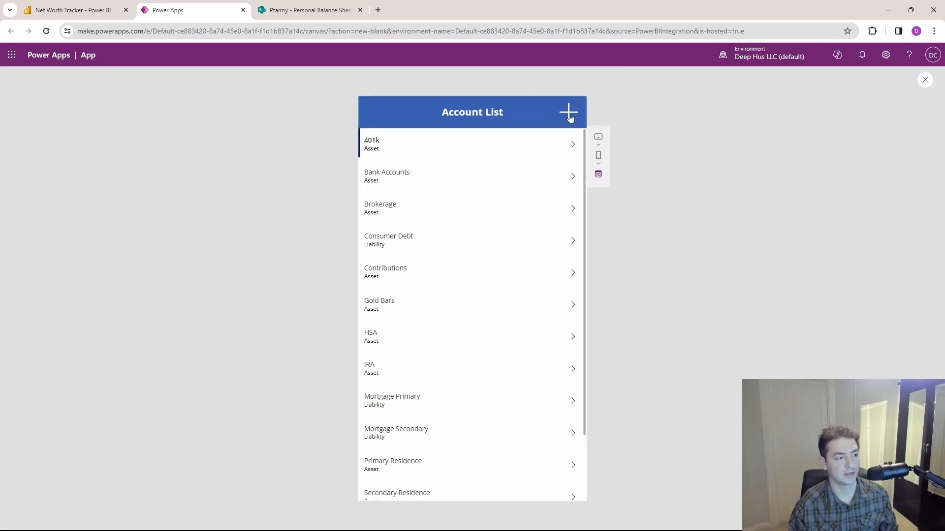
- In preview, tap the plus icon to confirm a blank Change Data form opens
left_click(566, 113)
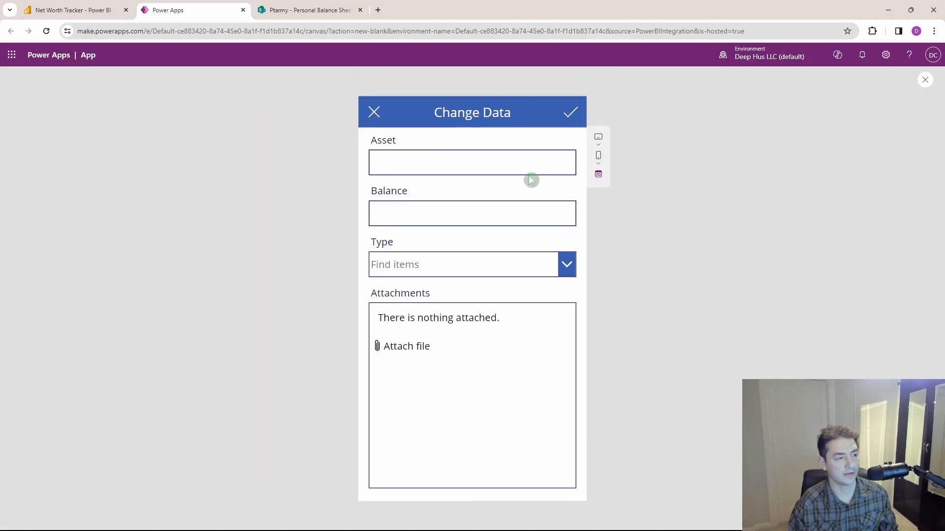
mouse_move(465, 254)
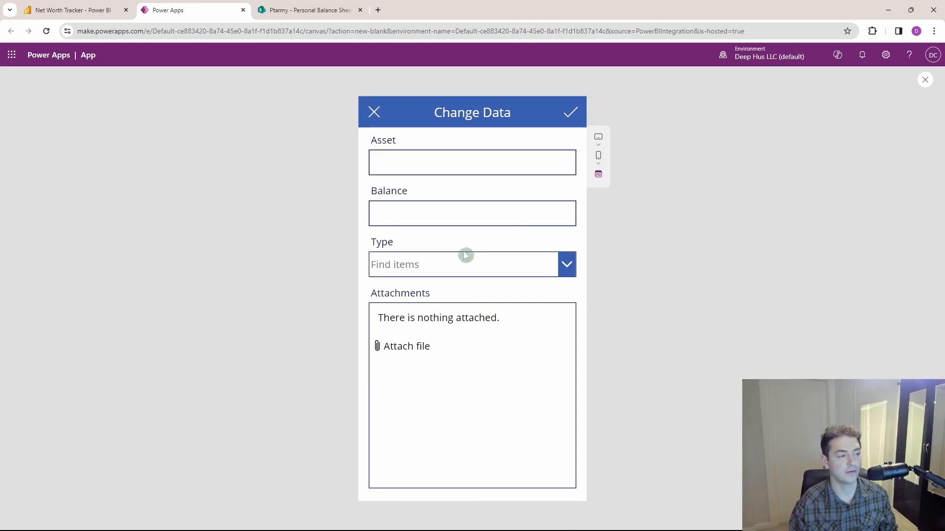
left_click(472, 162)
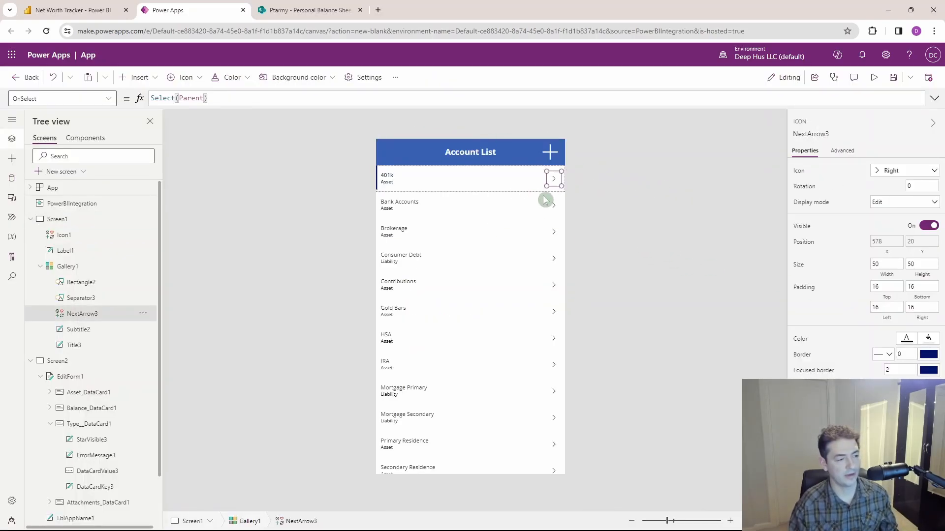
mouse_move(372, 173)
type(";")
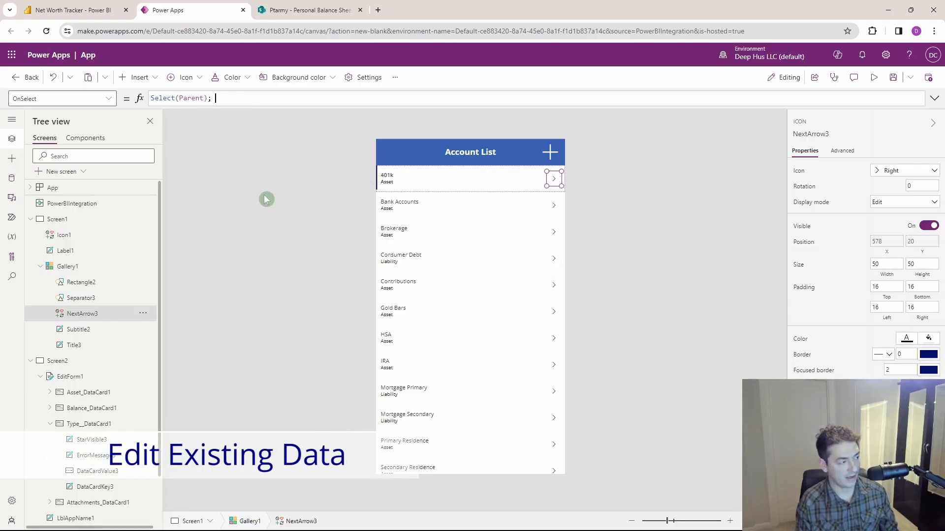
- Change NextArrow3's OnSelect to Select(Parent); EditForm(EditForm1); Navigate(Screen2)
type("navigate(Screen2")
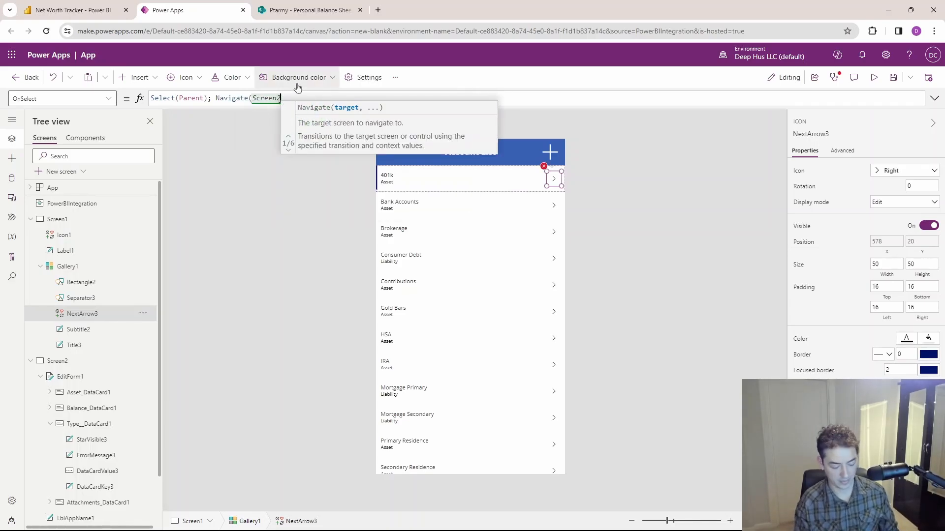
left_click(279, 81)
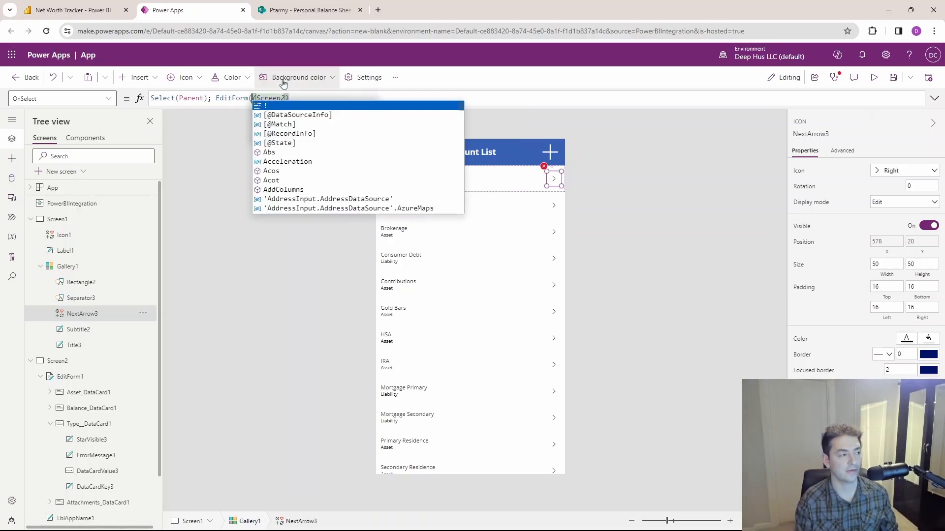
type("edit")
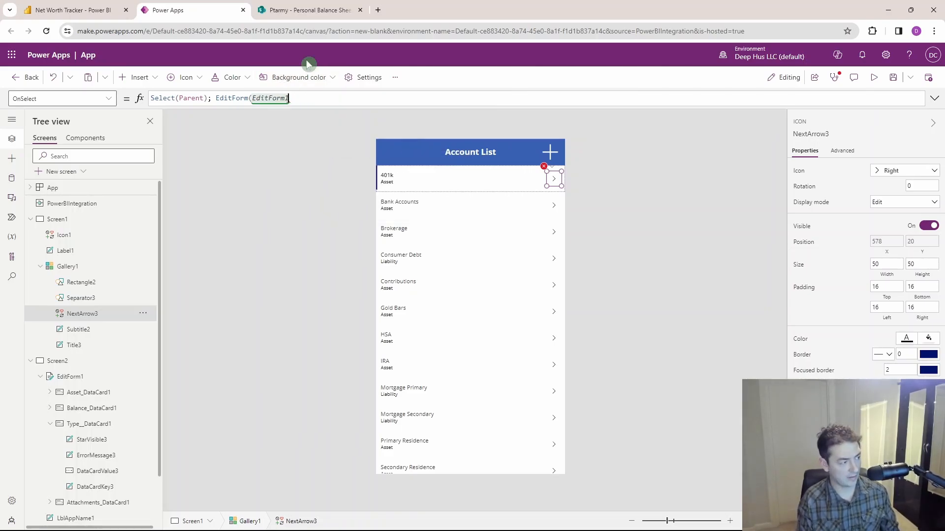
type("; navigate(")
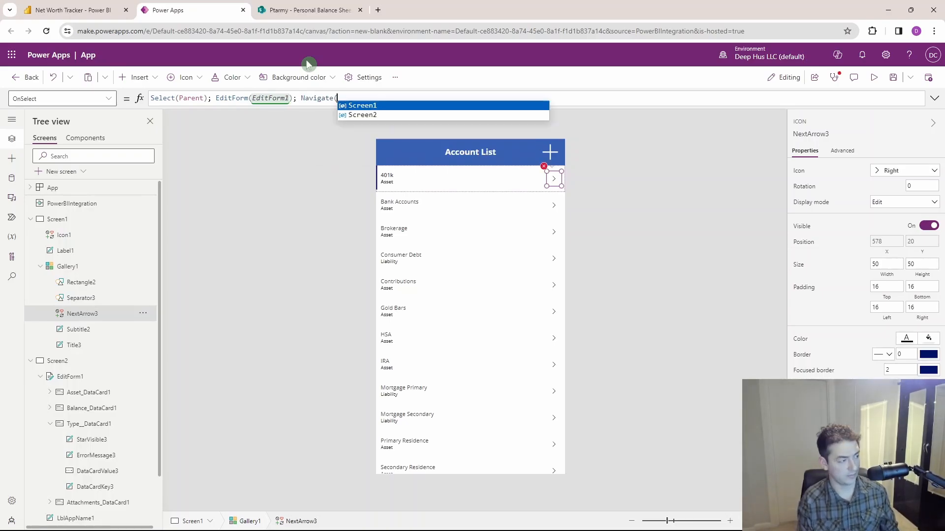
type("Screen1")
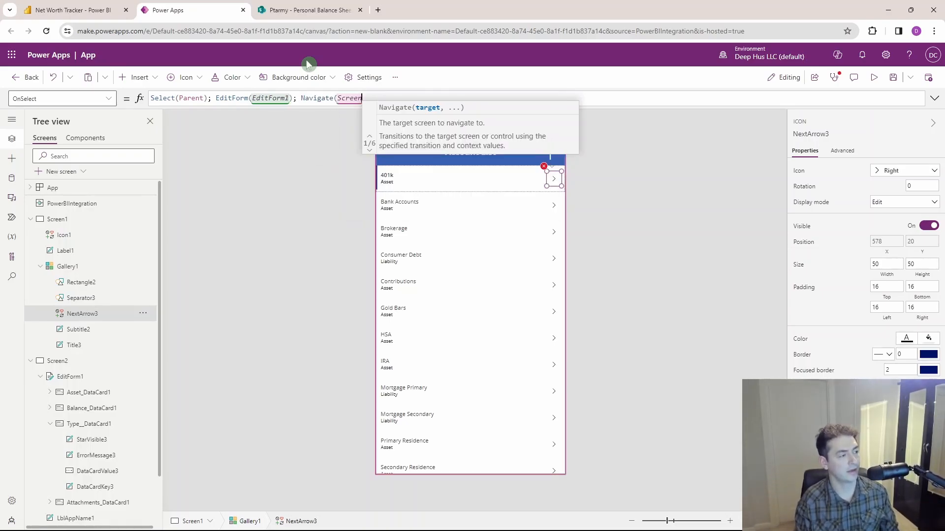
type("Screen2")
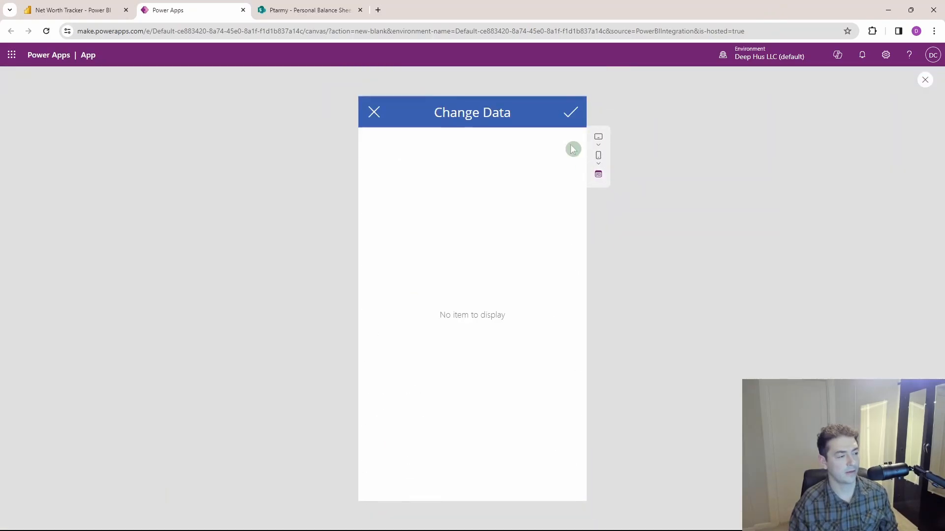
mouse_move(926, 80)
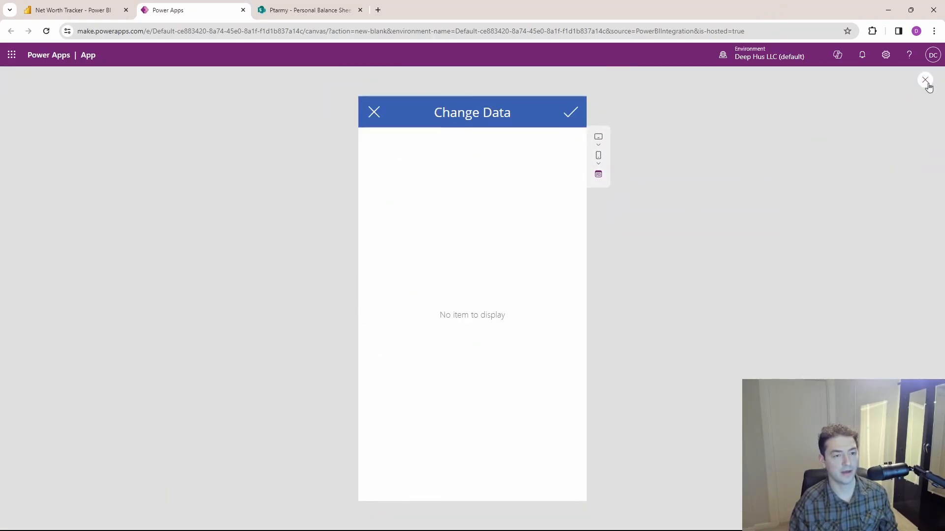
- Set EditForm1's Item to LookUp('Personal Balance Sheet', ID = Value(Gallery1.Selected.ID))
left_click(925, 79)
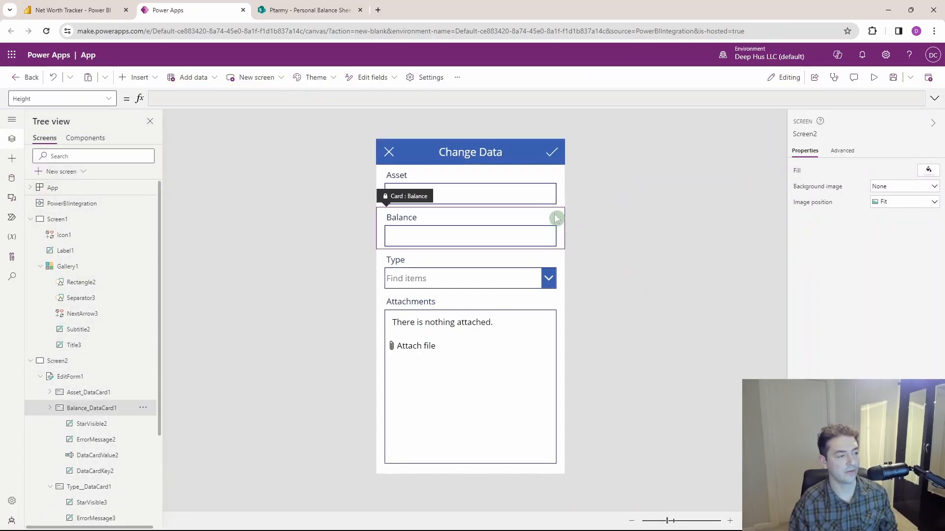
left_click(470, 391)
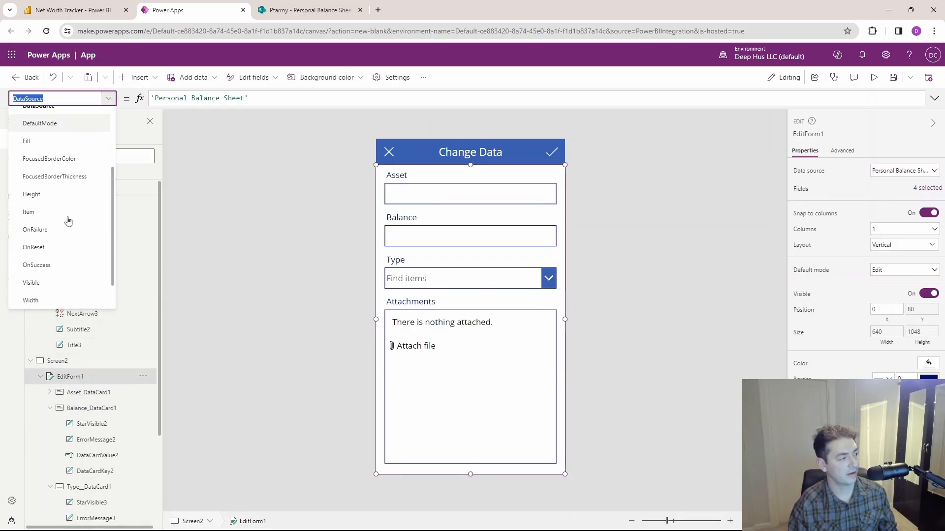
left_click(28, 211)
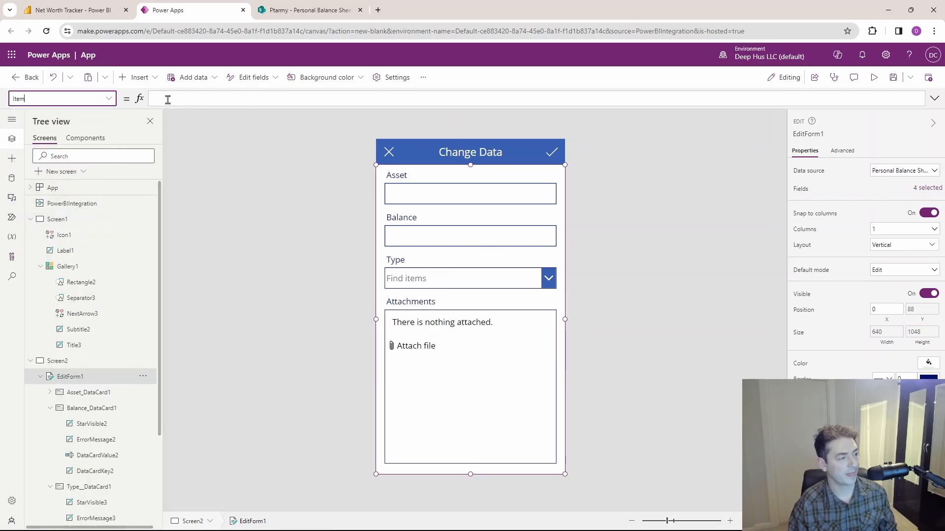
type("4")
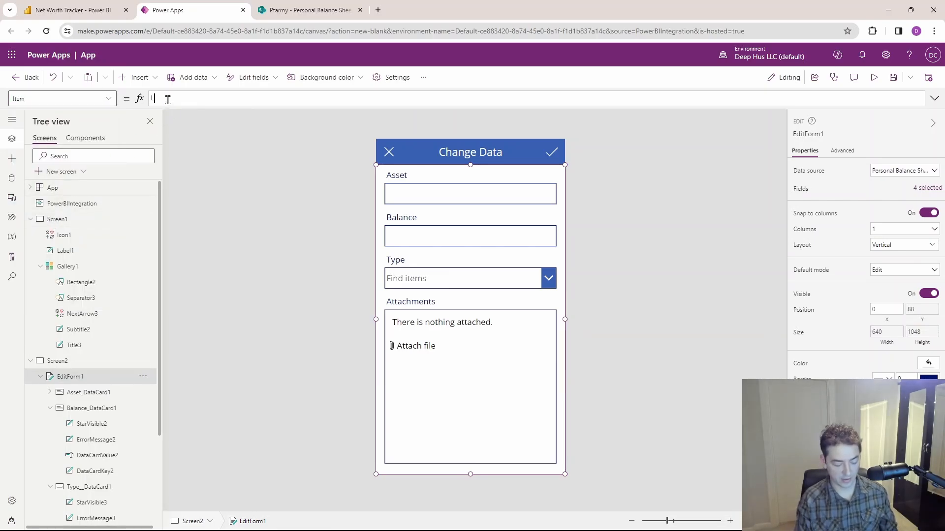
type("LookUp")
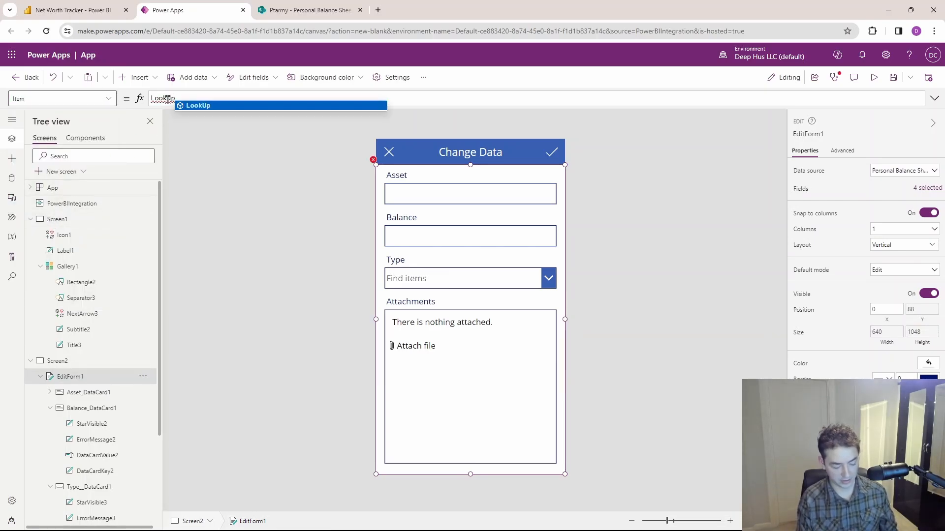
type("(")
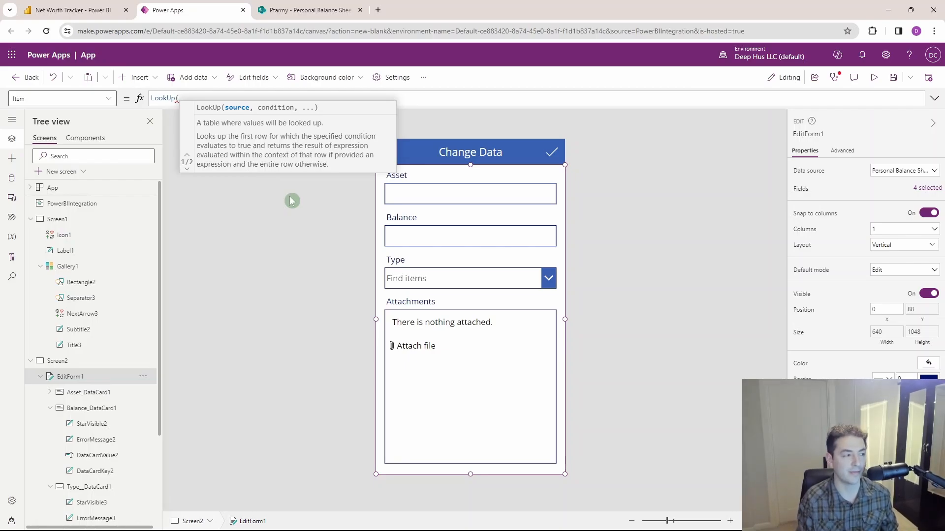
type("p")
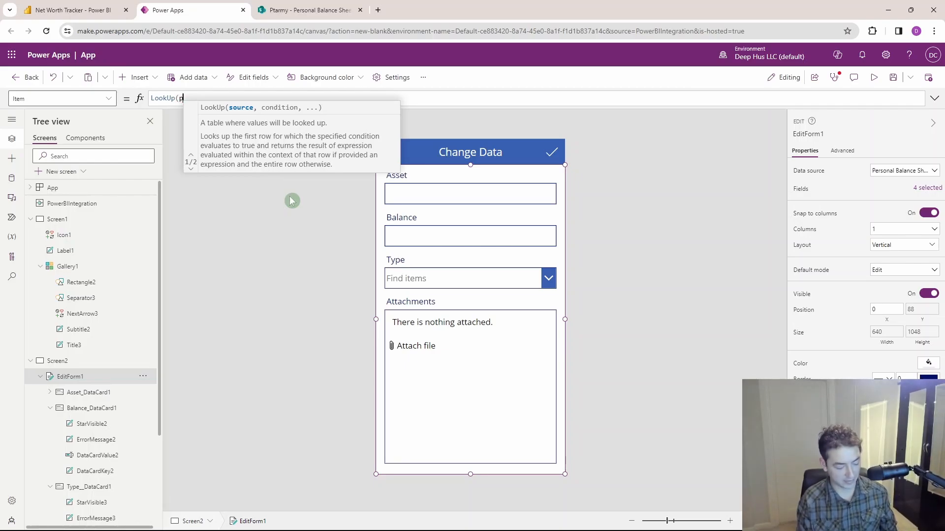
type("'Personal Balance Sheet',ID = val")
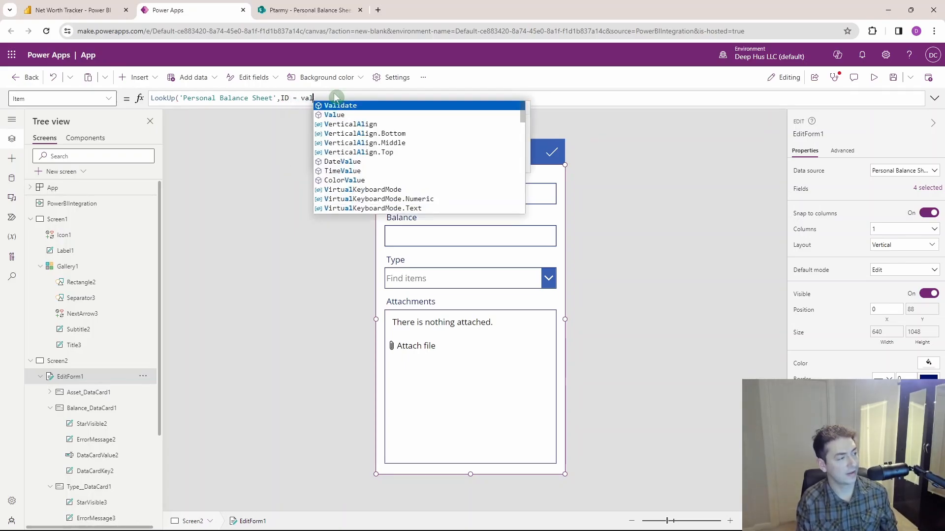
type("Value(")
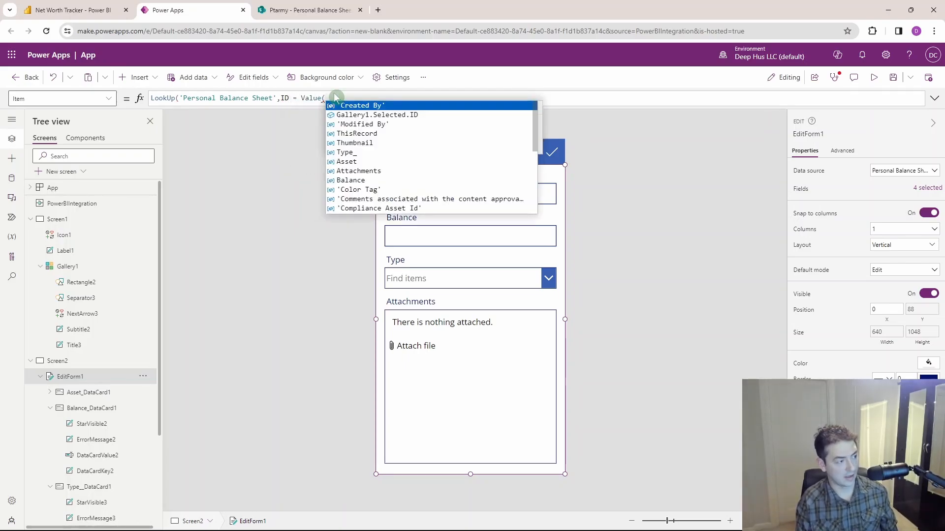
left_click(377, 114)
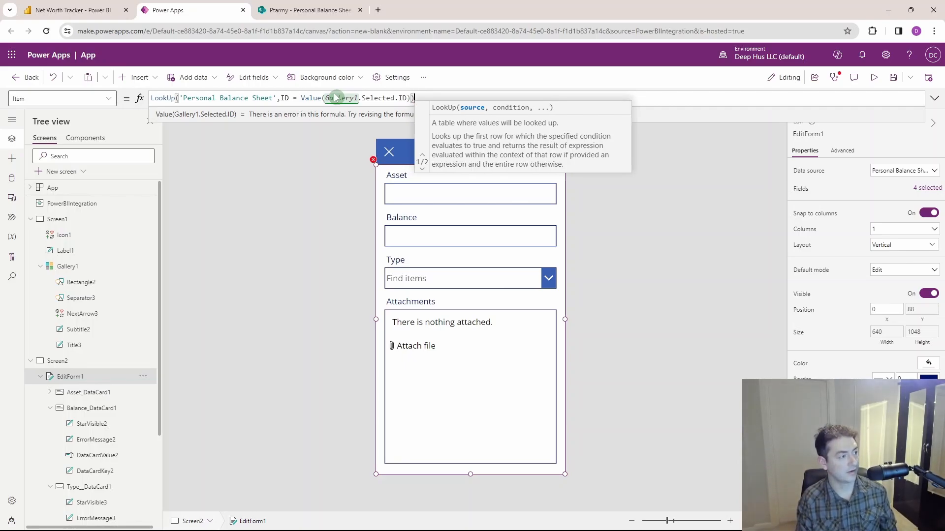
key("Enter")
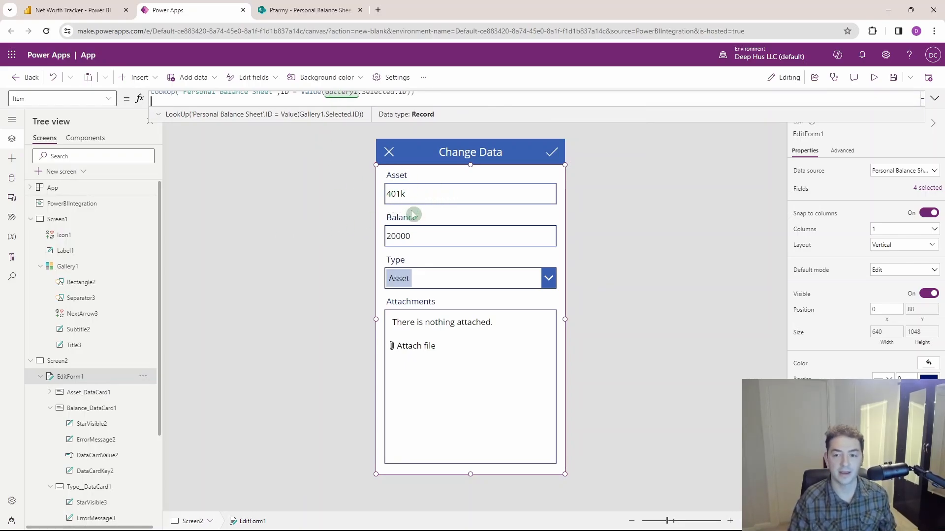
mouse_move(422, 245)
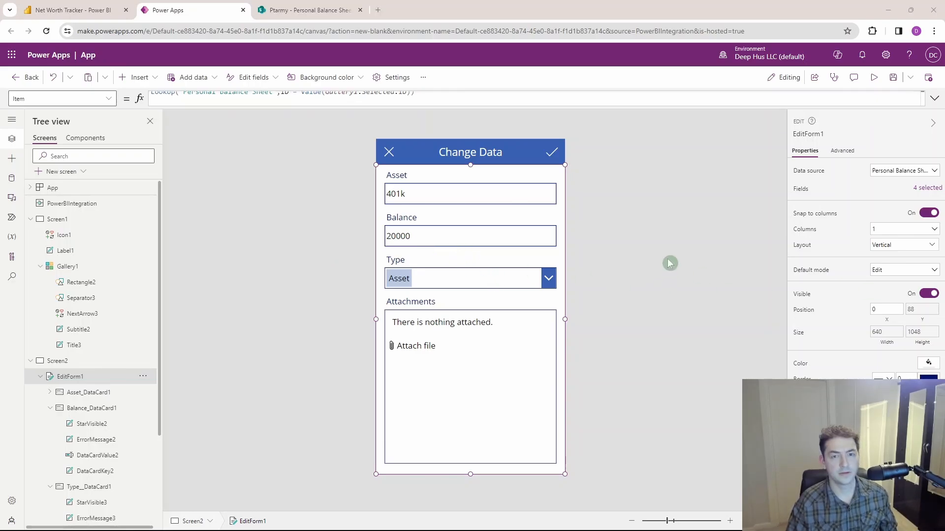
mouse_move(429, 183)
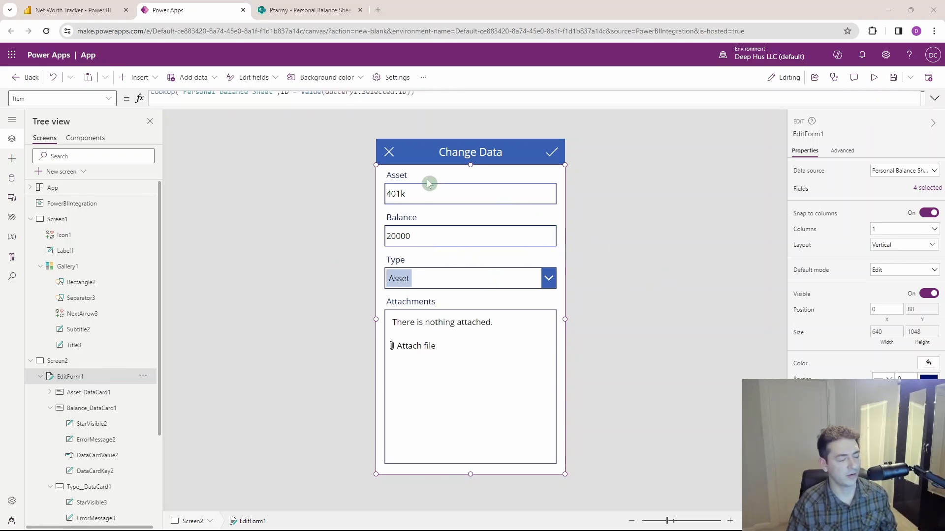
left_click(108, 98)
type("OnSuccess")
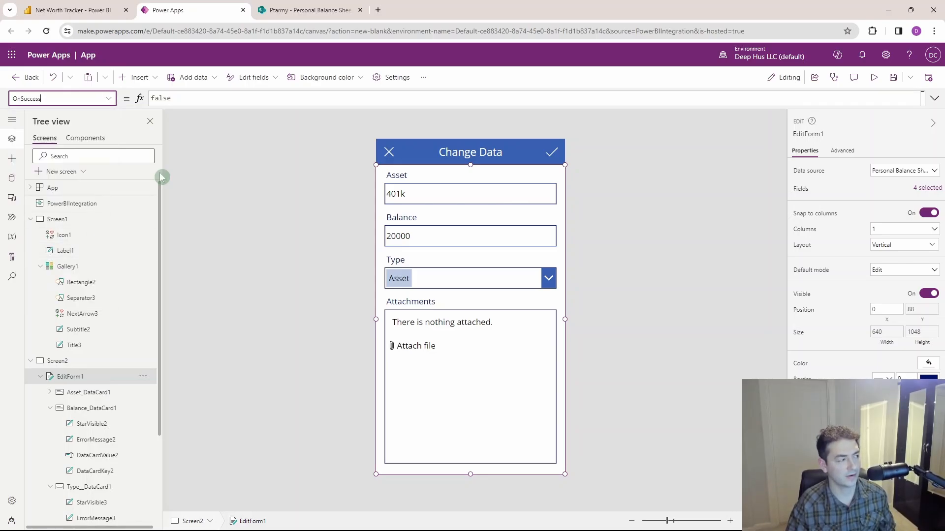
- Set EditForm1's OnSuccess to Notify("Success", NotificationType.Success); Navigate(Screen1)
left_click(161, 99)
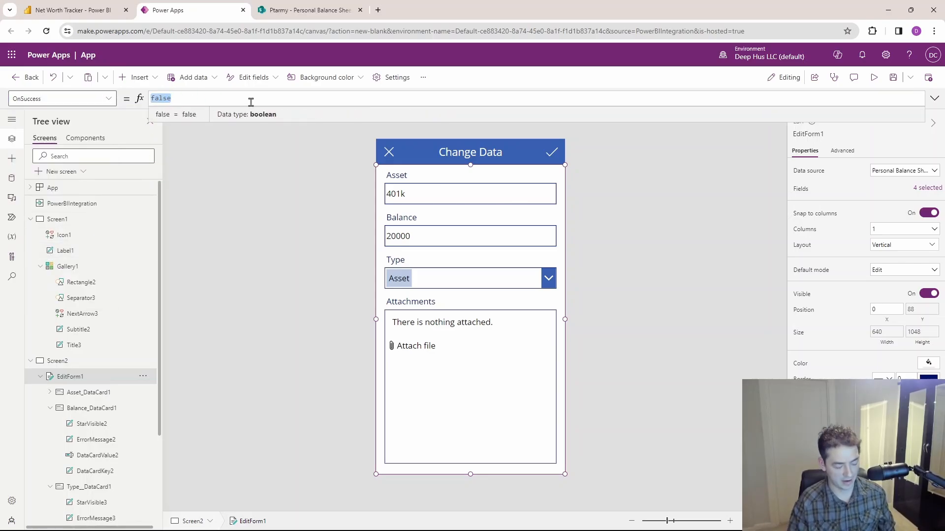
type("noti")
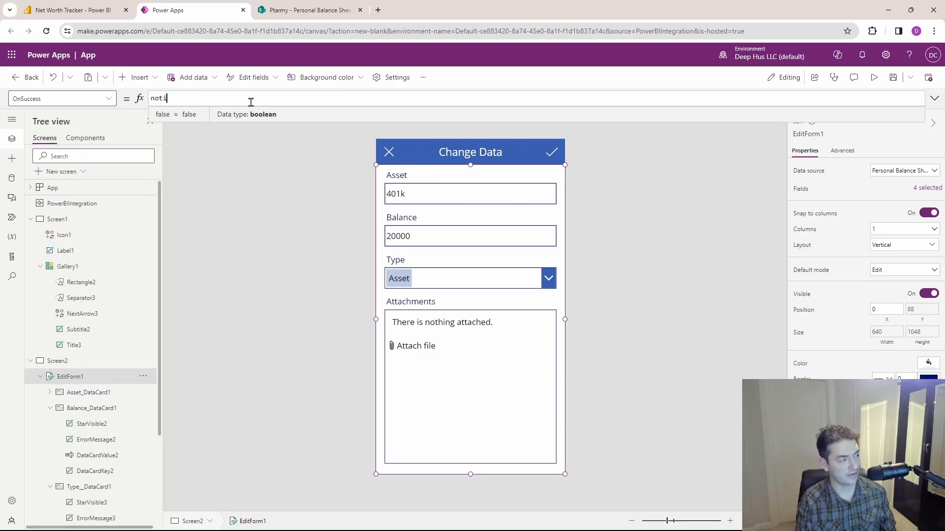
type("Notify(\"Success\",")
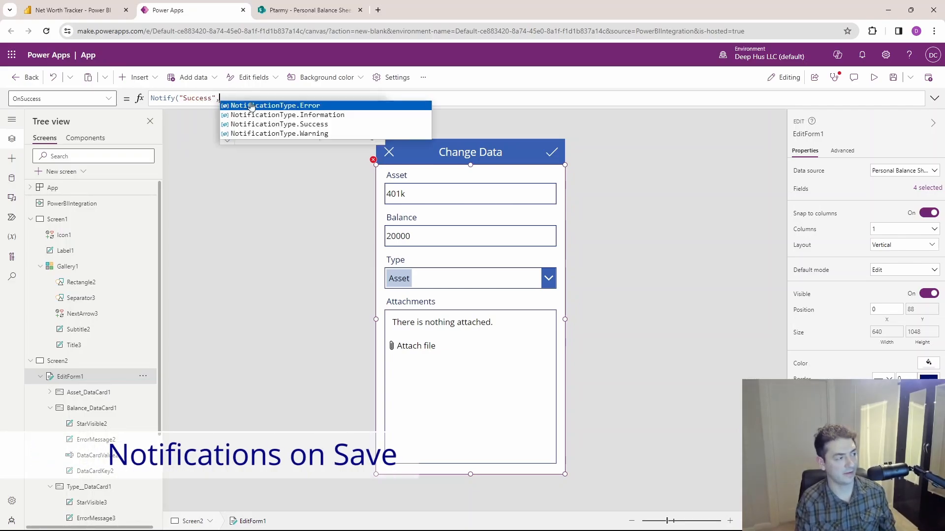
left_click(278, 124)
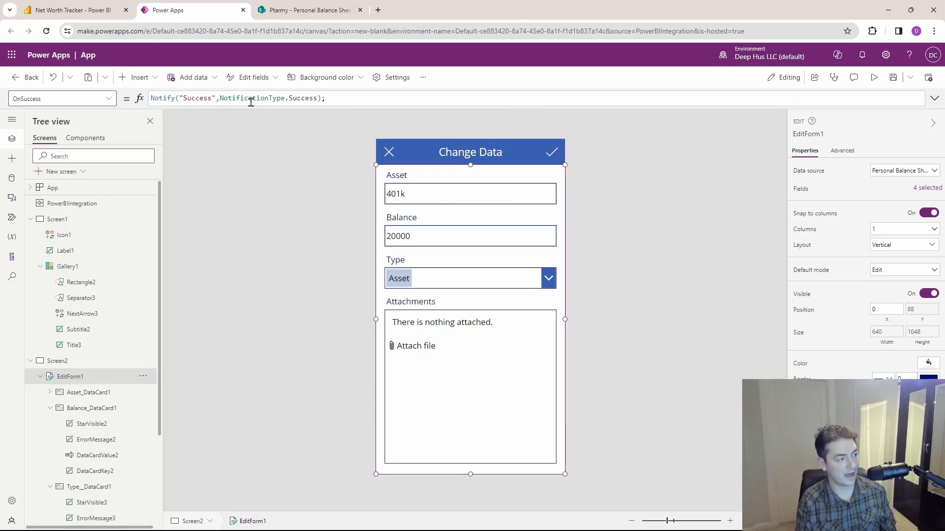
type("navigate(scree")
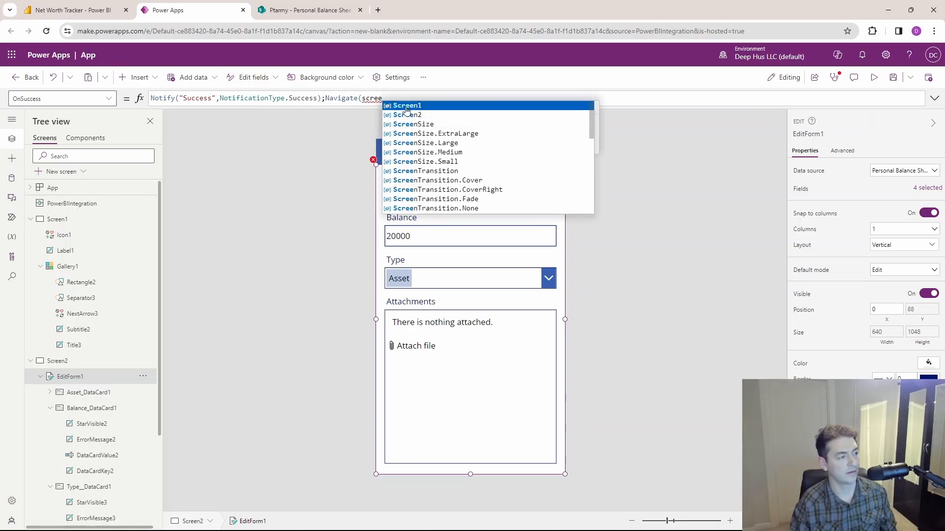
left_click(407, 106)
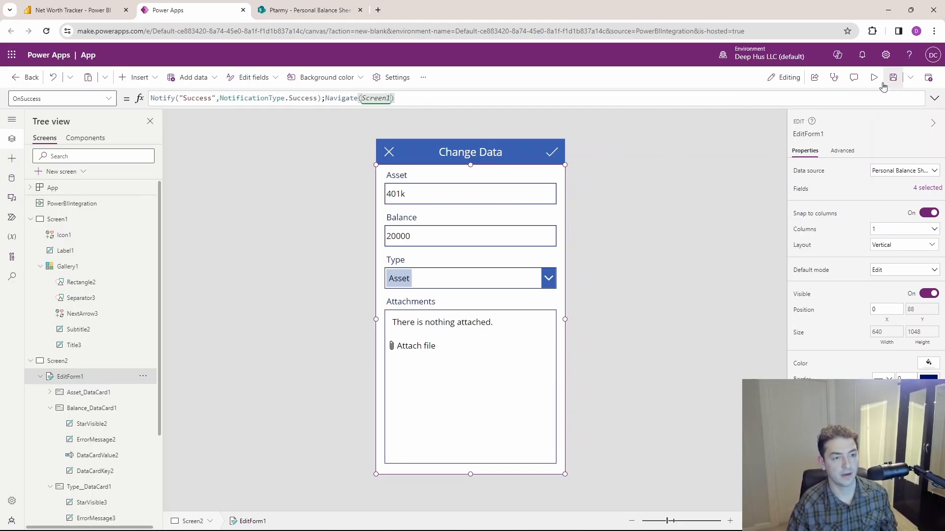
- Preview the app, change the 401k balance to 30000 and submit it
left_click(873, 78)
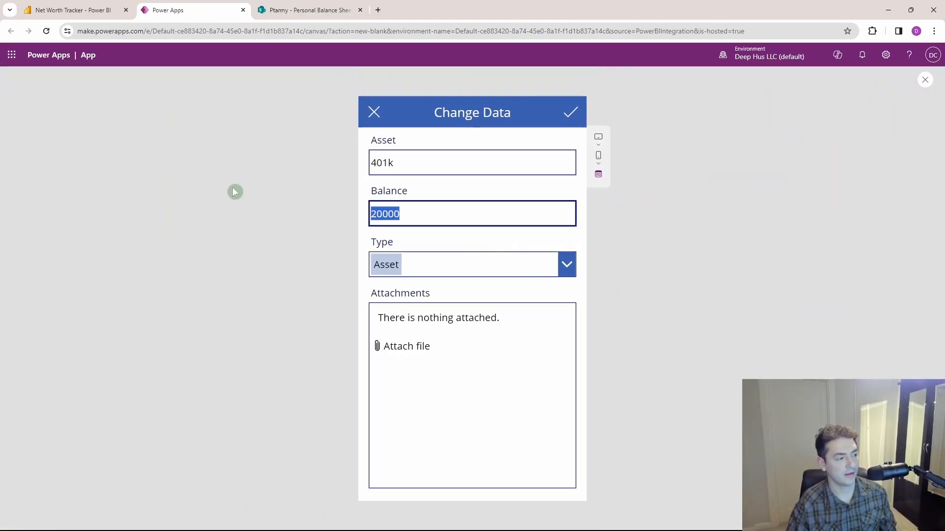
type("30")
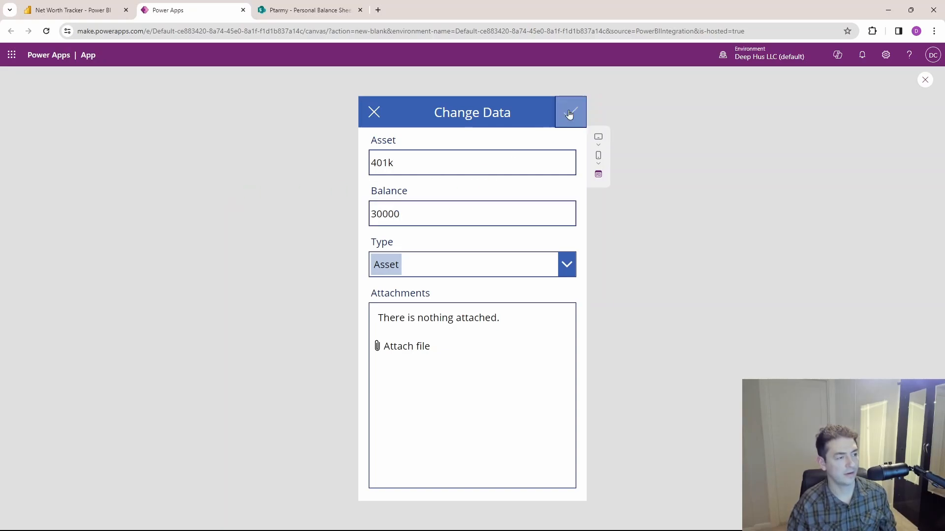
left_click(570, 112)
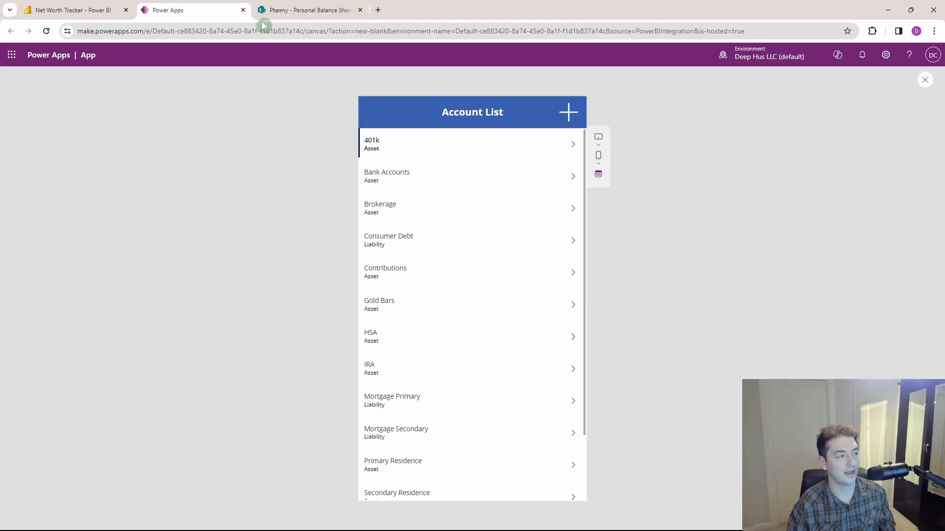
- Refresh the SharePoint Personal Balance Sheet to confirm 401k shows 30,000, then return to Power Apps
left_click(307, 10)
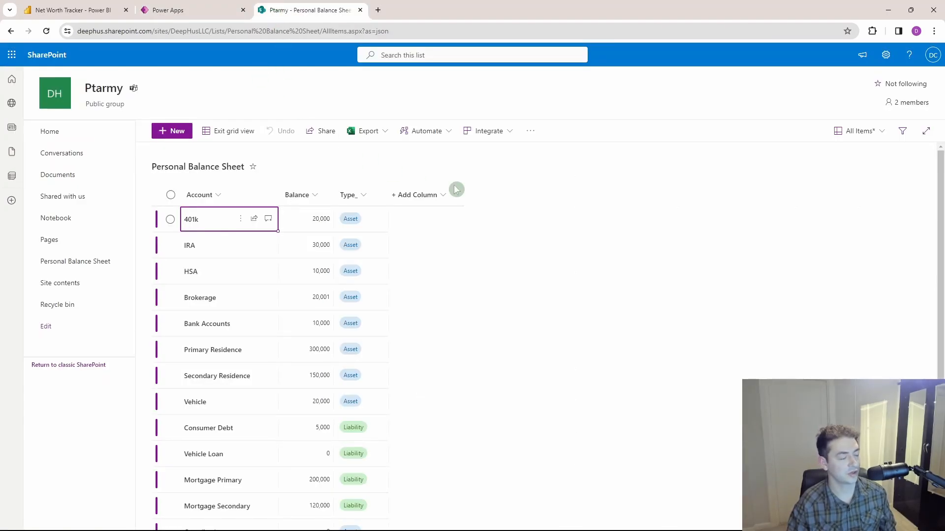
left_click(46, 30)
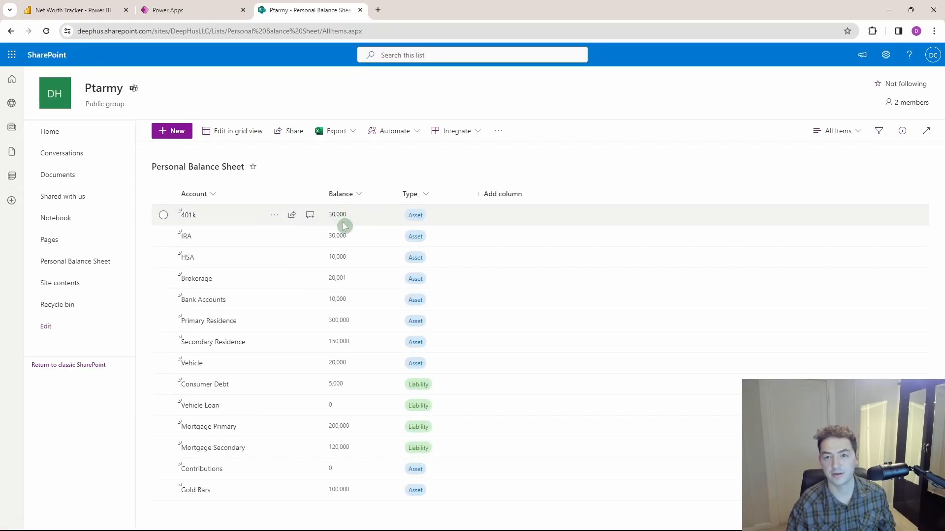
left_click(193, 9)
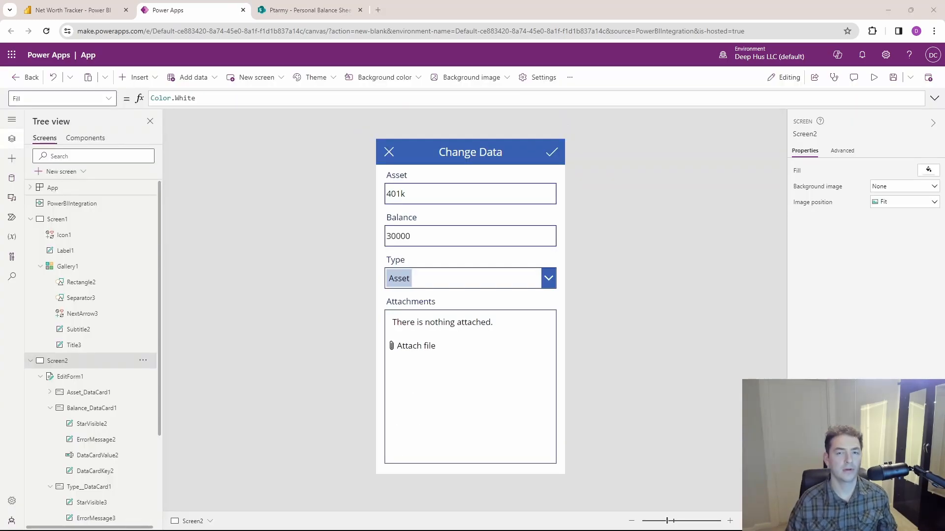
- Set the X cancel icon's OnSelect to Navigate(Screen1) and preview the app
left_click(389, 152)
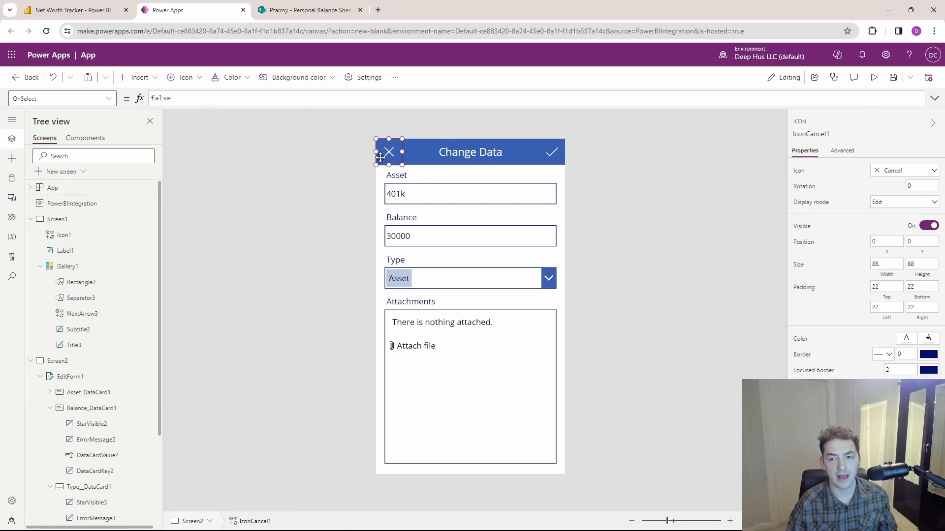
left_click(160, 99)
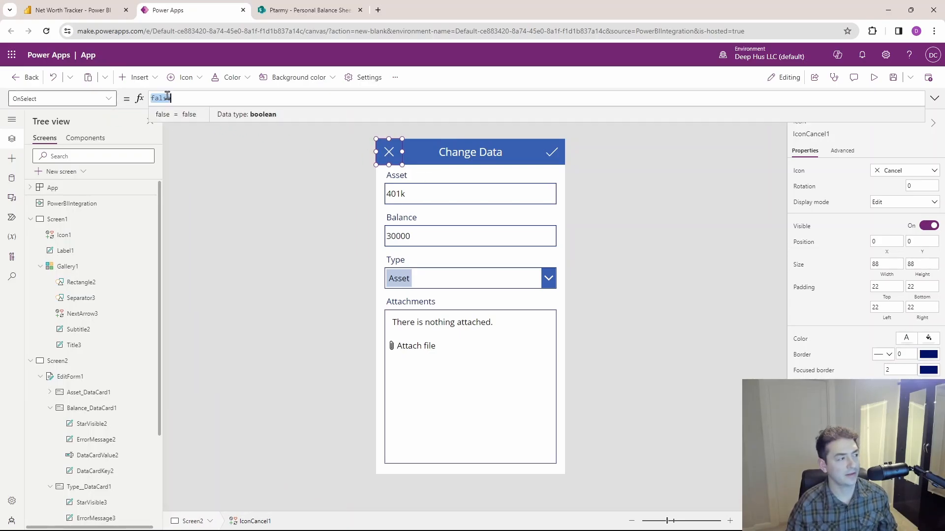
type("r")
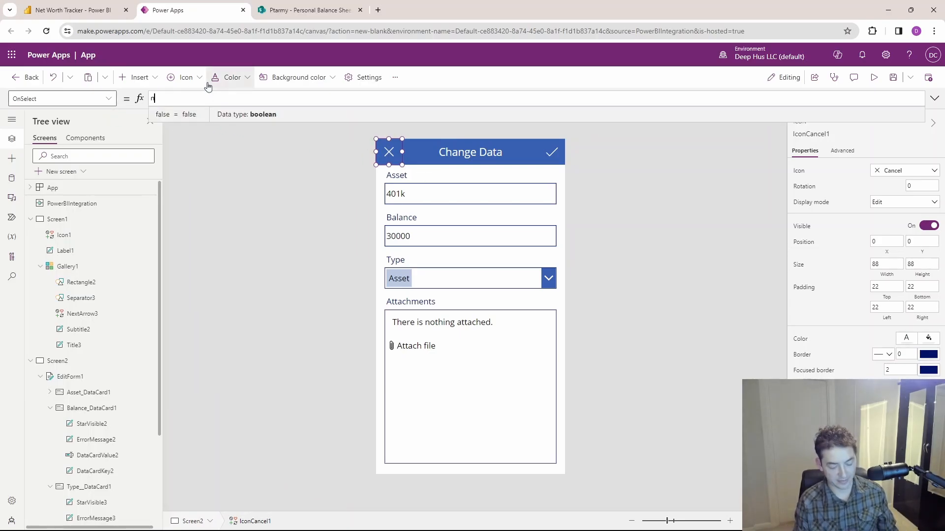
type("avigate(")
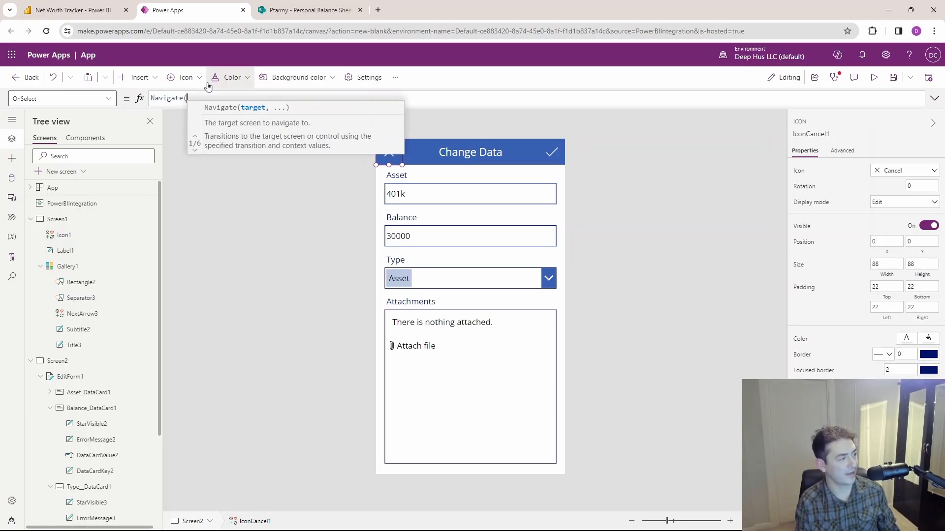
type("screen1")
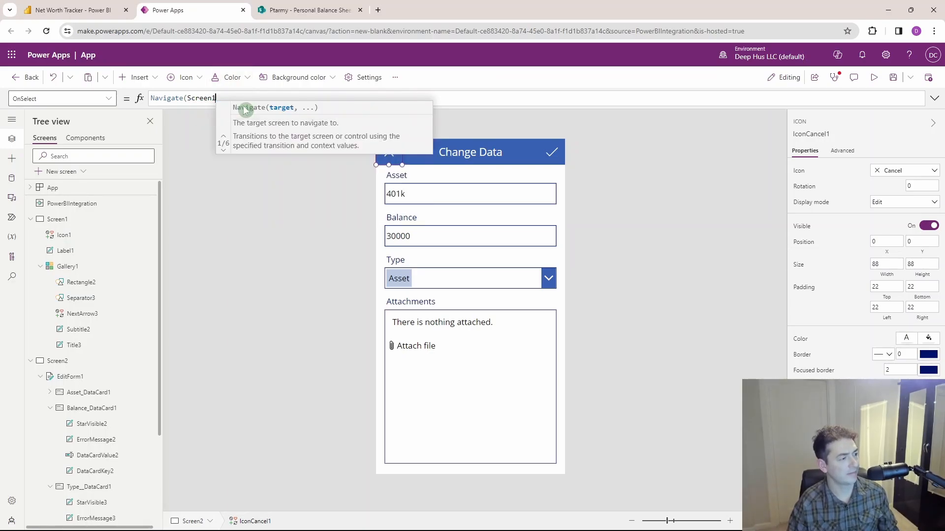
left_click(874, 77)
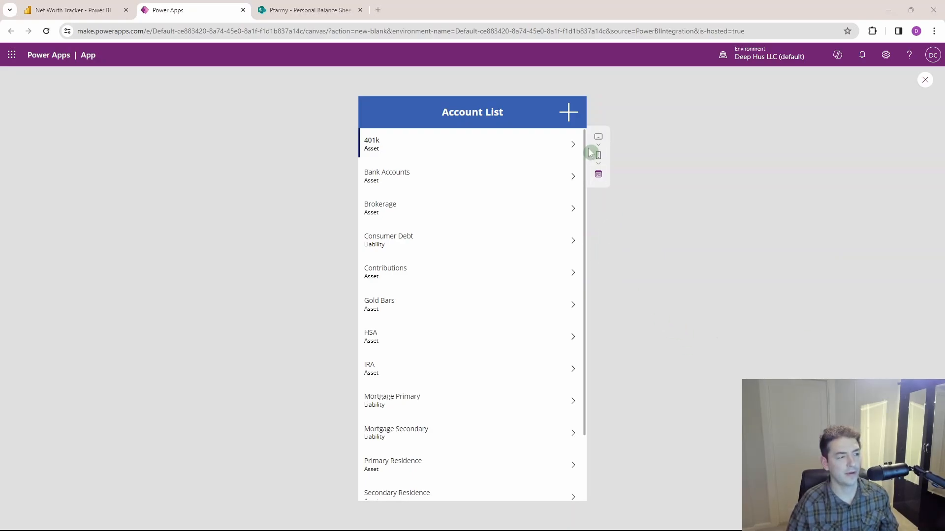
mouse_move(555, 125)
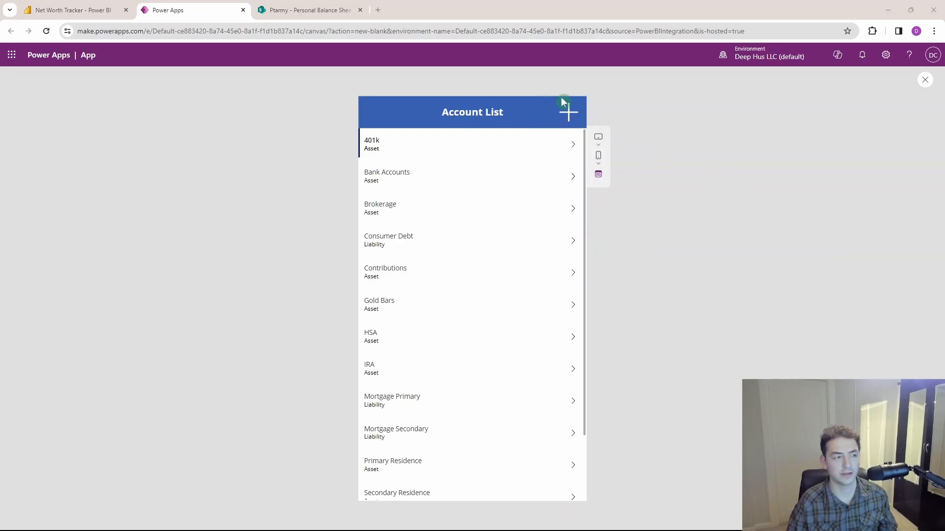
- Add a Gold Bars asset with balance 100000 through the form and save it
left_click(567, 112)
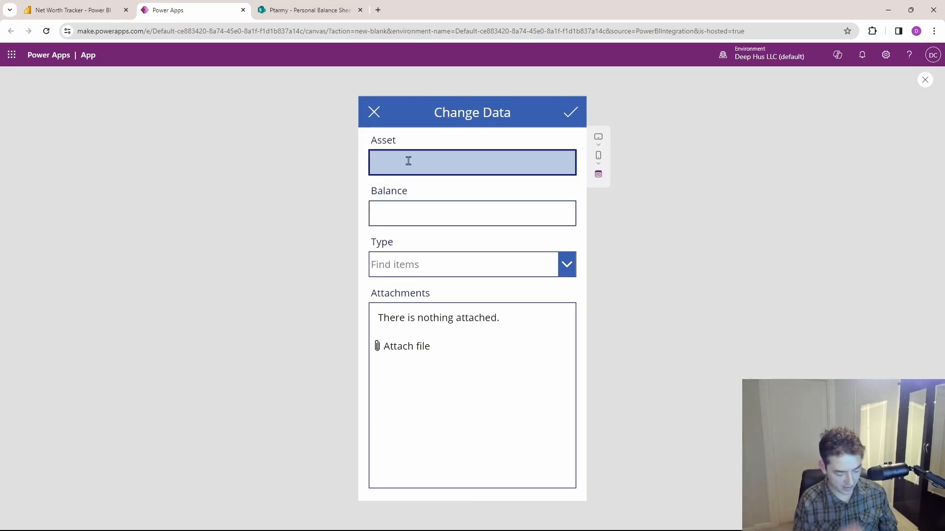
type("Gold Bars")
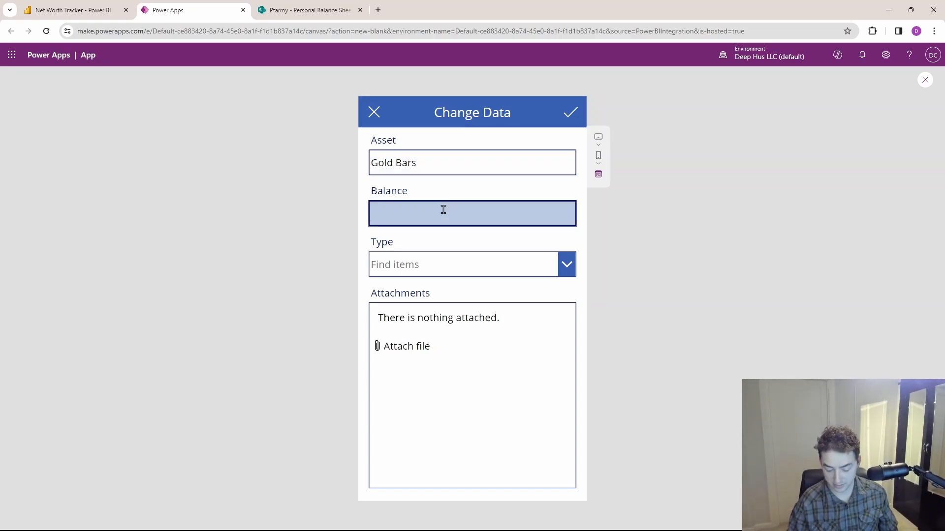
type("100000")
left_click(472, 264)
type("Asset")
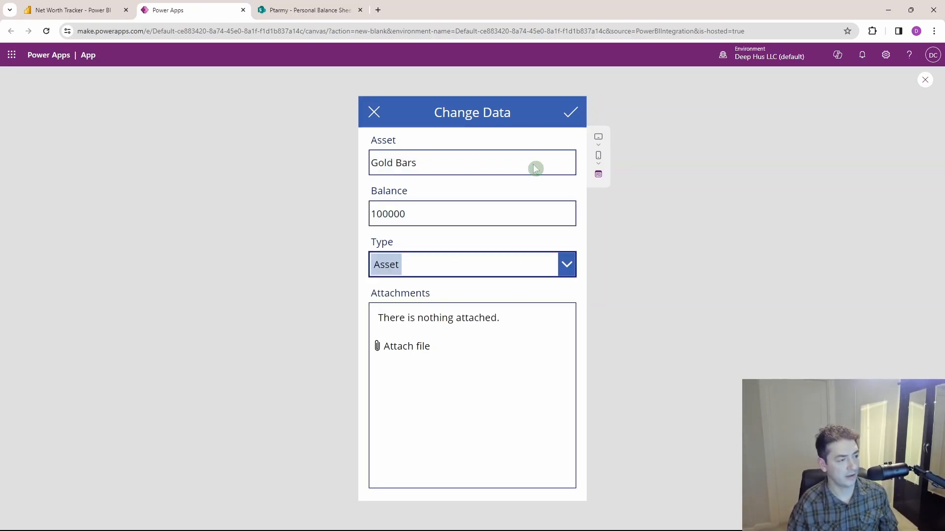
left_click(307, 10)
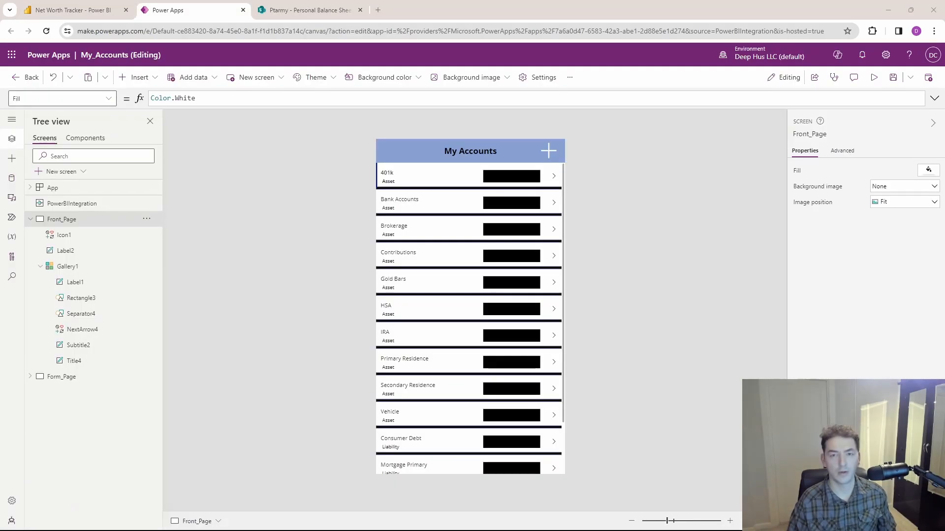
mouse_move(424, 141)
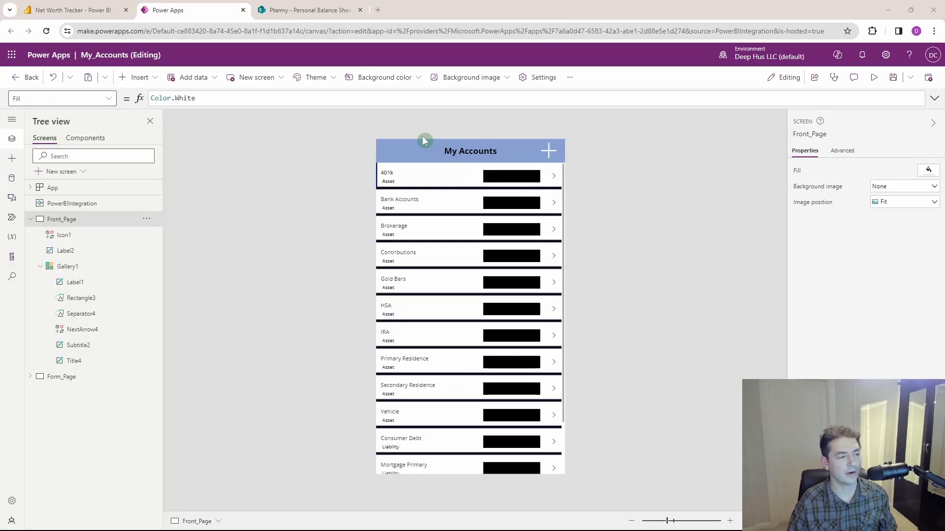
left_click(73, 10)
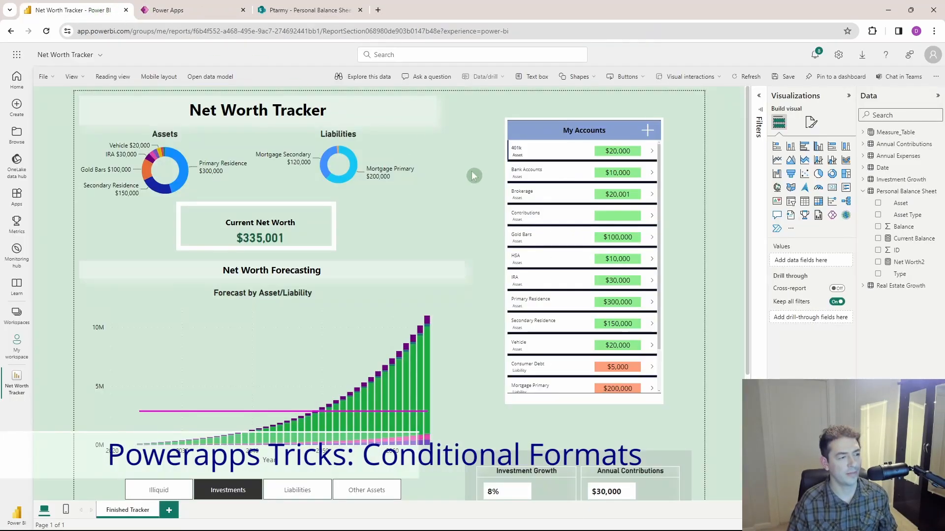
scroll("down", 3)
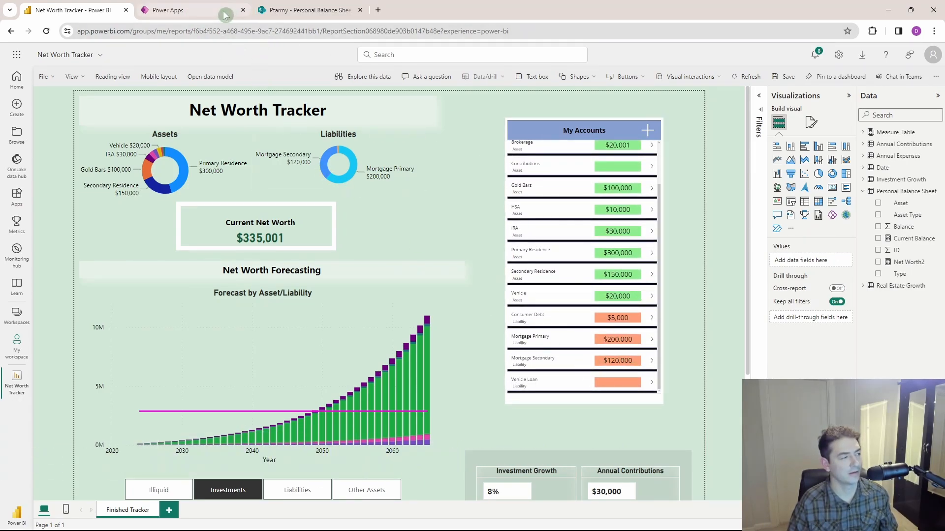
left_click(175, 9)
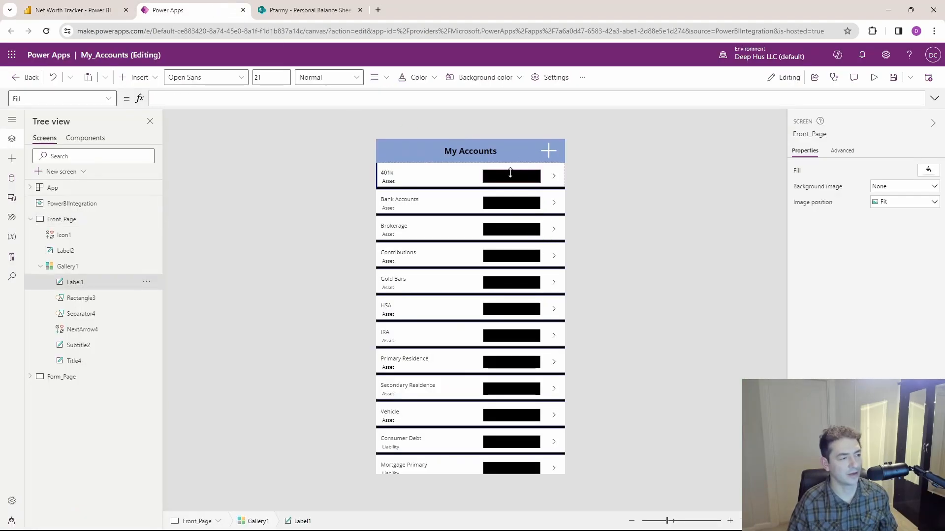
- Set Label1's Fill to If(ThisItem.Type="Asset", Color.LightGreen, Color.LightSalmon)
left_click(106, 98)
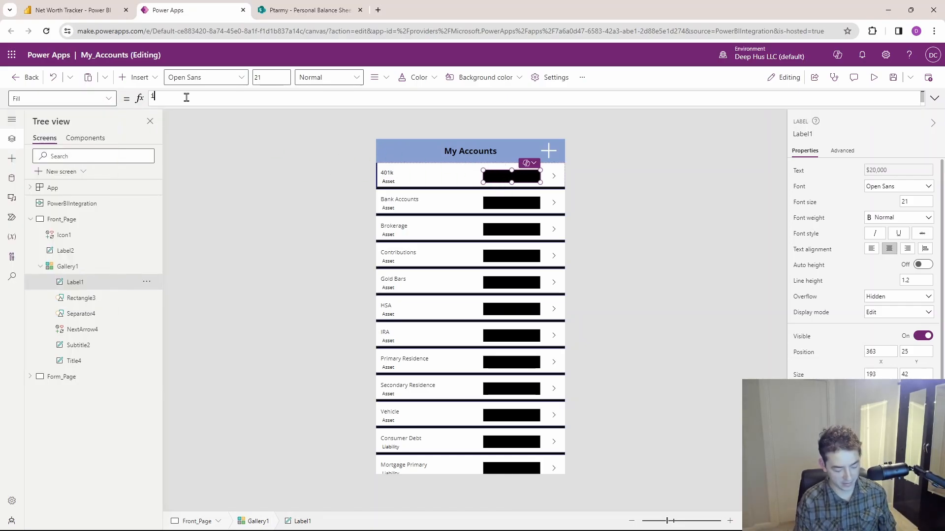
type("if(this")
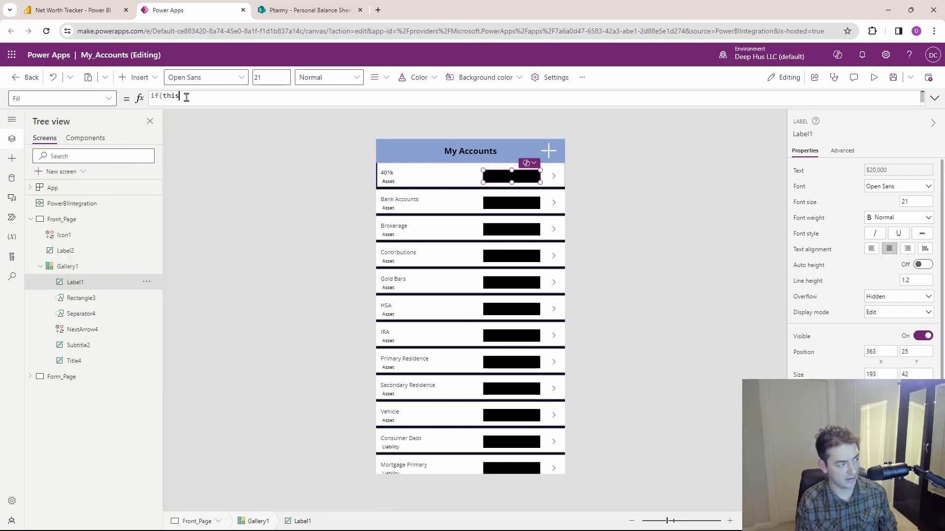
type("this")
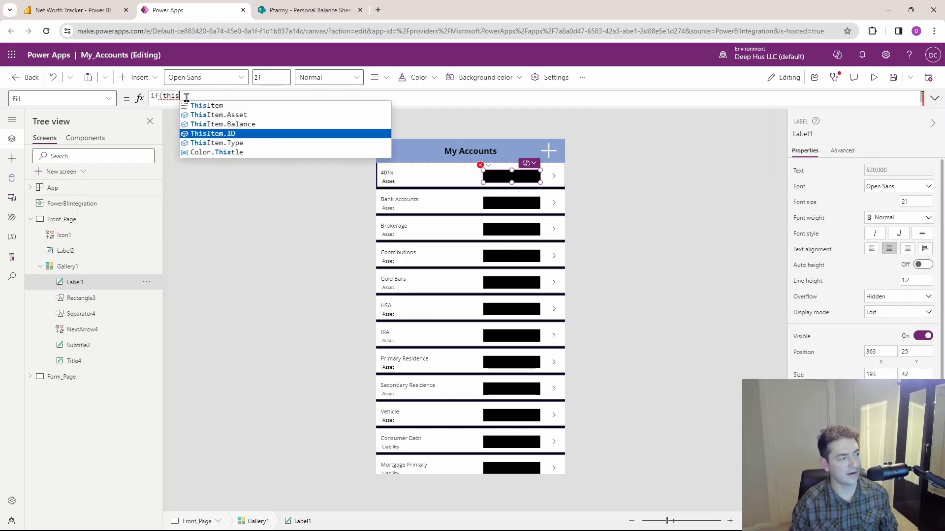
type("ThisItem.Type=\"")
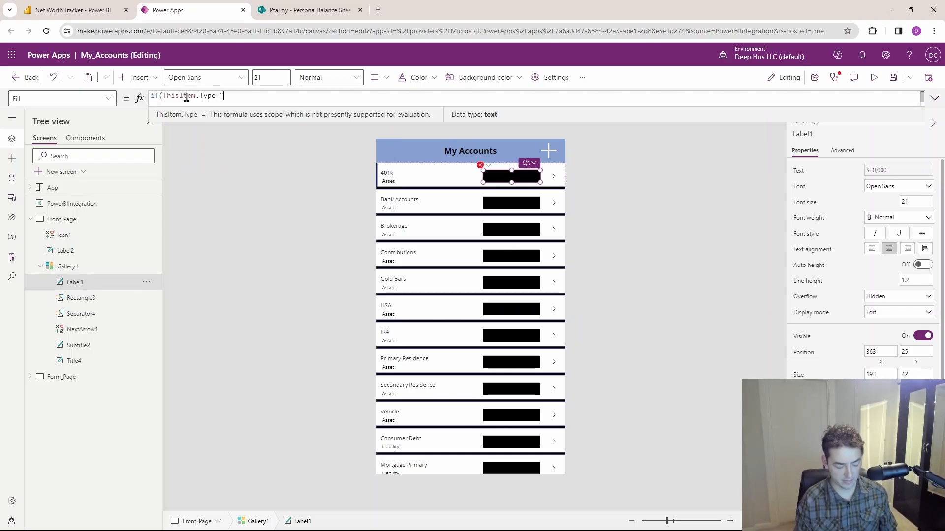
type("Asset\"")
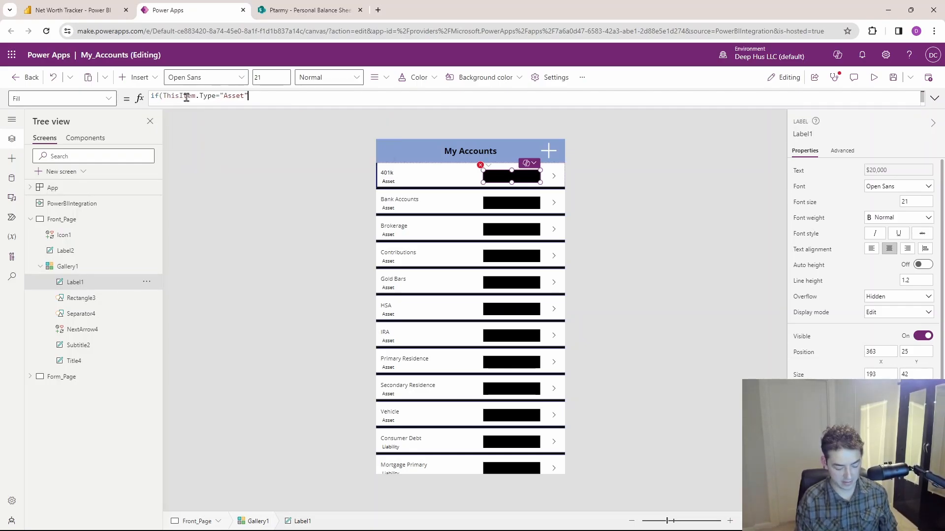
type(",light")
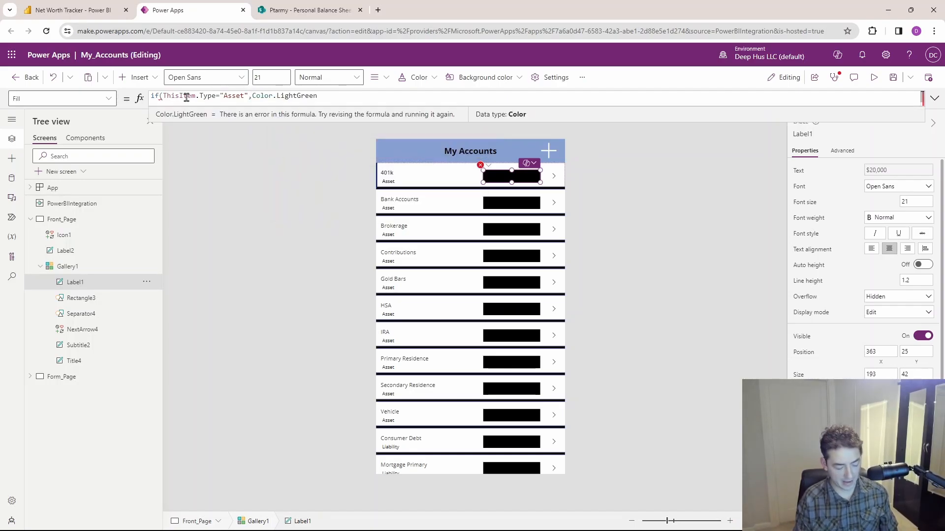
type(",")
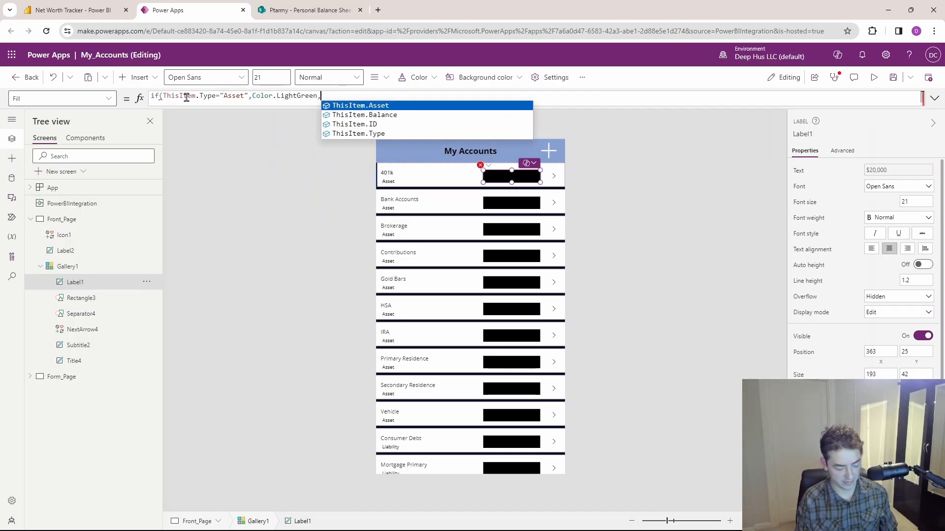
type("lightSalmon")
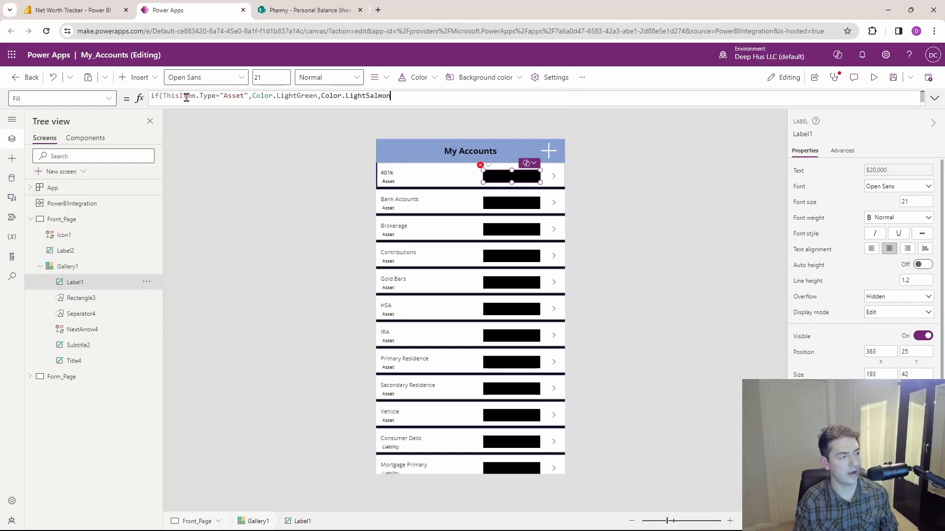
type(")")
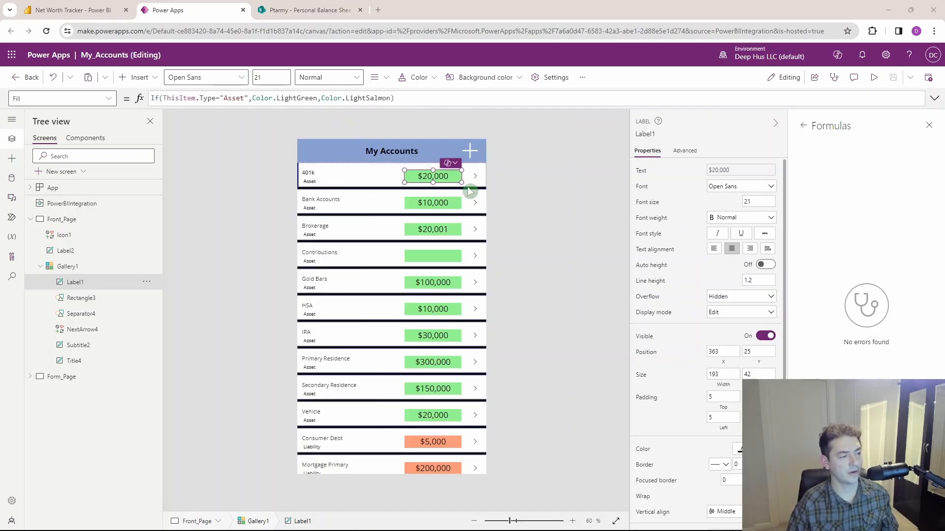
left_click(520, 309)
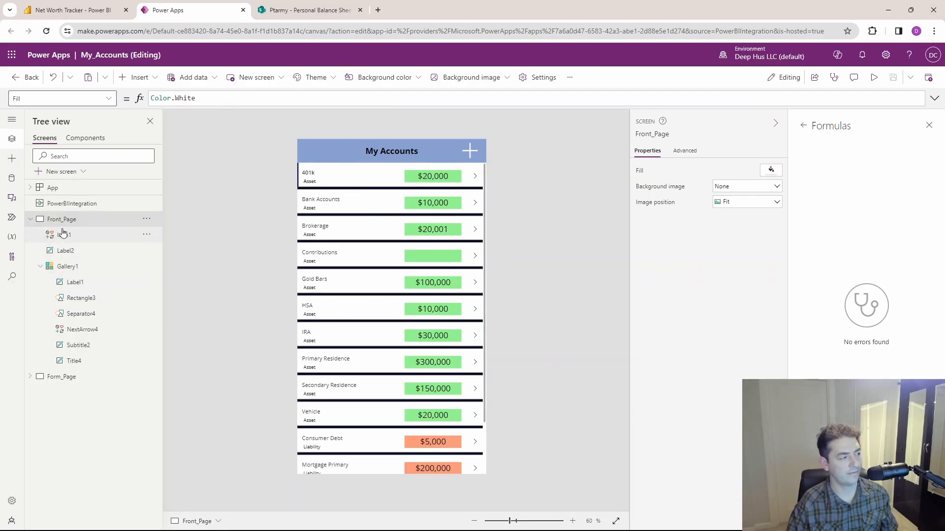
- Inspect the gallery's Items formula and its PowerBIIntegration data reference
left_click(68, 265)
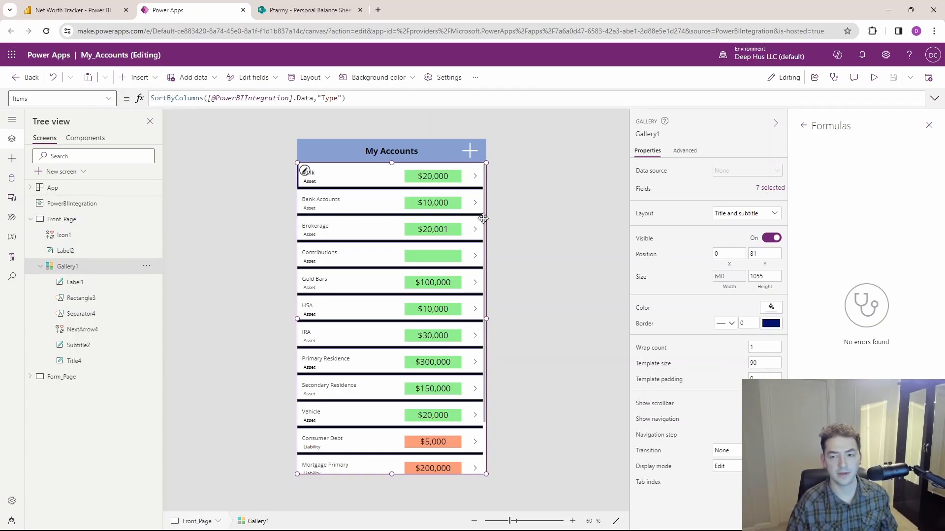
mouse_move(318, 207)
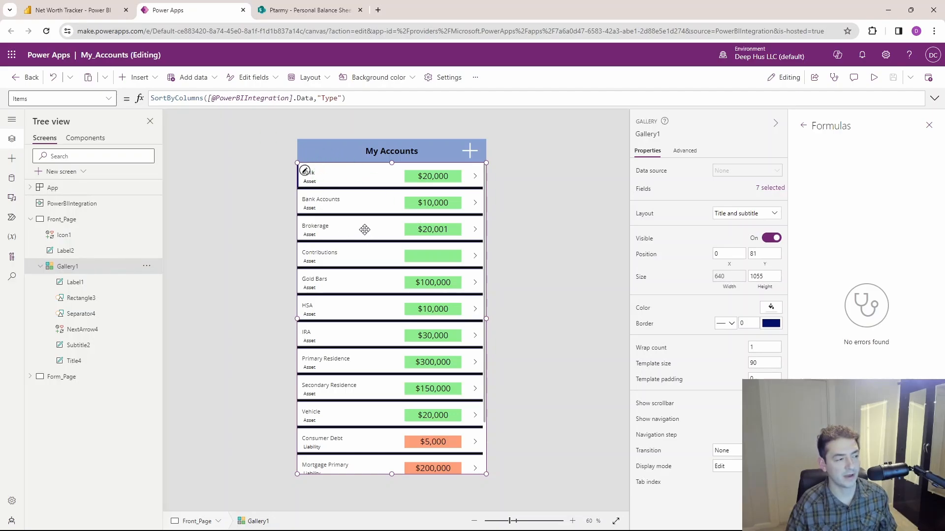
mouse_move(226, 131)
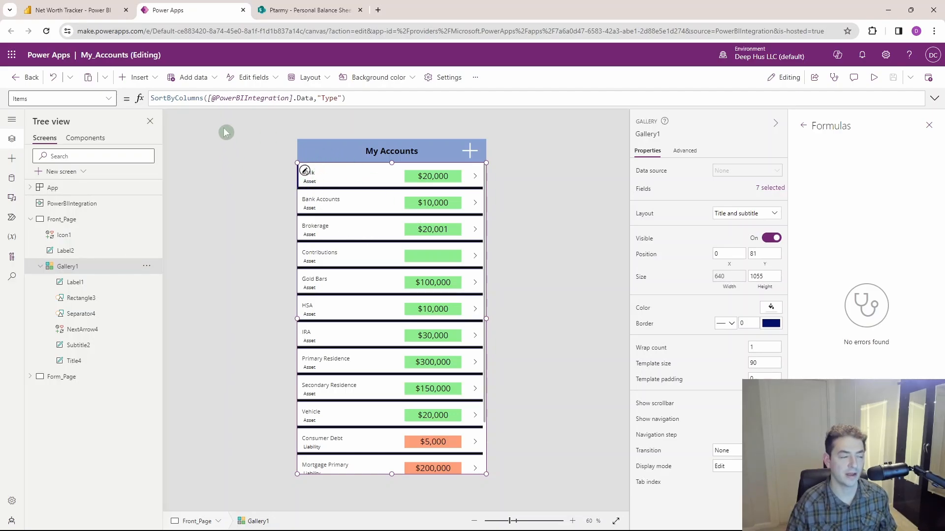
left_click(307, 98)
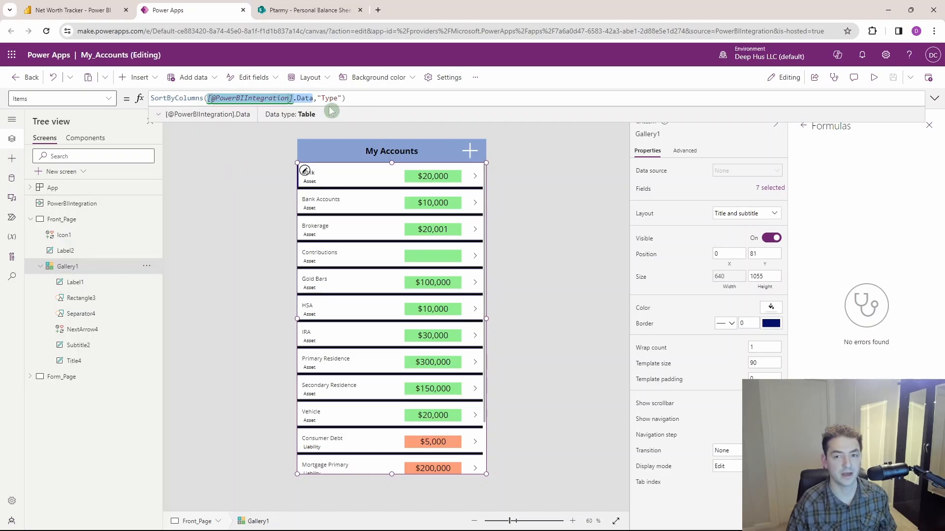
double_click(327, 98)
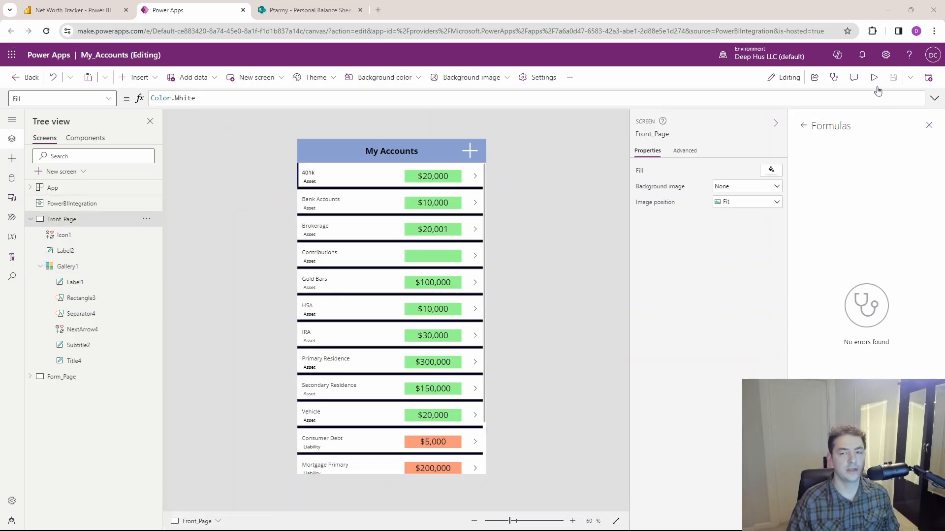
mouse_move(911, 76)
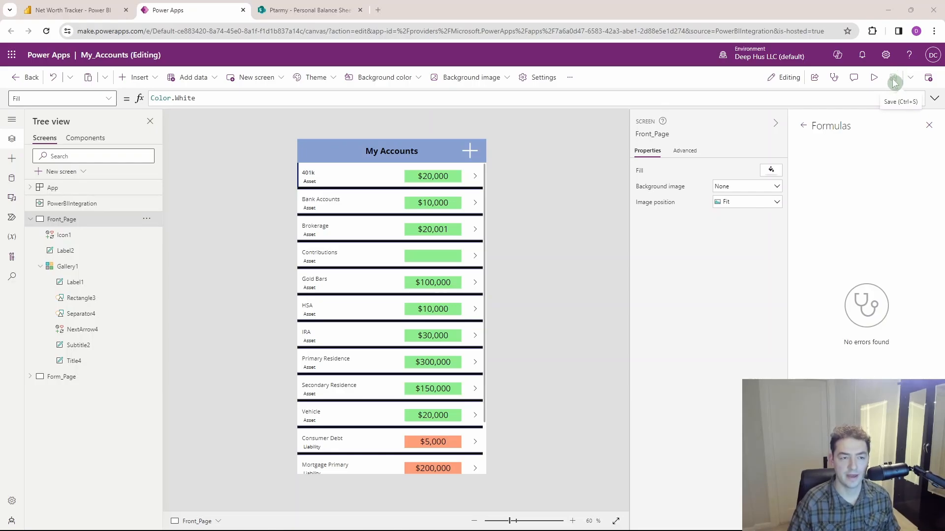
mouse_move(574, 177)
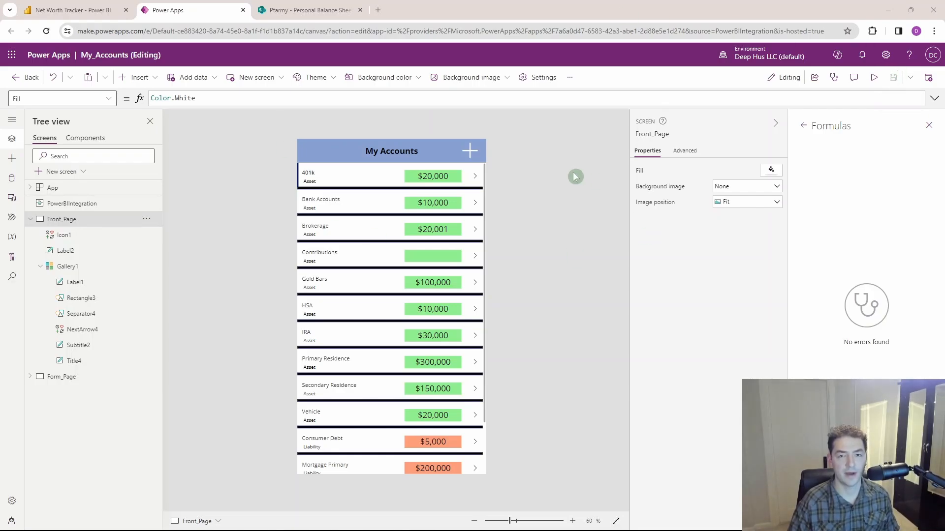
mouse_move(928, 77)
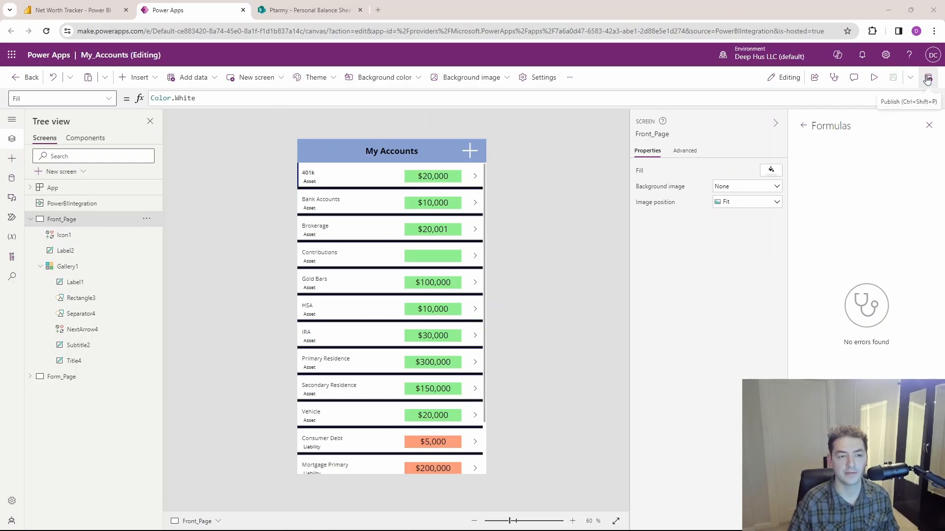
mouse_move(516, 54)
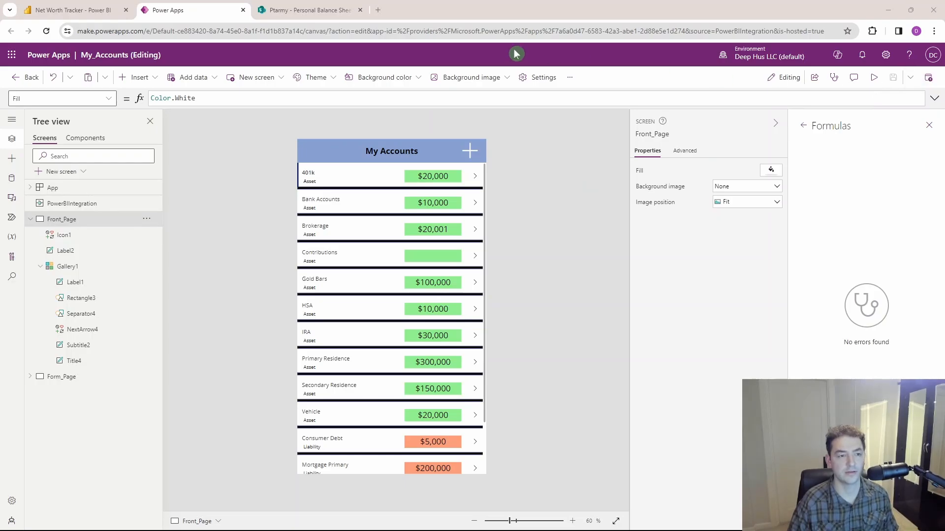
- Return to the Power BI Net Worth Tracker report tab
left_click(67, 10)
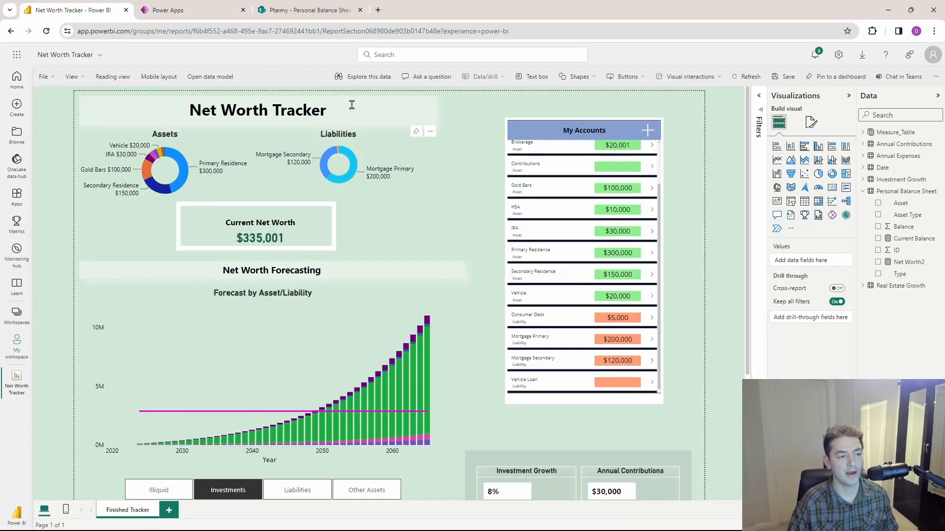
mouse_move(488, 154)
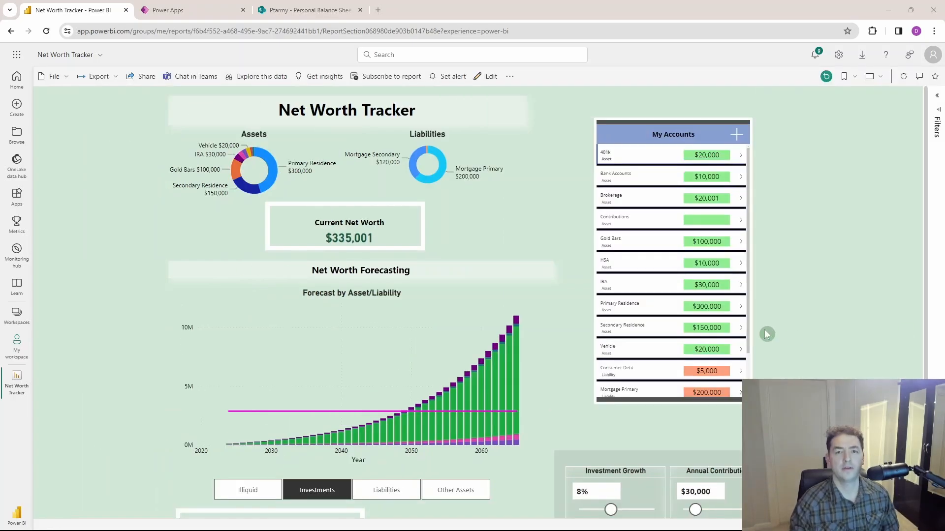
mouse_move(735, 356)
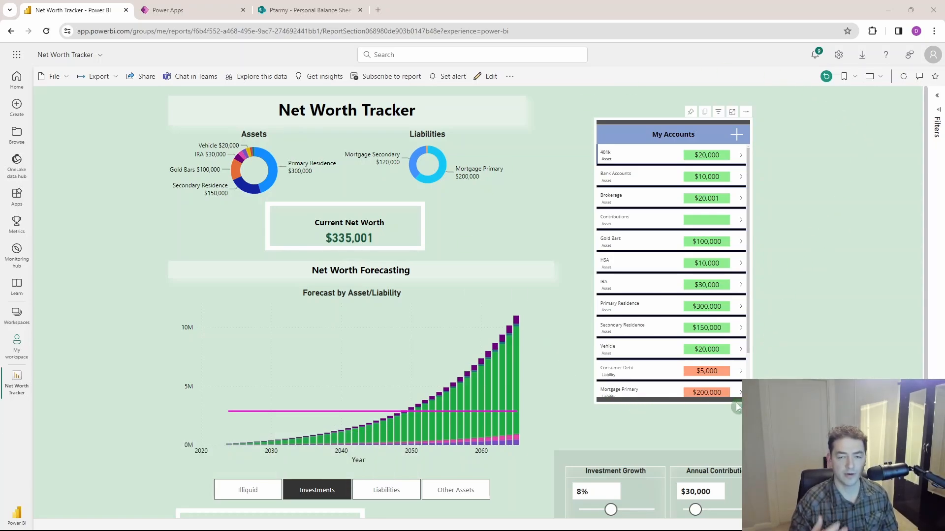
mouse_move(773, 344)
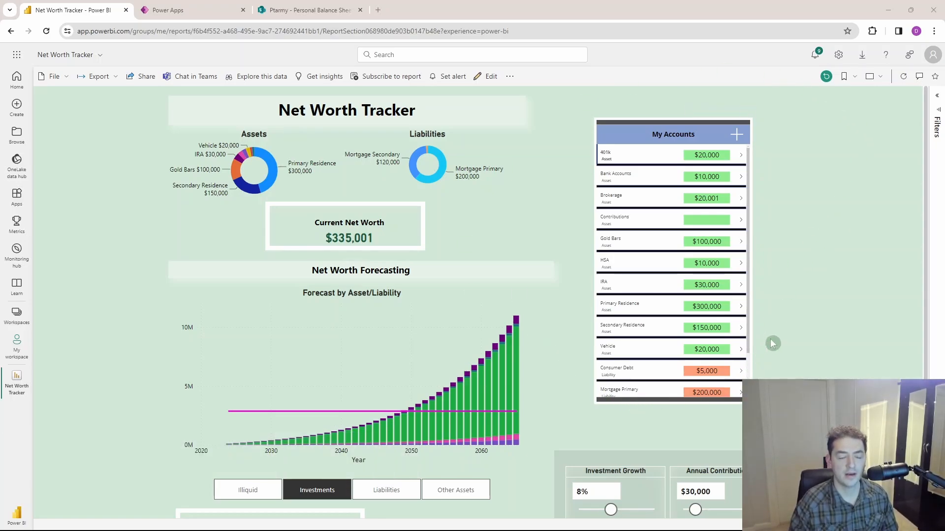
mouse_move(755, 356)
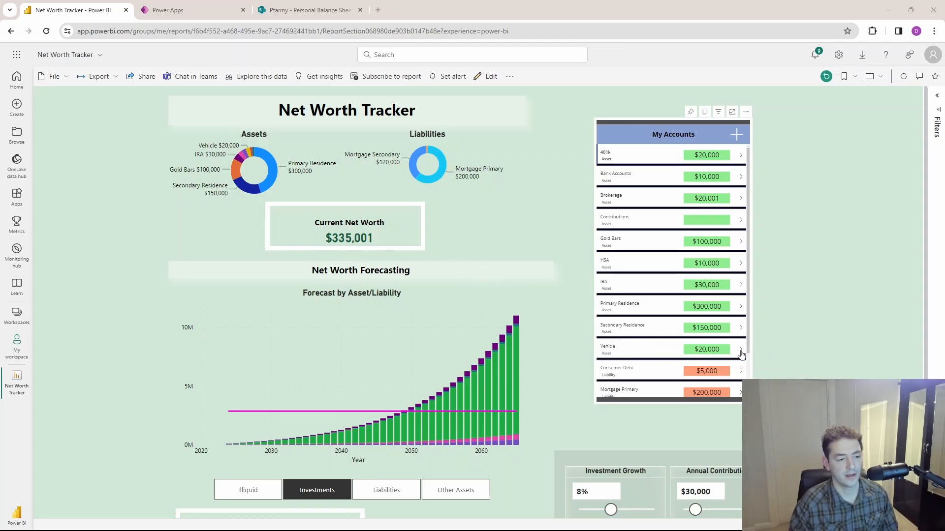
- Change the Vehicle balance to 100000 in the embedded app, save, and dismiss the notification
left_click(741, 353)
type("1")
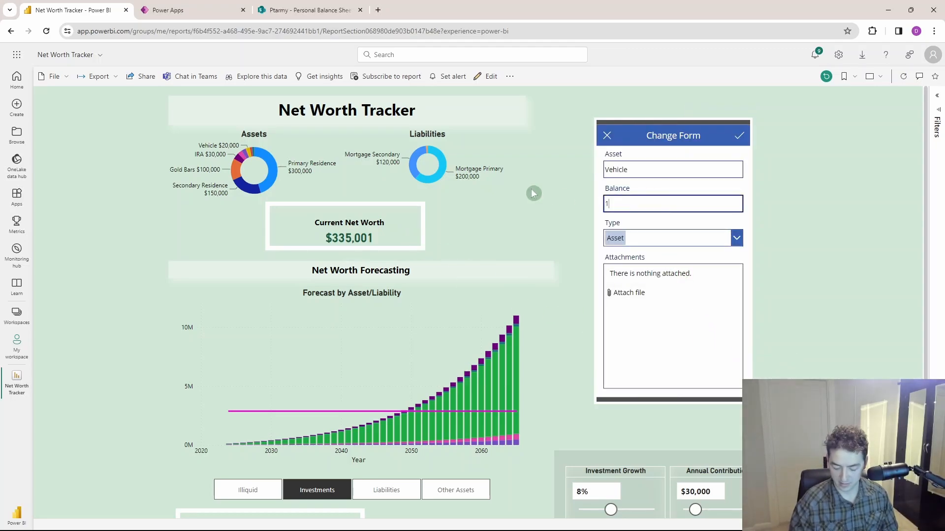
type("00000")
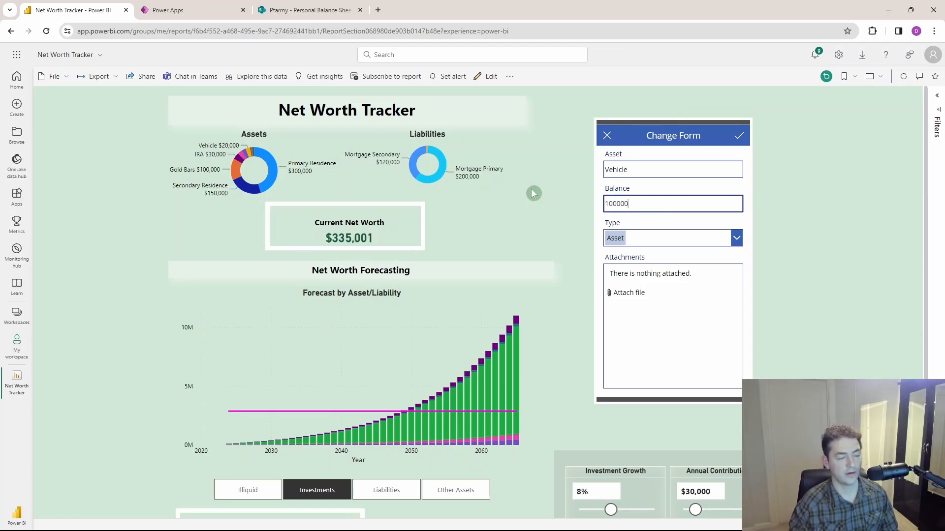
left_click(738, 135)
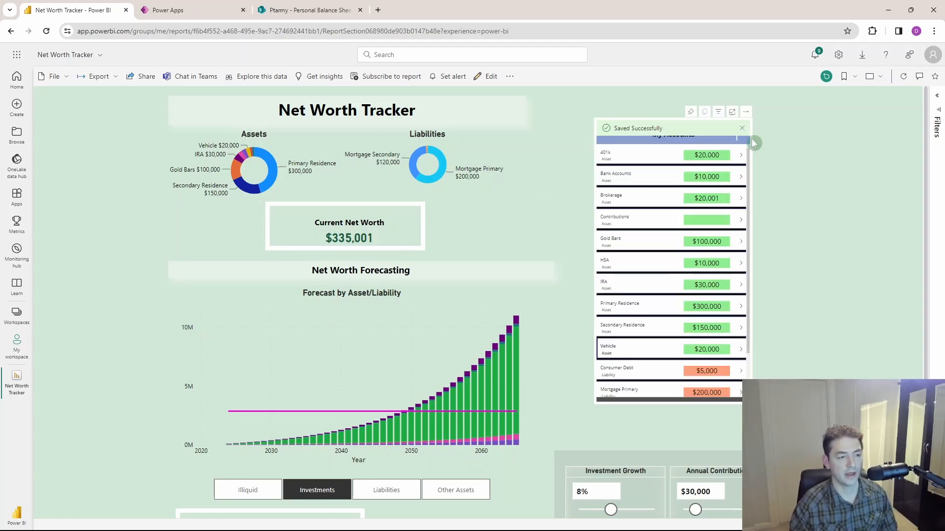
left_click(741, 128)
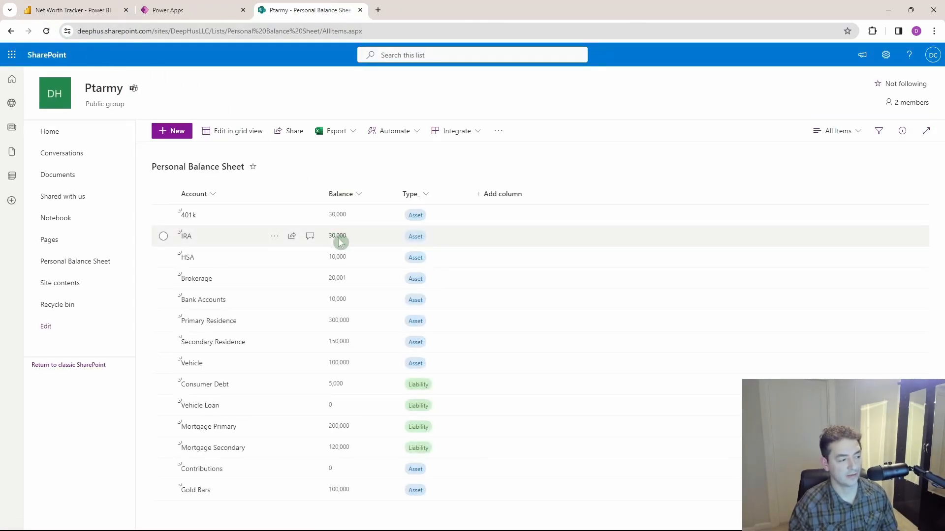
mouse_move(355, 367)
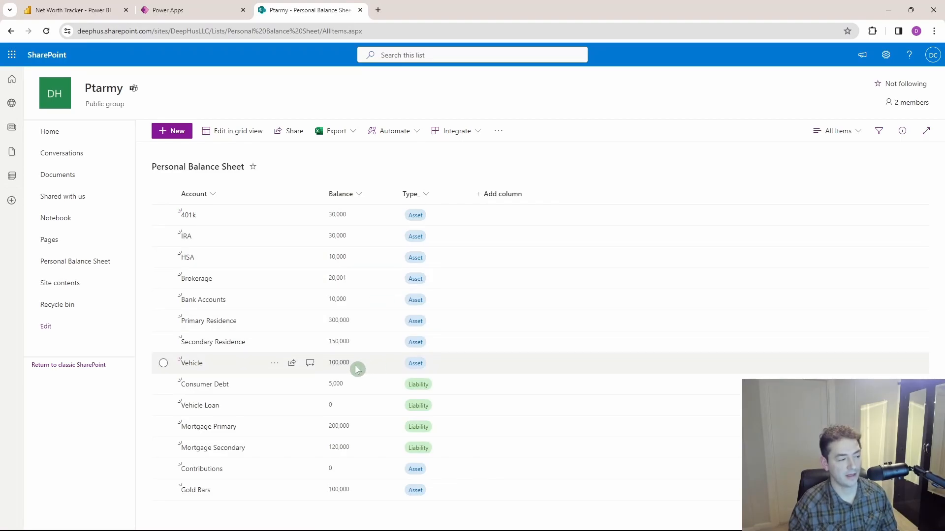
- Return from the SharePoint list to the Power BI report tab
left_click(69, 10)
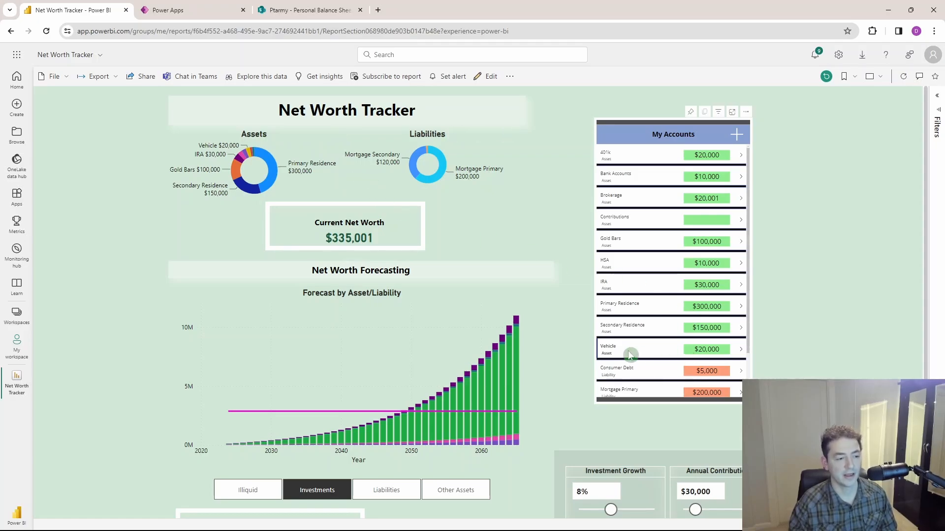
mouse_move(121, 62)
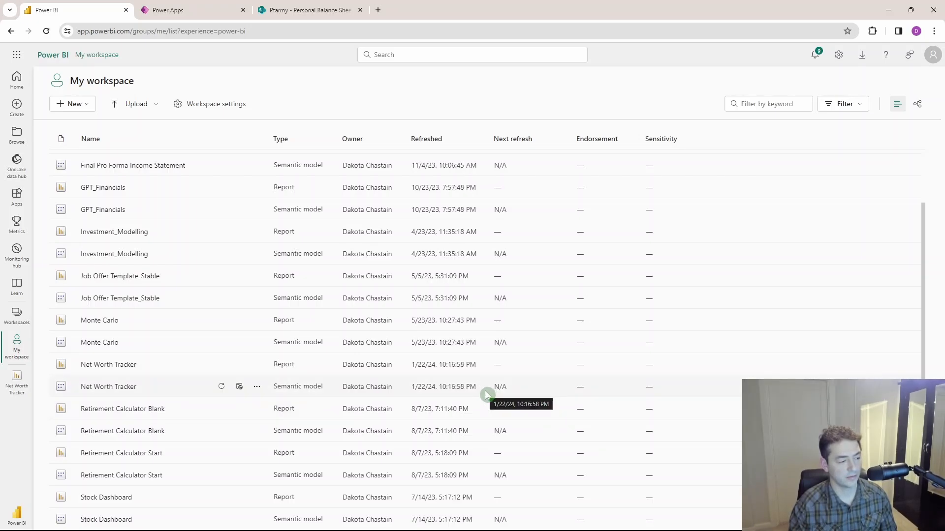
mouse_move(173, 379)
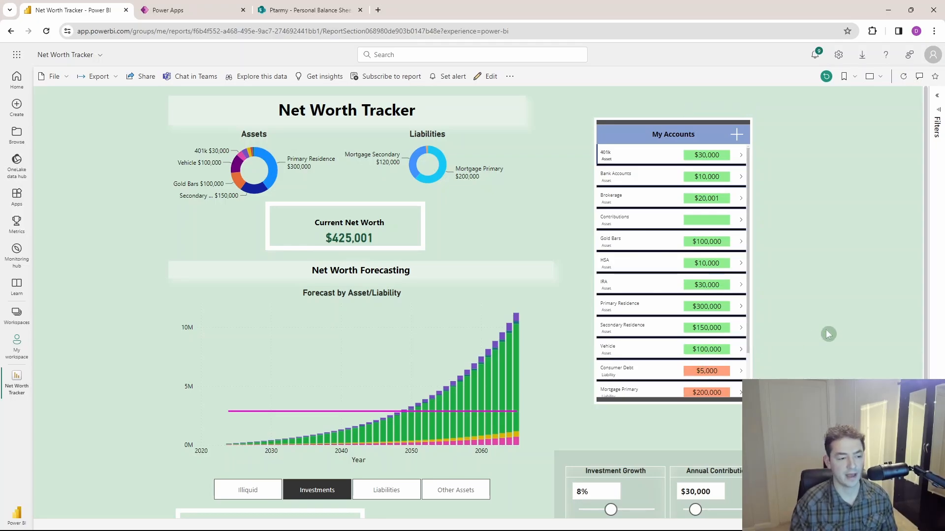
mouse_move(504, 91)
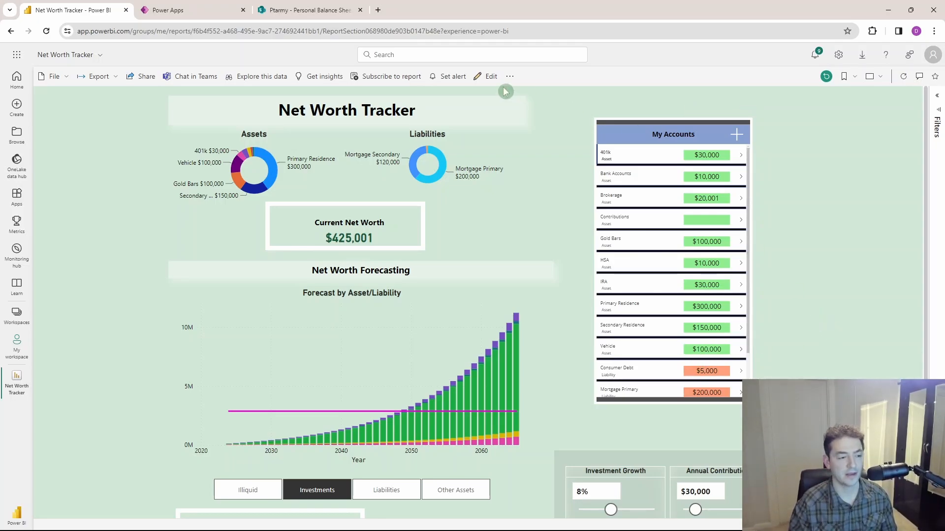
mouse_move(547, 178)
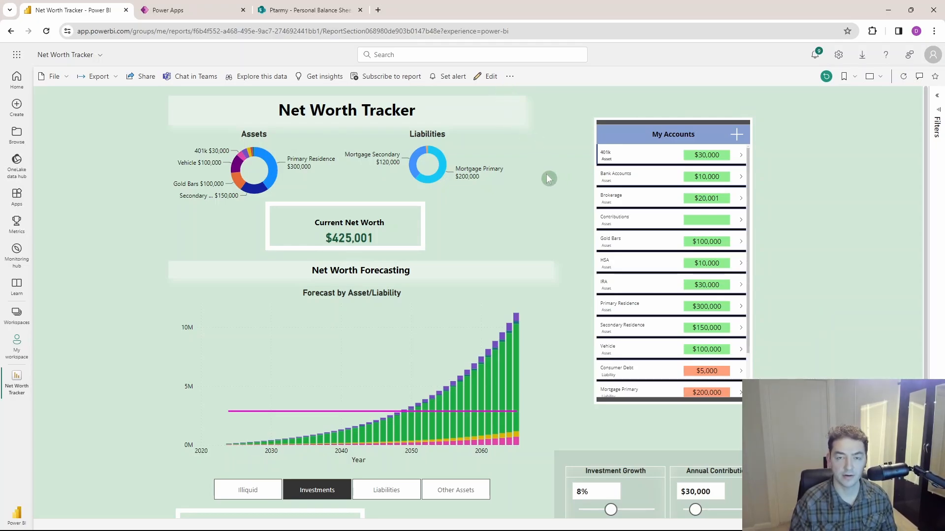
mouse_move(553, 188)
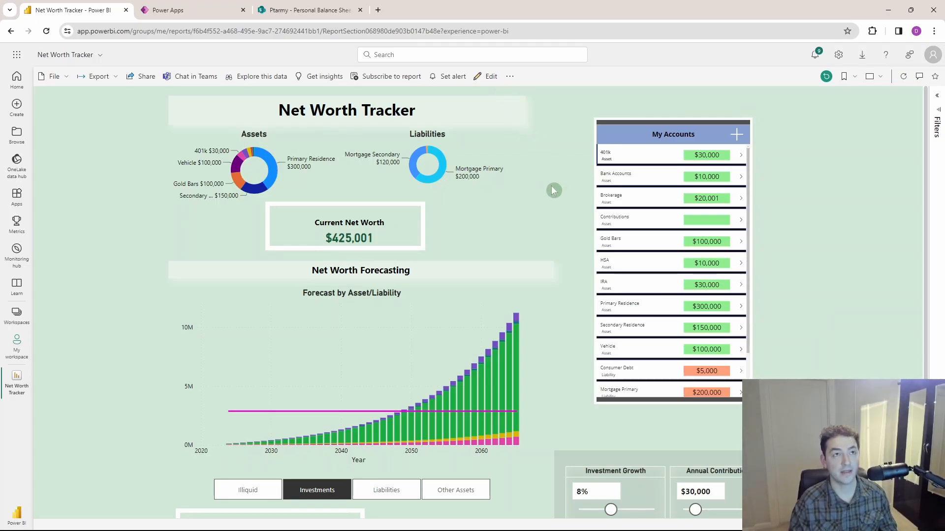
mouse_move(546, 193)
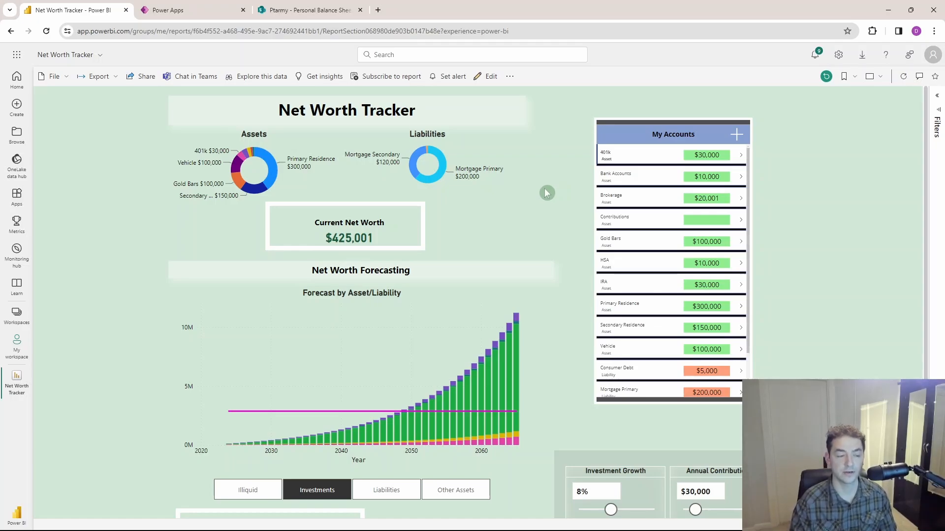
mouse_move(542, 196)
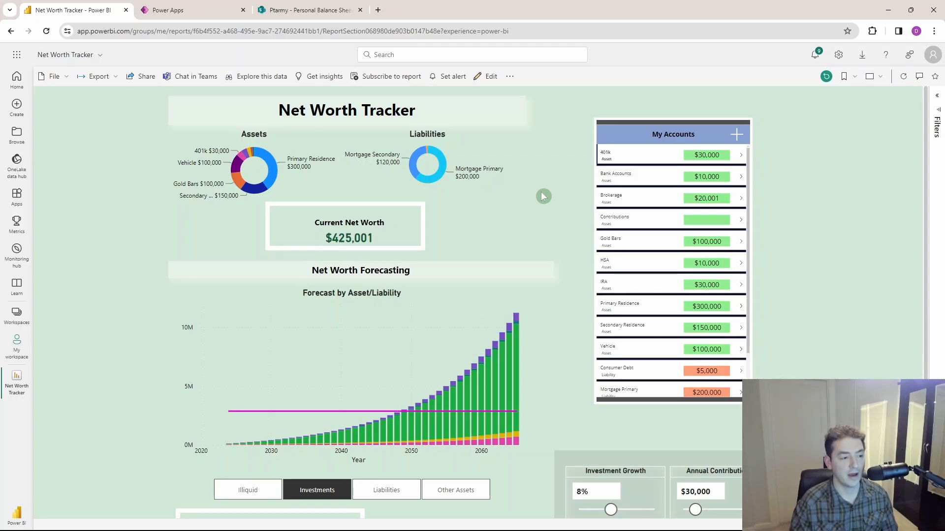
mouse_move(549, 142)
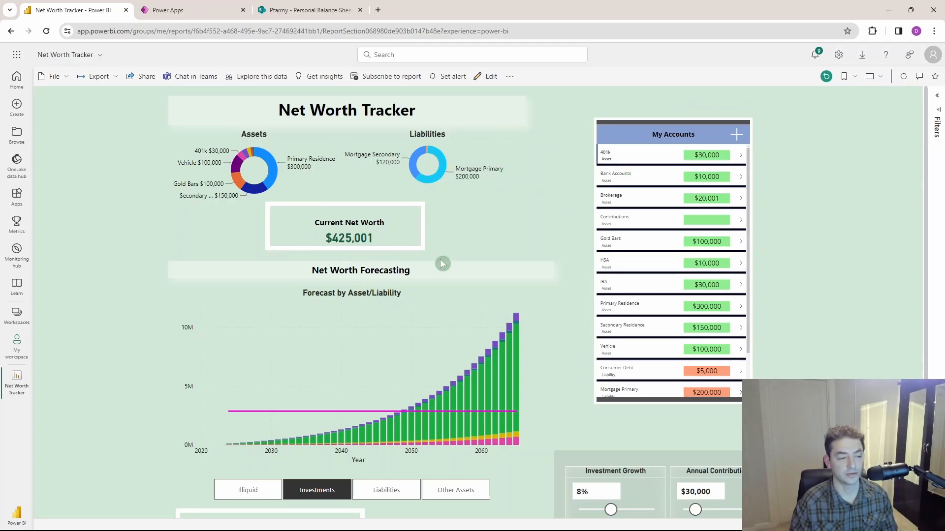
mouse_move(531, 233)
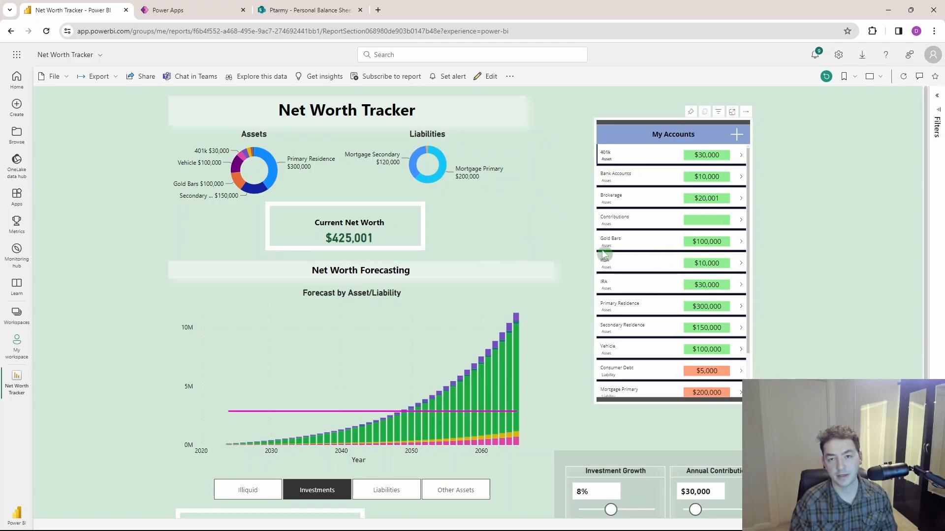
mouse_move(835, 243)
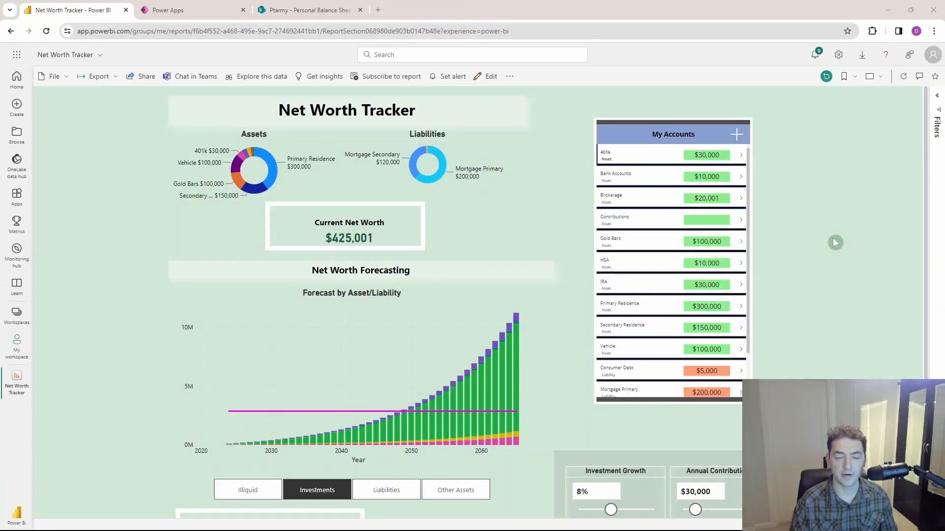
mouse_move(549, 200)
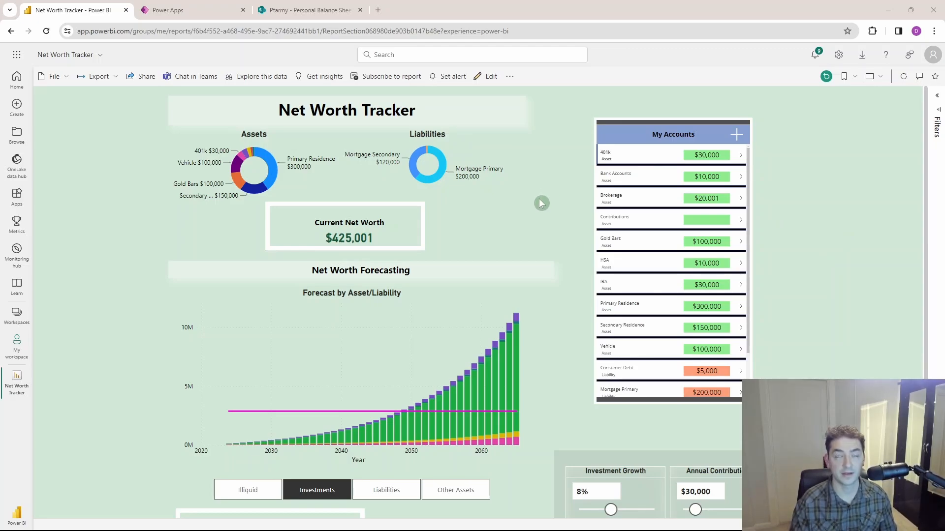
mouse_move(491, 193)
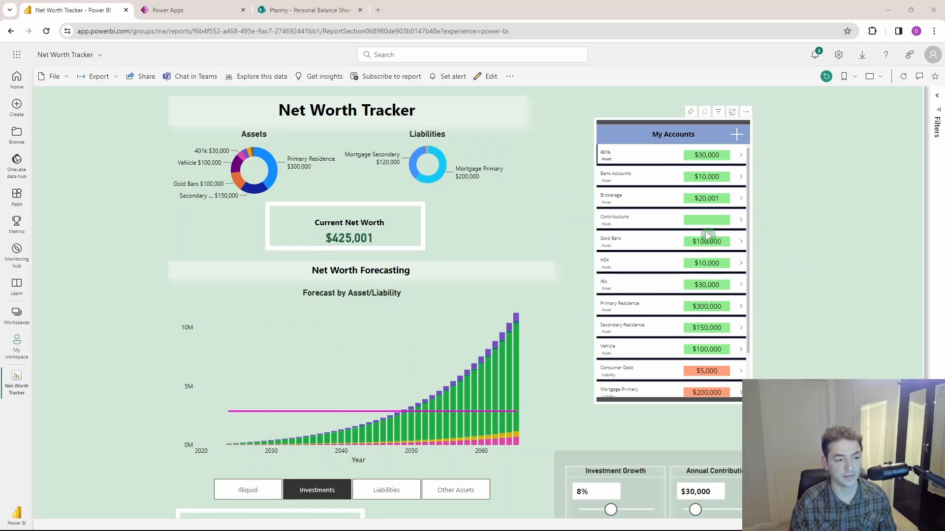
scroll("down", 3)
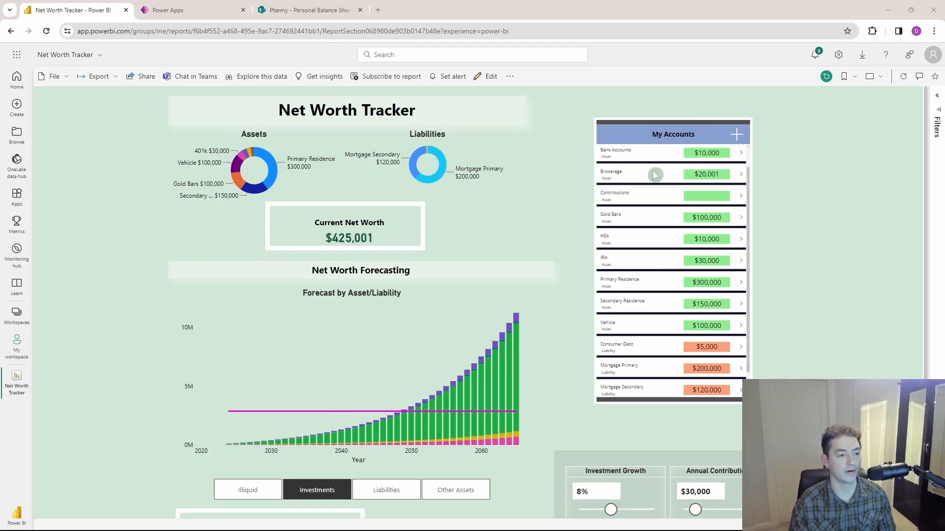
mouse_move(710, 228)
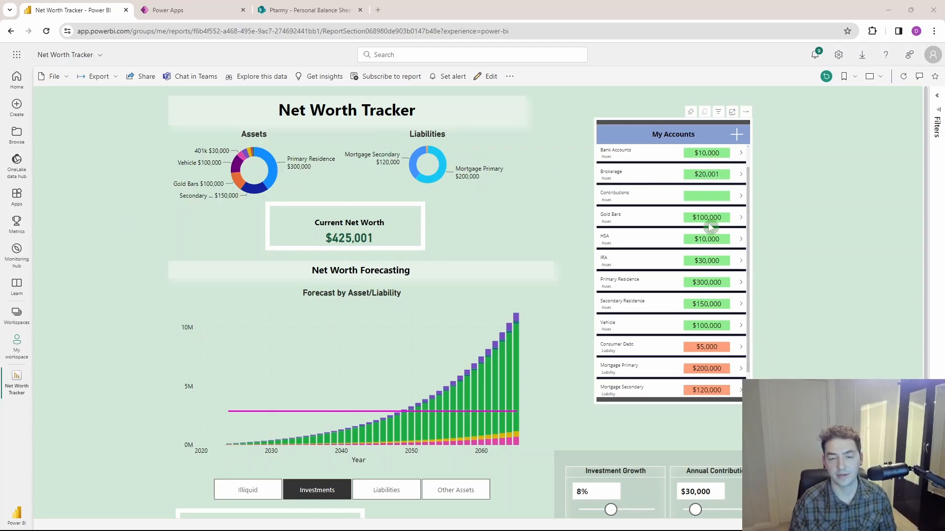